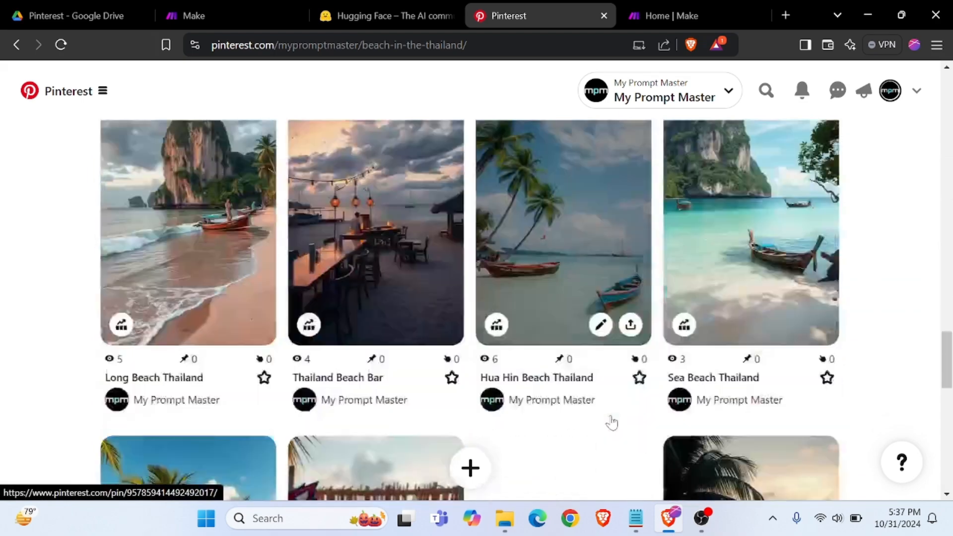
Start a new blank scenario from the Make organization dashboard
{"action": "scroll", "scroll_direction": "down", "scroll_amount": 3}
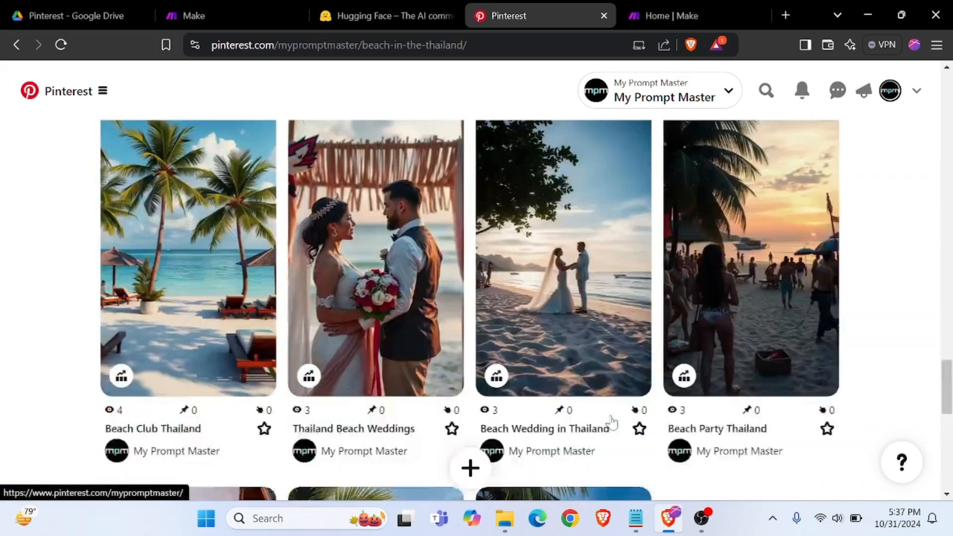
{"action": "scroll", "scroll_direction": "down", "scroll_amount": 3}
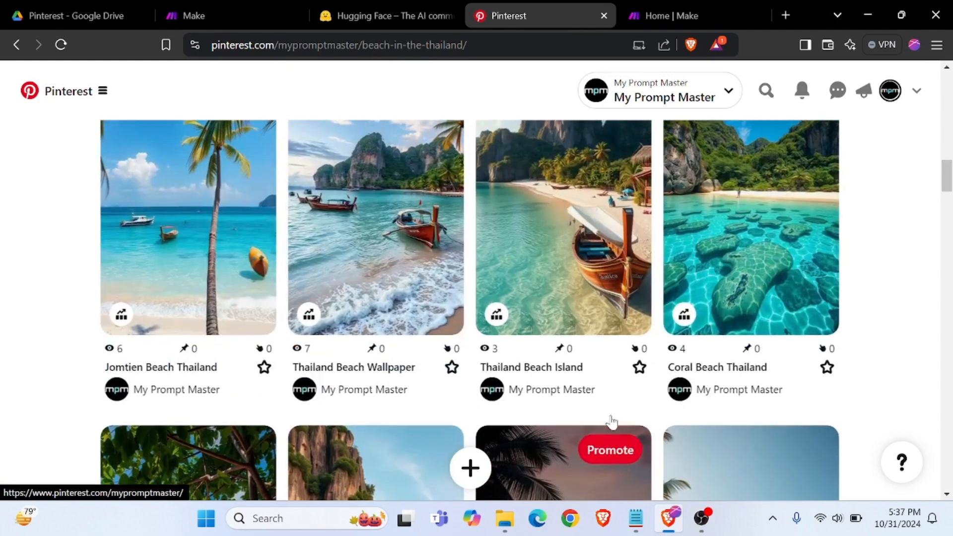
{"action": "left_click", "coordinate": [230, 16]}
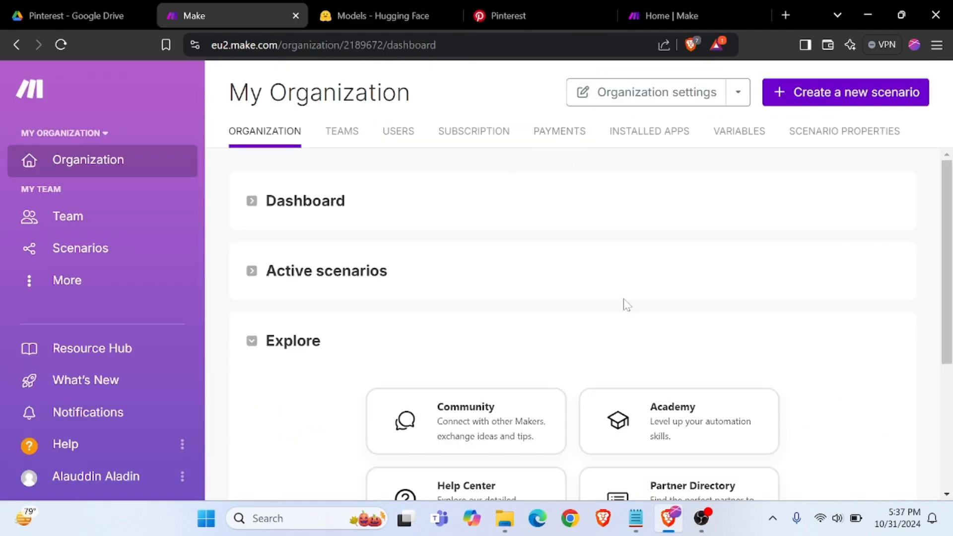
{"action": "mouse_move", "coordinate": [812, 97]}
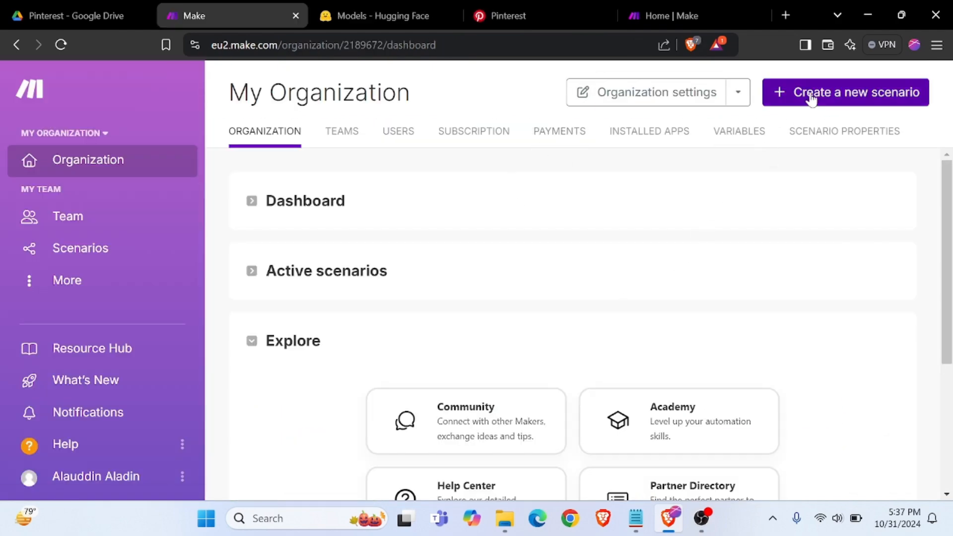
{"action": "left_click", "coordinate": [845, 92]}
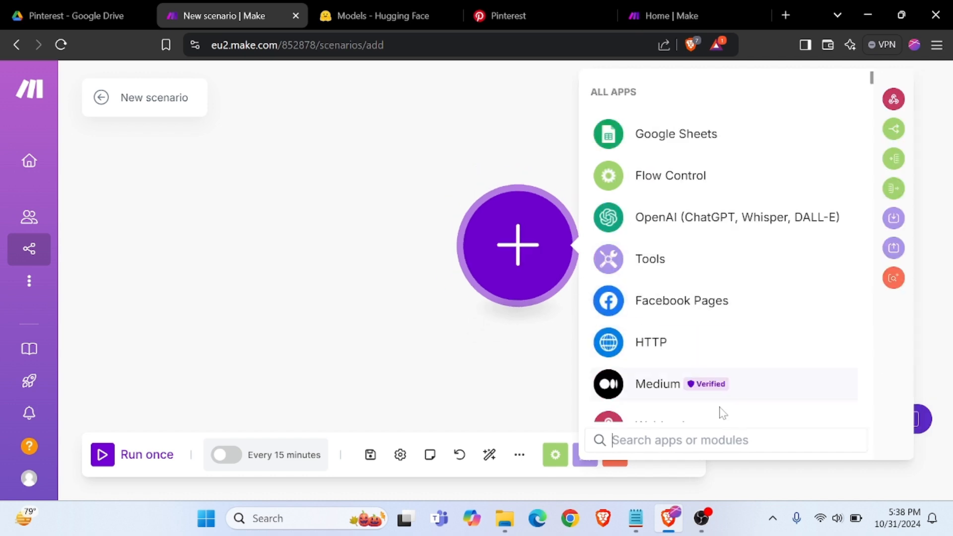
{"action": "mouse_move", "coordinate": [723, 414]}
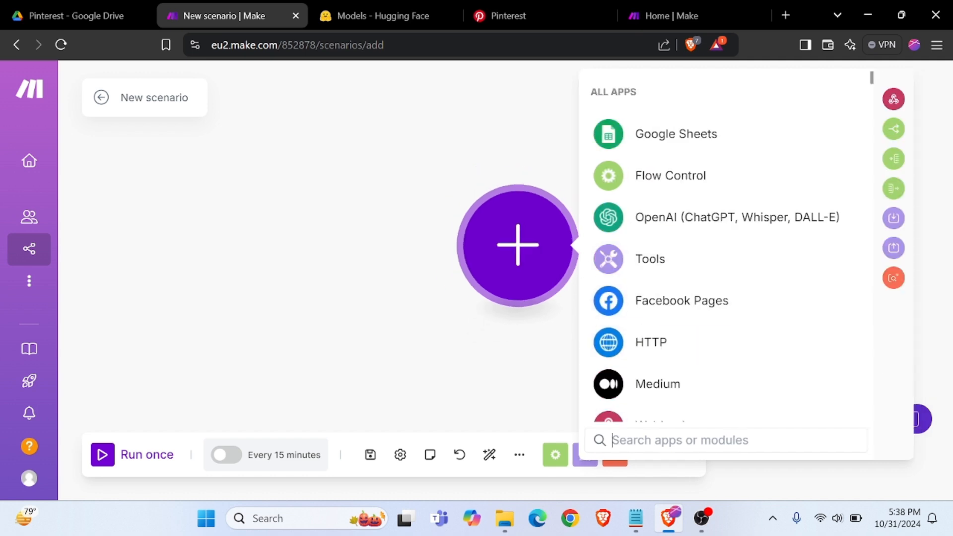
Create a blank Google Sheets spreadsheet inside the Pinterest Drive folder
{"action": "left_click", "coordinate": [67, 16]}
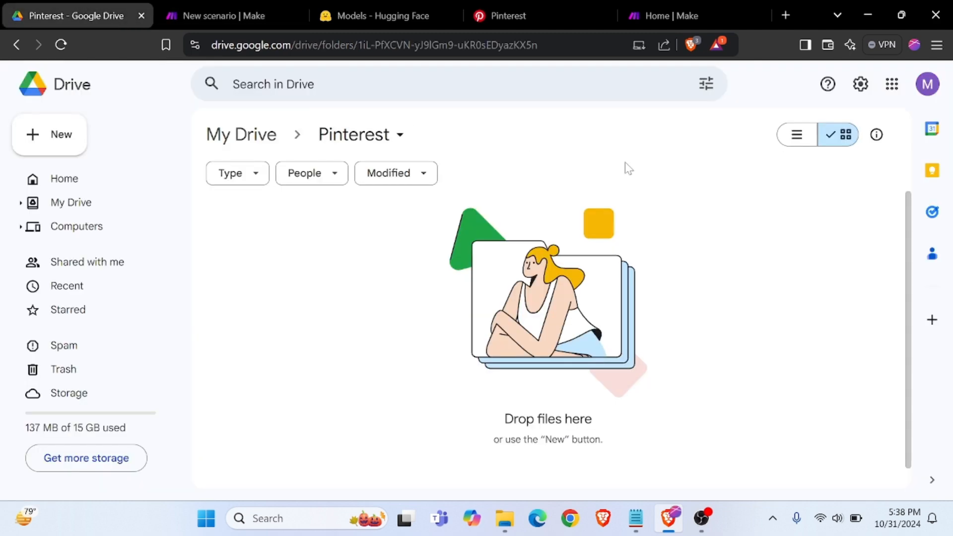
{"action": "left_click", "coordinate": [49, 135]}
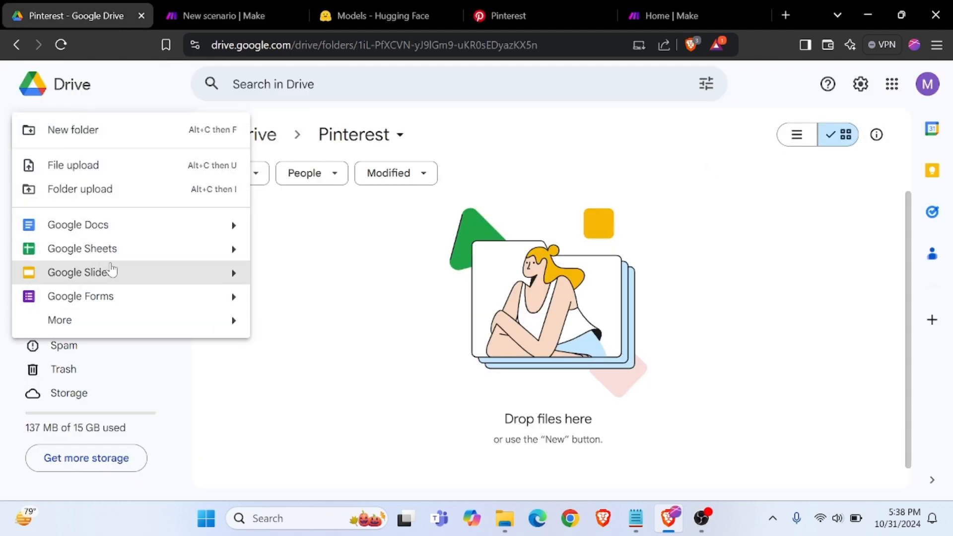
{"action": "left_click", "coordinate": [81, 249]}
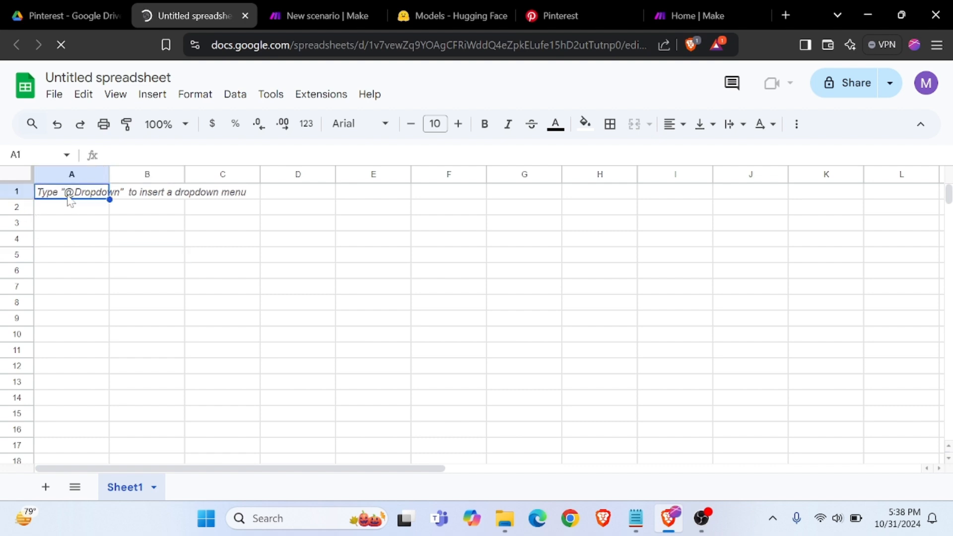
Enter the headers ID, Keyword and Status in cells A1 to C1
{"action": "type", "text": "ID"}
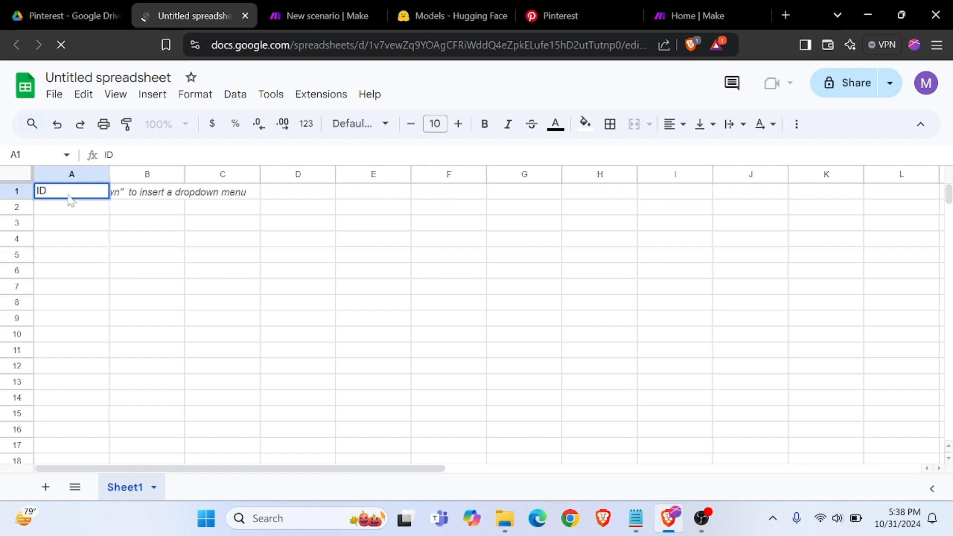
{"action": "type", "text": "Keyw"}
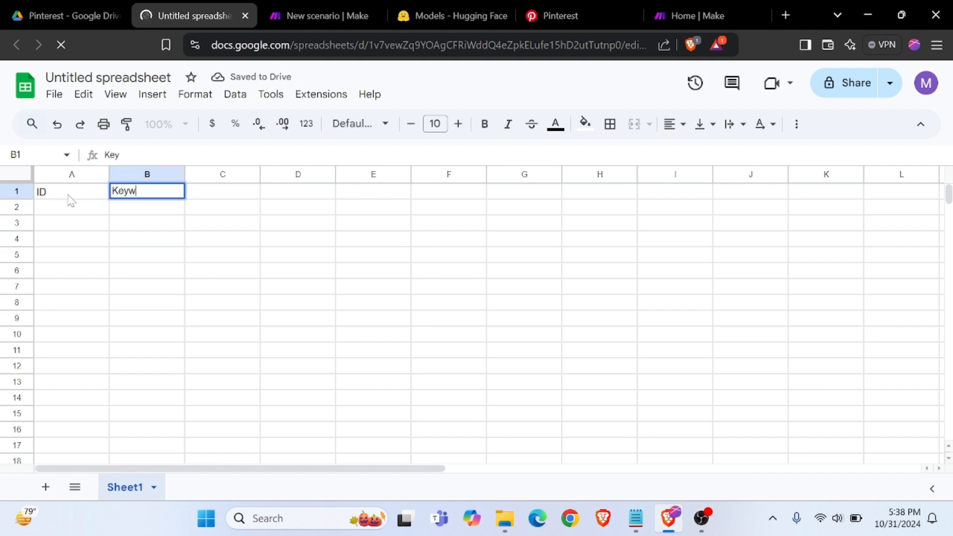
{"action": "key", "text": "Tab"}
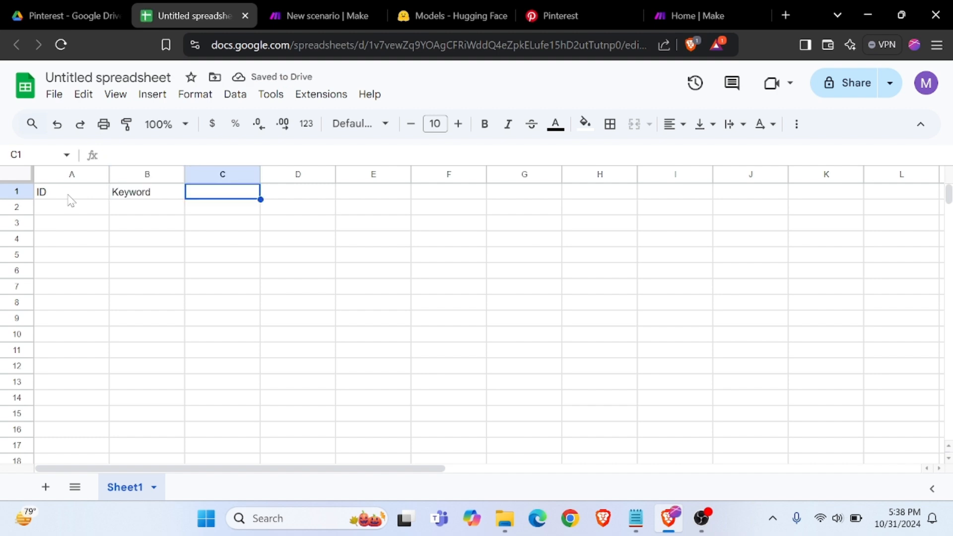
{"action": "type", "text": "Sta"}
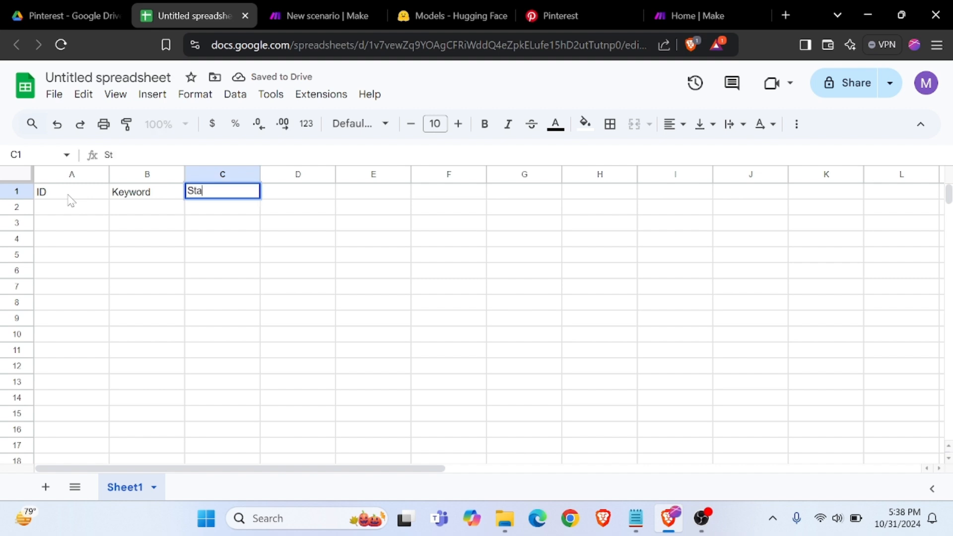
{"action": "key", "text": "enter"}
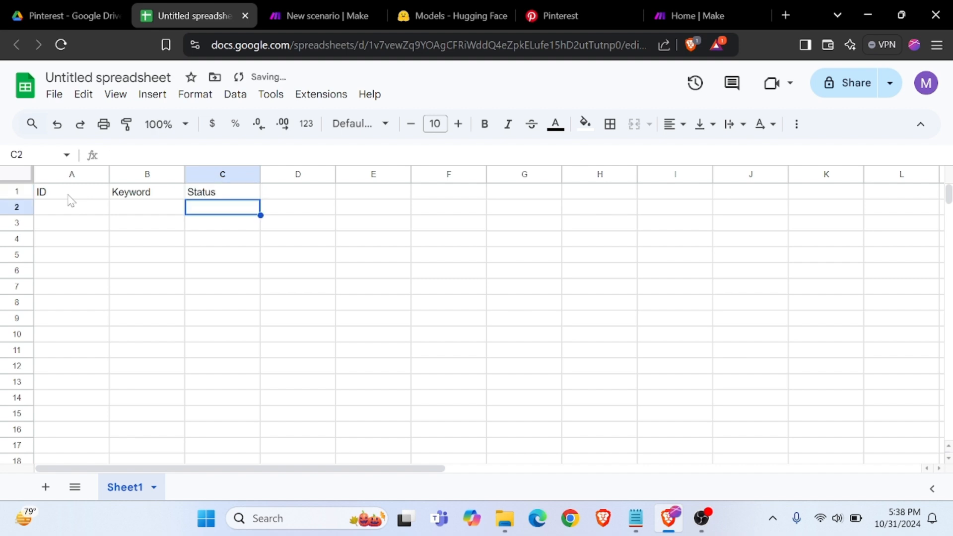
Fill IDs 1 through 10 down column A and narrow column A to fit
{"action": "type", "text": "1"}
{"action": "left_click", "coordinate": [72, 223]}
{"action": "type", "text": "2"}
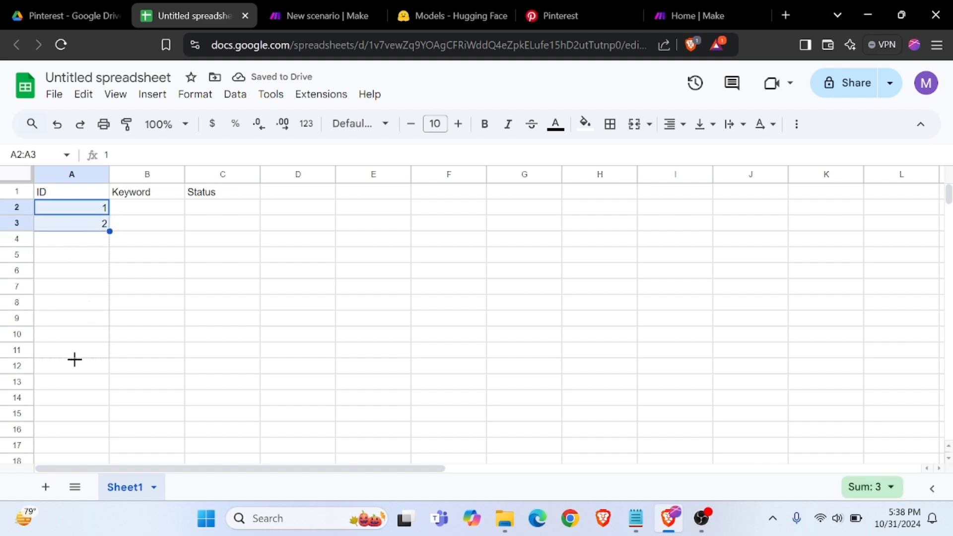
{"action": "left_click_drag", "start_coordinate": [110, 231], "coordinate": [110, 358]}
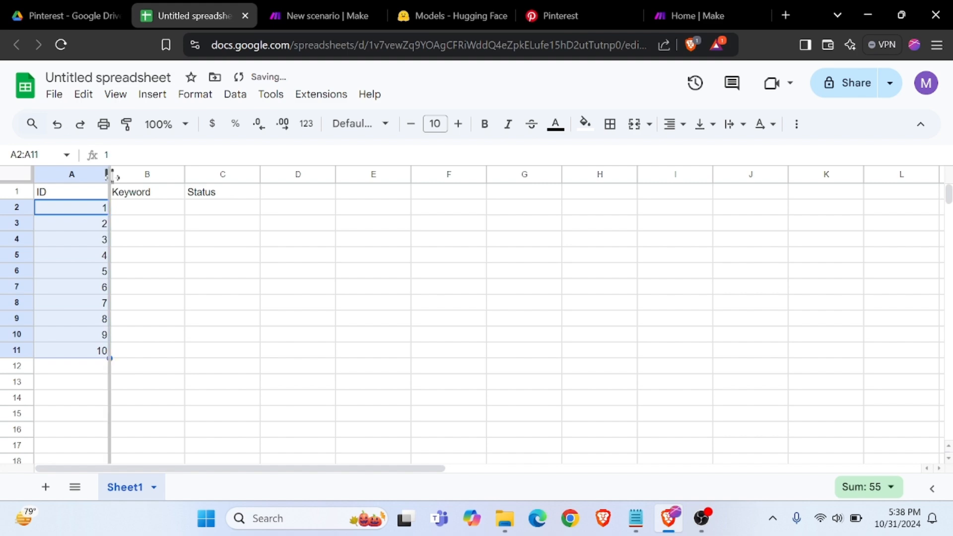
{"action": "left_click_drag", "start_coordinate": [111, 174], "coordinate": [51, 174]}
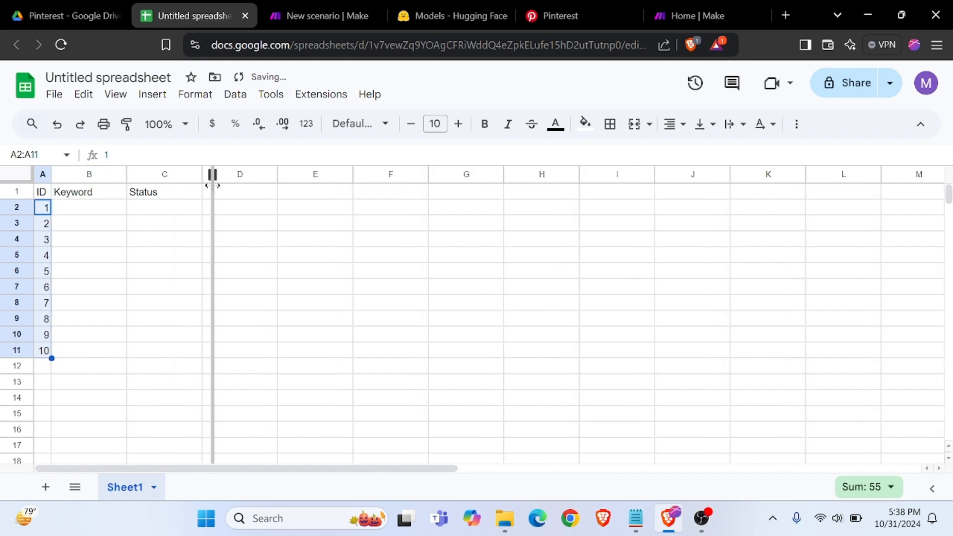
{"action": "left_click", "coordinate": [559, 15]}
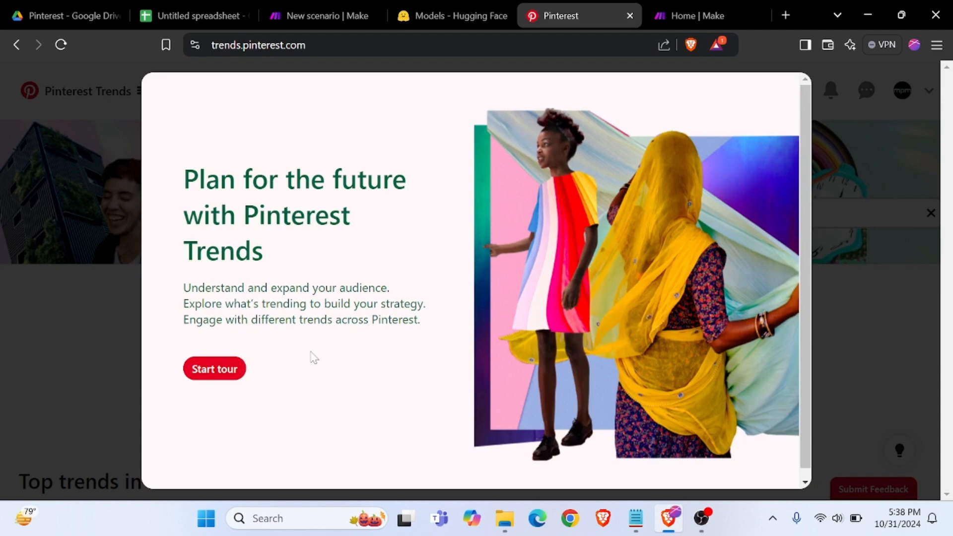
Dismiss the Trends tour and announcement, and show top yearly trends
{"action": "left_click", "coordinate": [214, 369]}
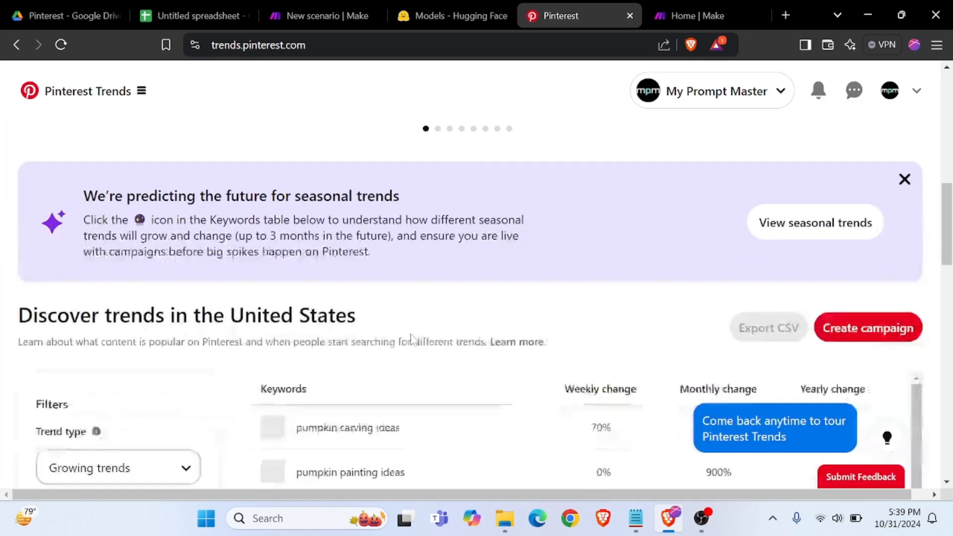
{"action": "left_click", "coordinate": [905, 179]}
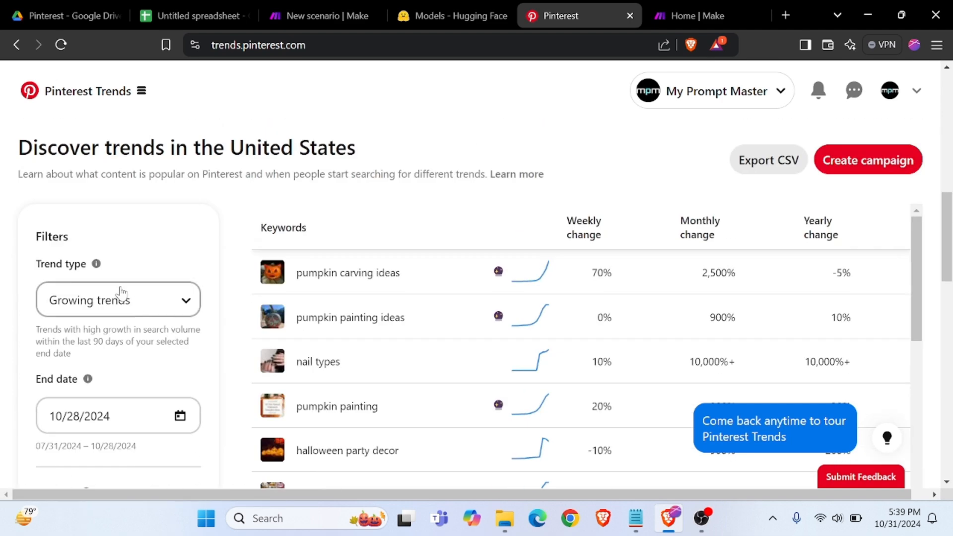
{"action": "left_click", "coordinate": [118, 299]}
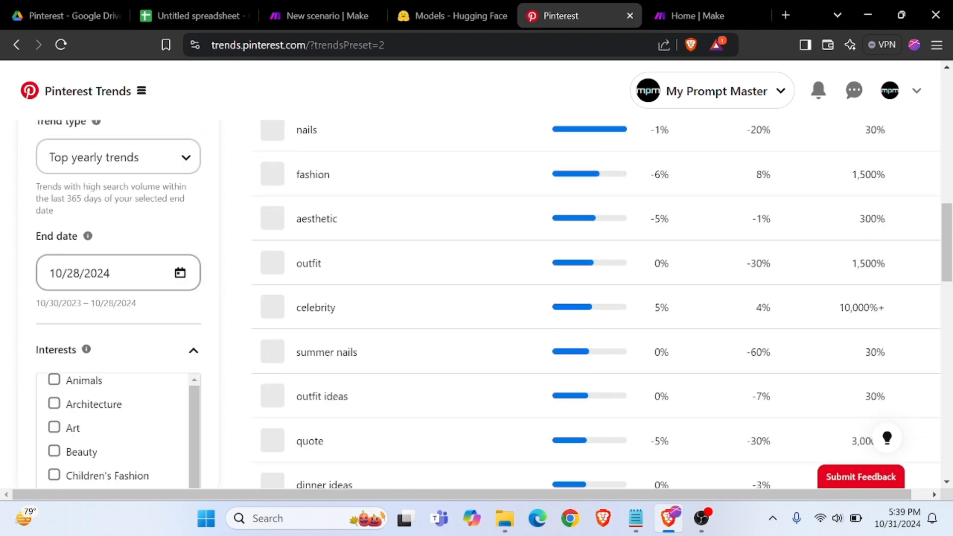
Filter Travel trends by keyword 'beach' and open the miami beach trend
{"action": "scroll", "scroll_direction": "down", "scroll_amount": 3}
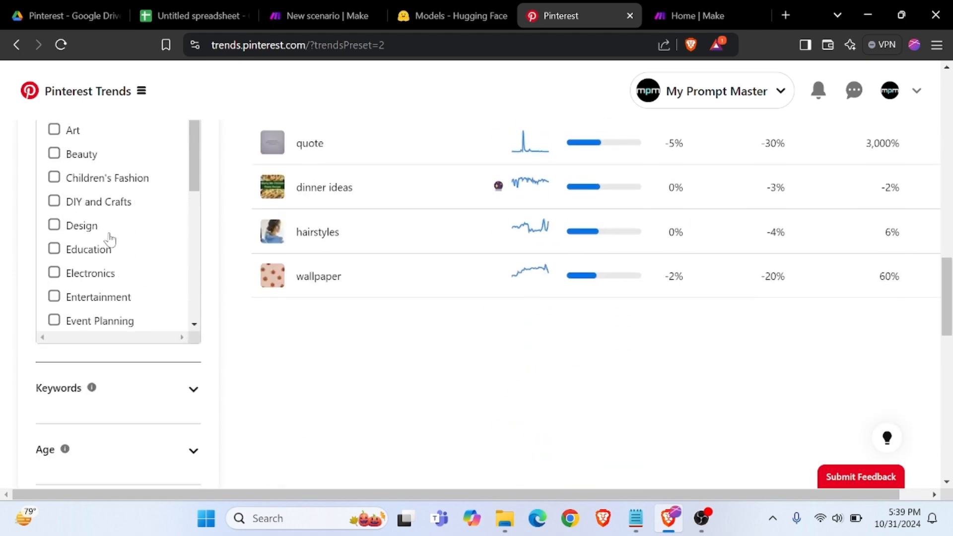
{"action": "scroll", "scroll_direction": "down", "scroll_amount": 3}
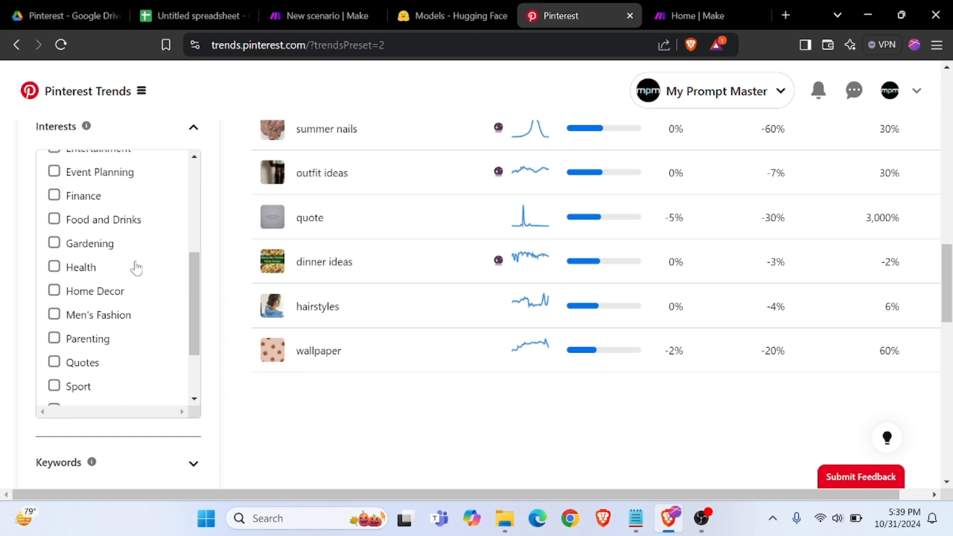
{"action": "scroll", "scroll_direction": "down", "scroll_amount": 3}
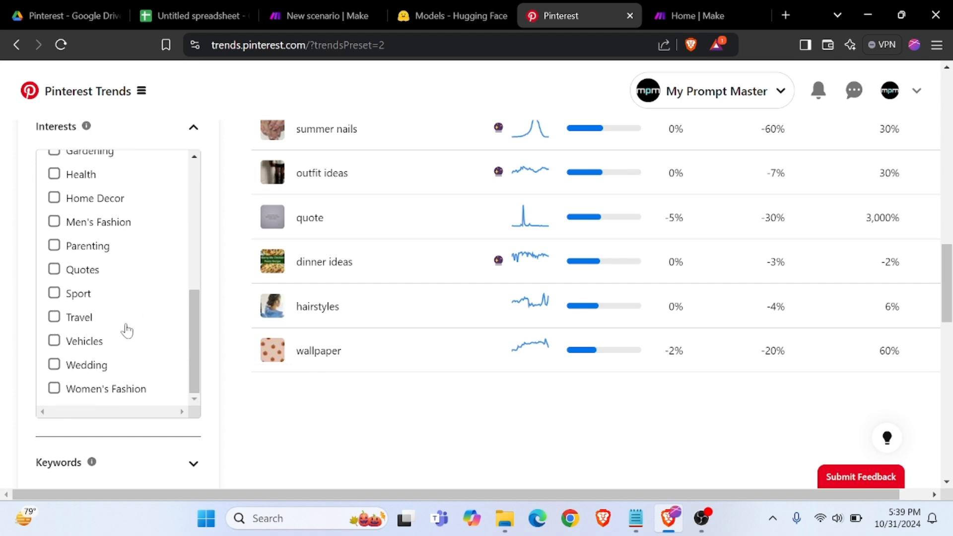
{"action": "mouse_move", "coordinate": [54, 317]}
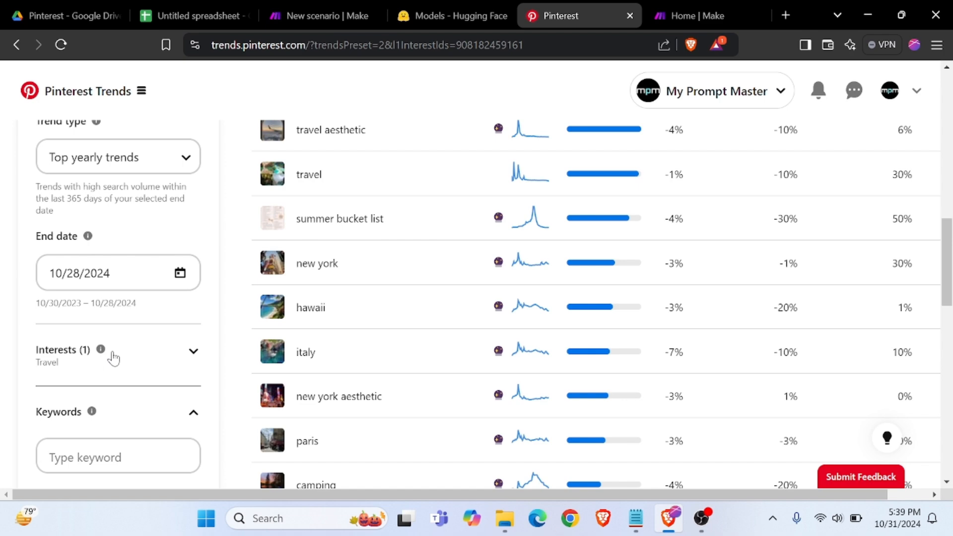
{"action": "type", "text": "be"}
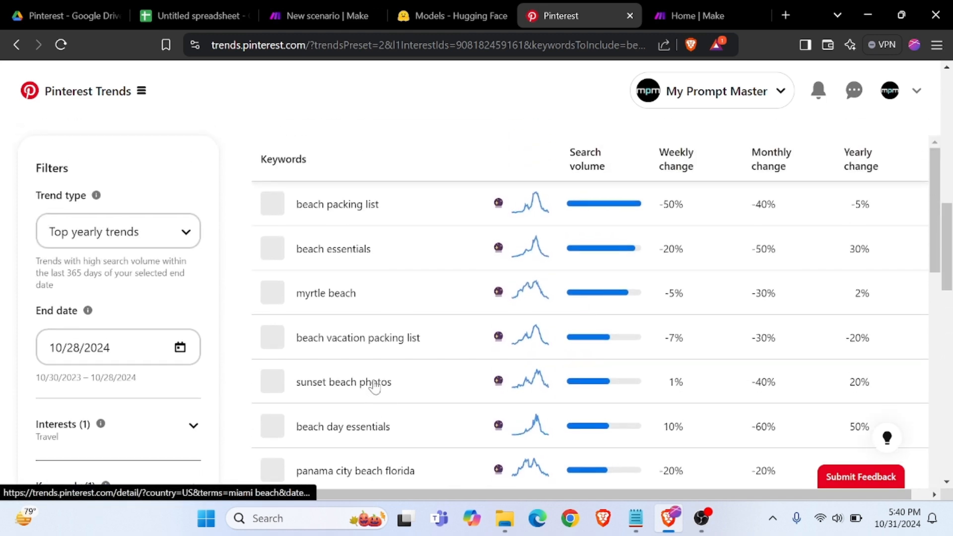
{"action": "mouse_move", "coordinate": [358, 338]}
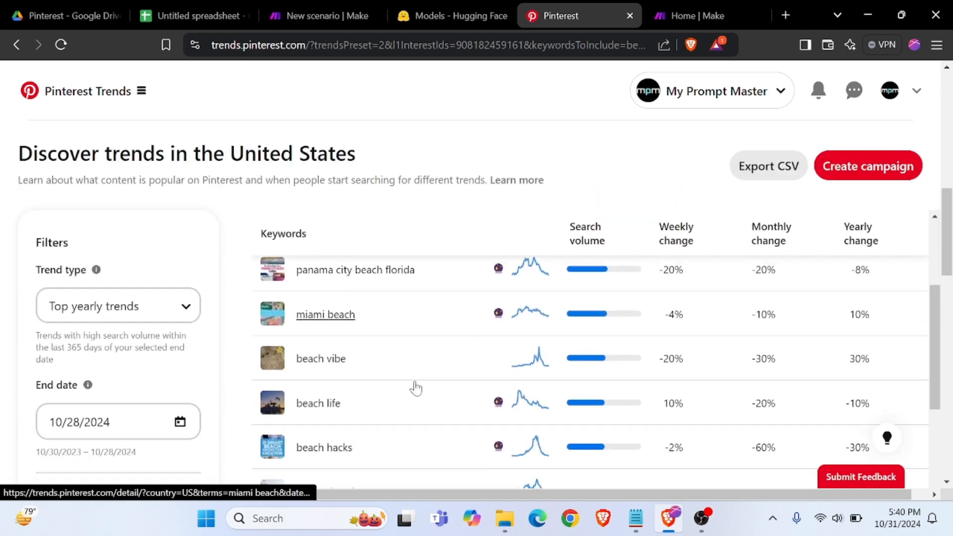
{"action": "scroll", "scroll_direction": "down", "scroll_amount": 3}
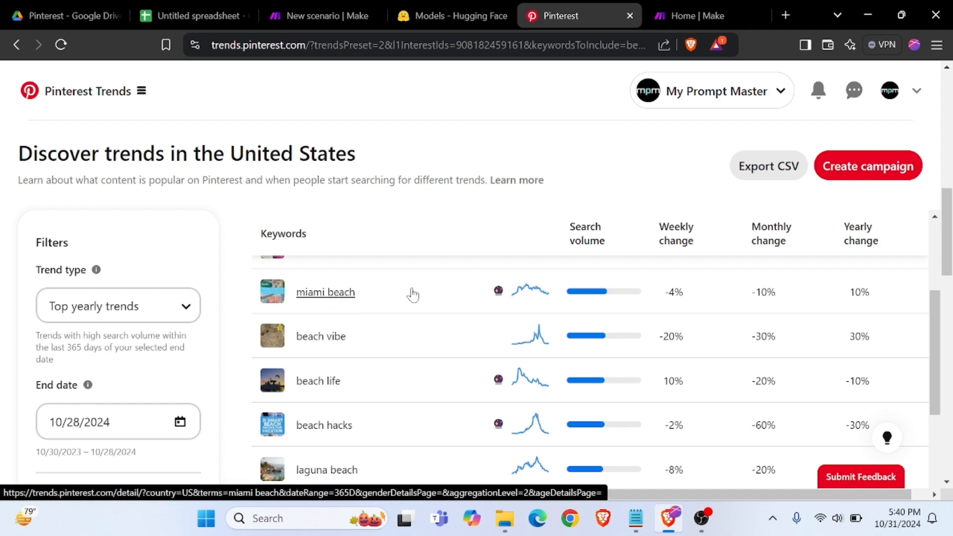
{"action": "left_click", "coordinate": [325, 293]}
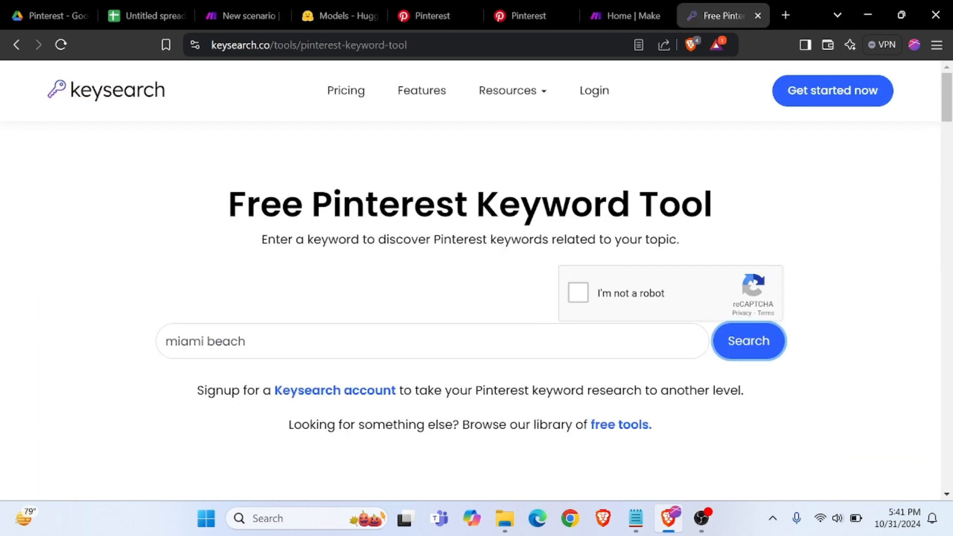
Pass the reCAPTCHA and scroll Keysearch's miami beach keyword ideas and search volumes
{"action": "left_click", "coordinate": [577, 293]}
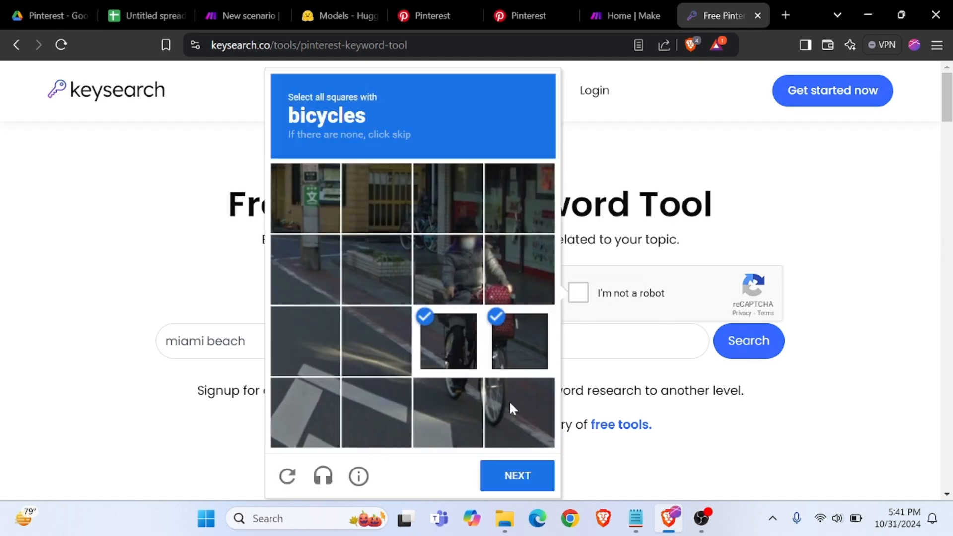
{"action": "left_click", "coordinate": [517, 475]}
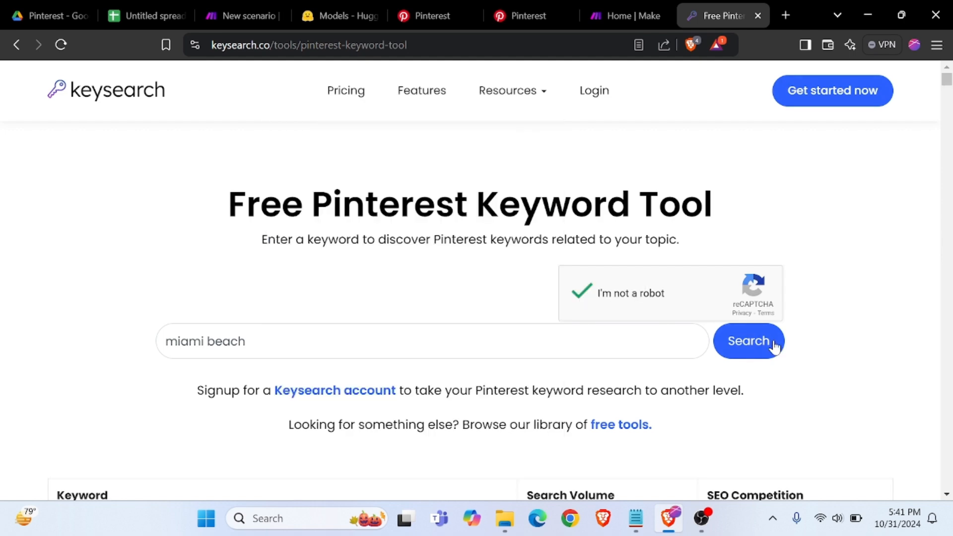
{"action": "left_click", "coordinate": [748, 341]}
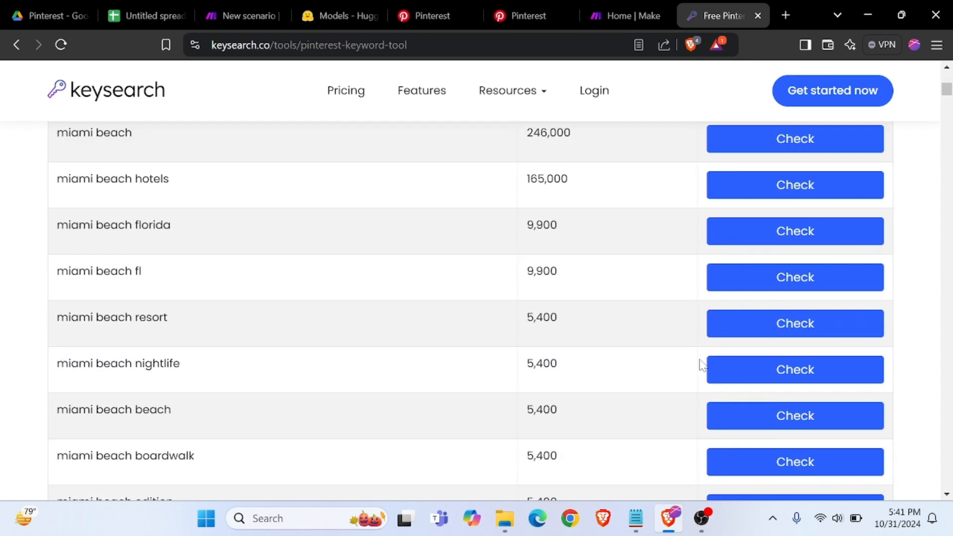
{"action": "scroll", "scroll_direction": "up", "scroll_amount": 3}
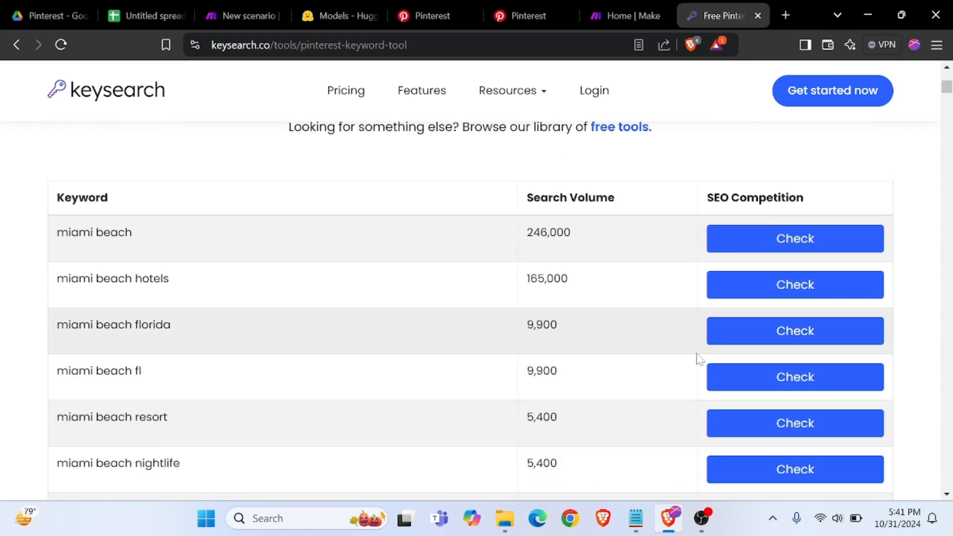
{"action": "scroll", "scroll_direction": "down", "scroll_amount": 3}
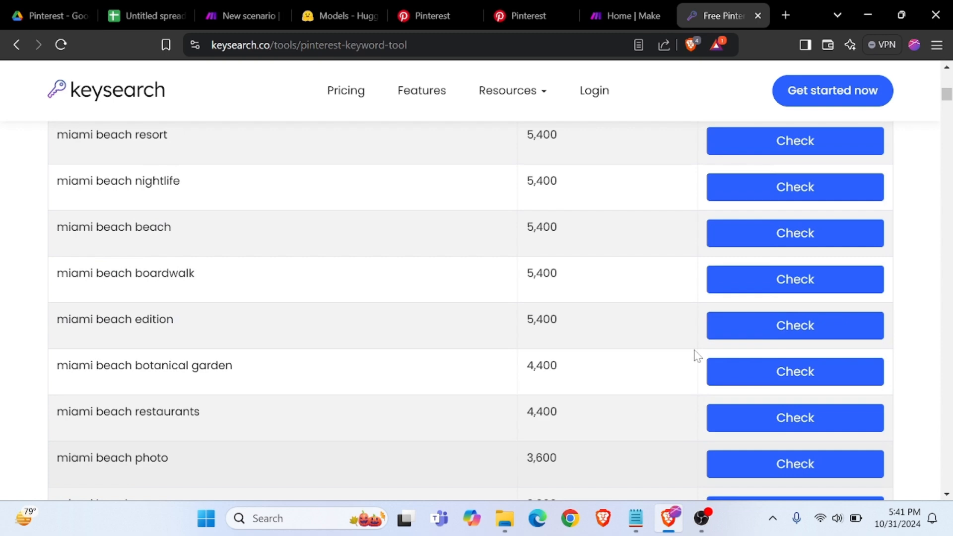
{"action": "left_click", "coordinate": [145, 15]}
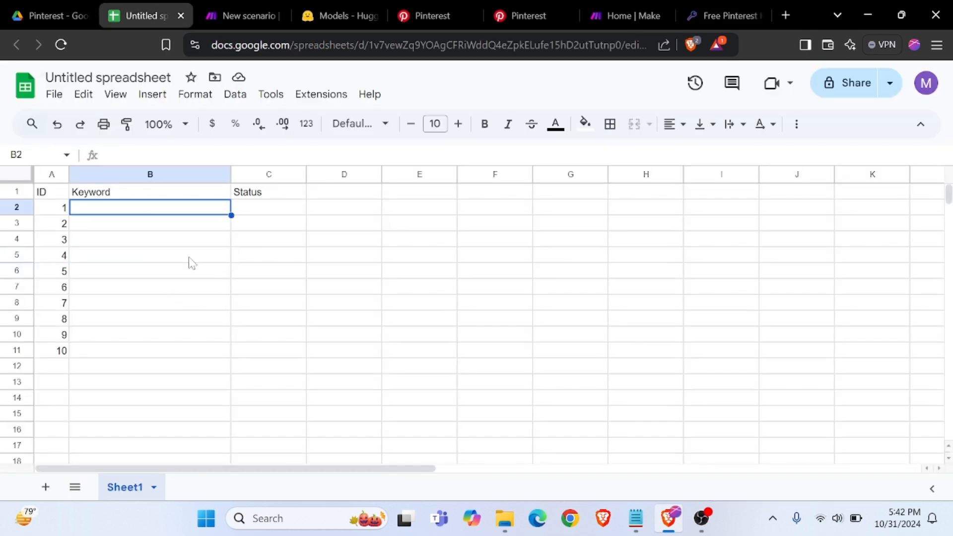
List five miami beach keywords, starting with 'miami beach hotels', each with Status Pending
{"action": "type", "text": "miami beach hotels"}
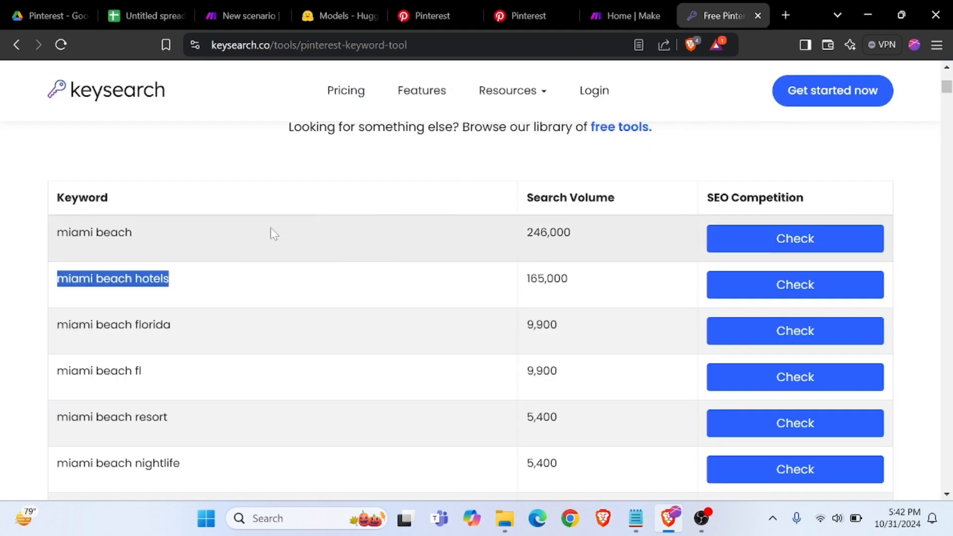
{"action": "left_click", "coordinate": [144, 16]}
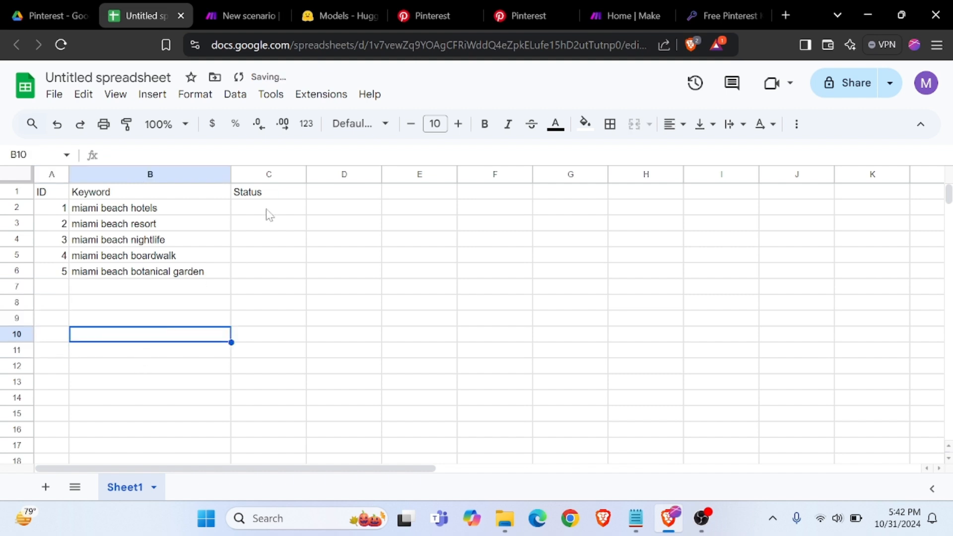
{"action": "type", "text": "Pending"}
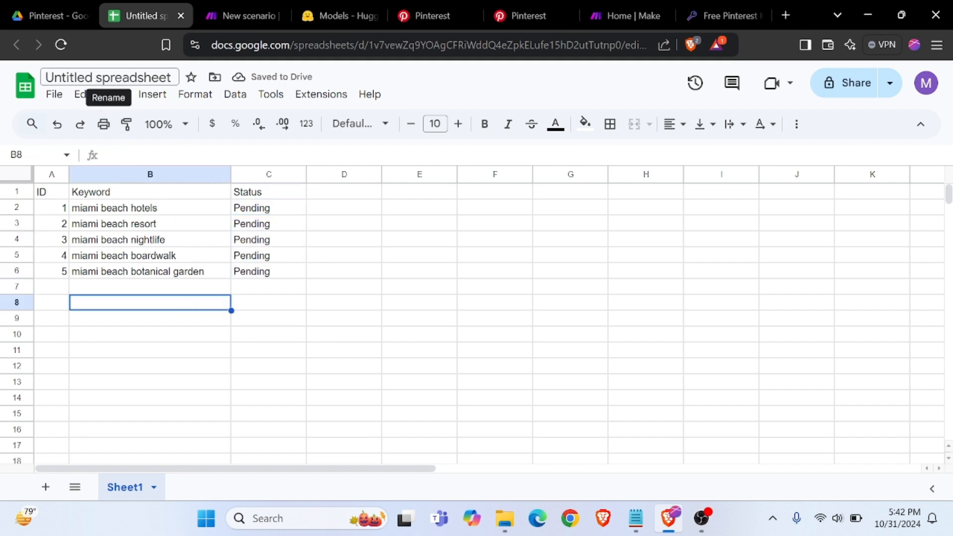
Rename the spreadsheet to 'Miami Beach Pin'
{"action": "type", "text": "Mia in Pinterest"}
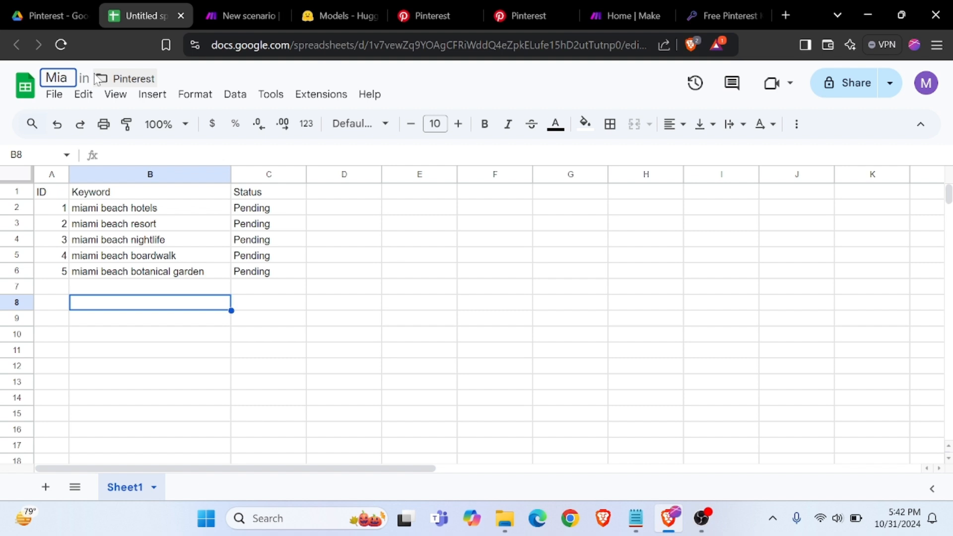
{"action": "type", "text": "Miami Bech"}
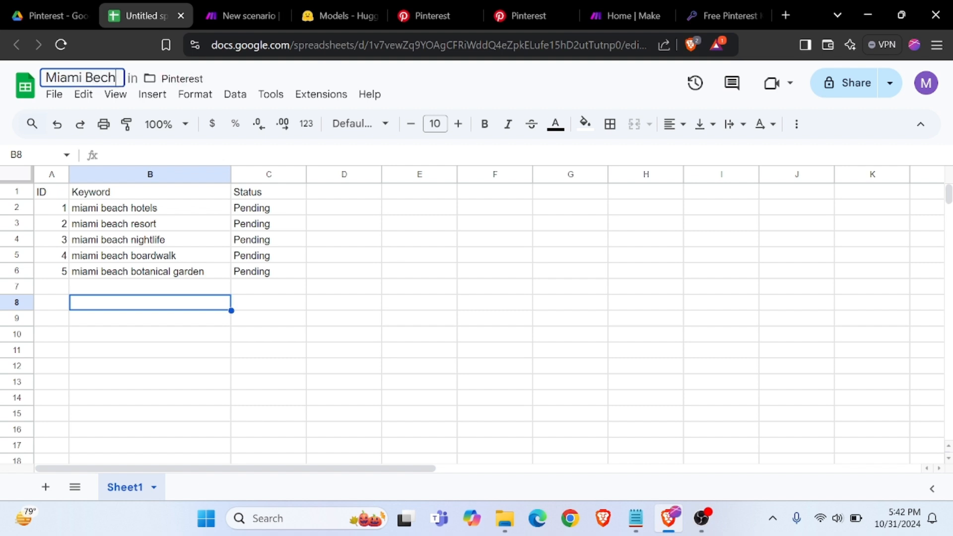
{"action": "type", "text": "Miami Beach Pin"}
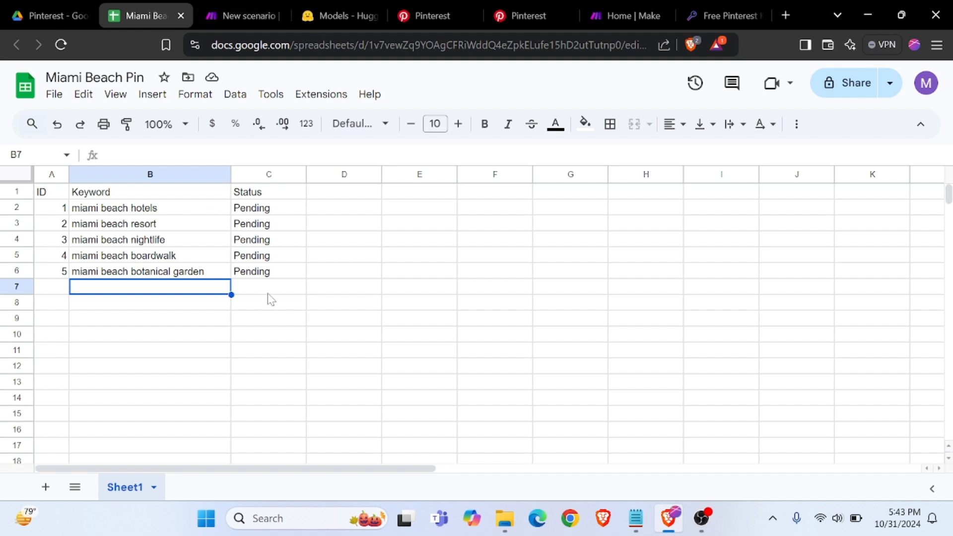
{"action": "mouse_move", "coordinate": [271, 307]}
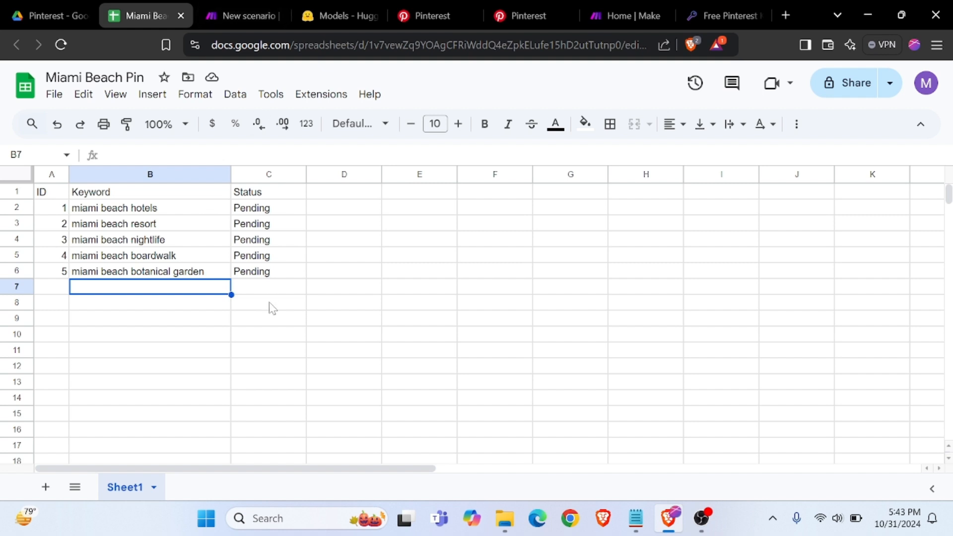
{"action": "left_click", "coordinate": [269, 302]}
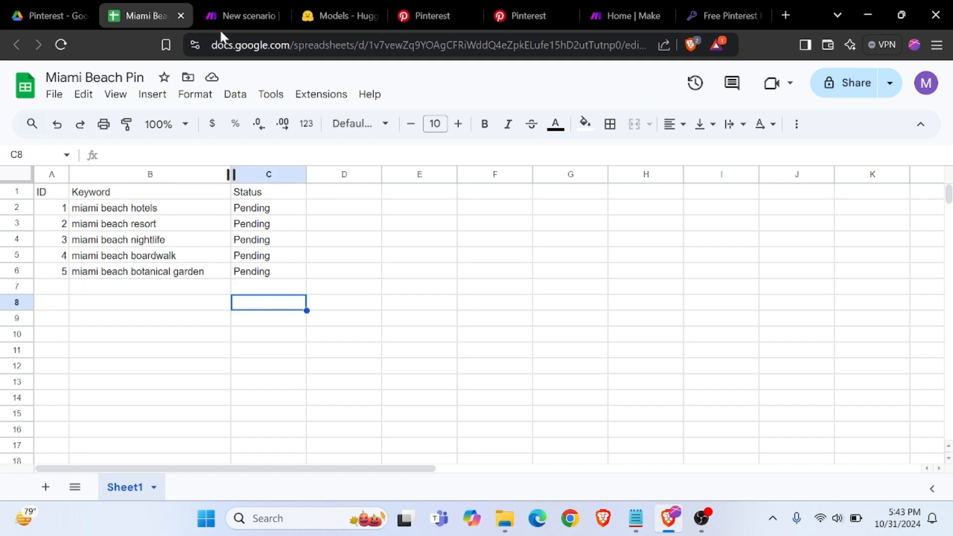
Choose Google Sheets for the first module and search its modules for 'sear'
{"action": "left_click", "coordinate": [242, 15]}
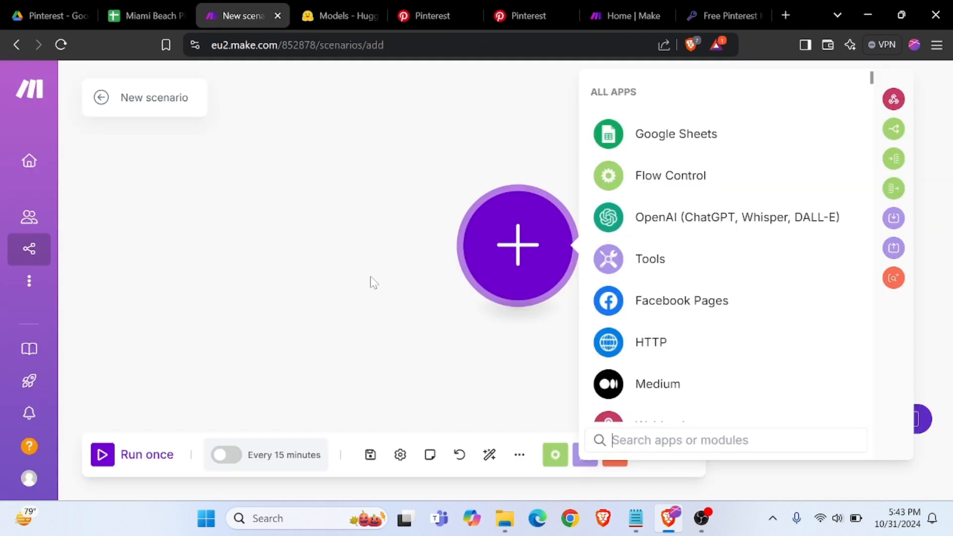
{"action": "mouse_move", "coordinate": [614, 459]}
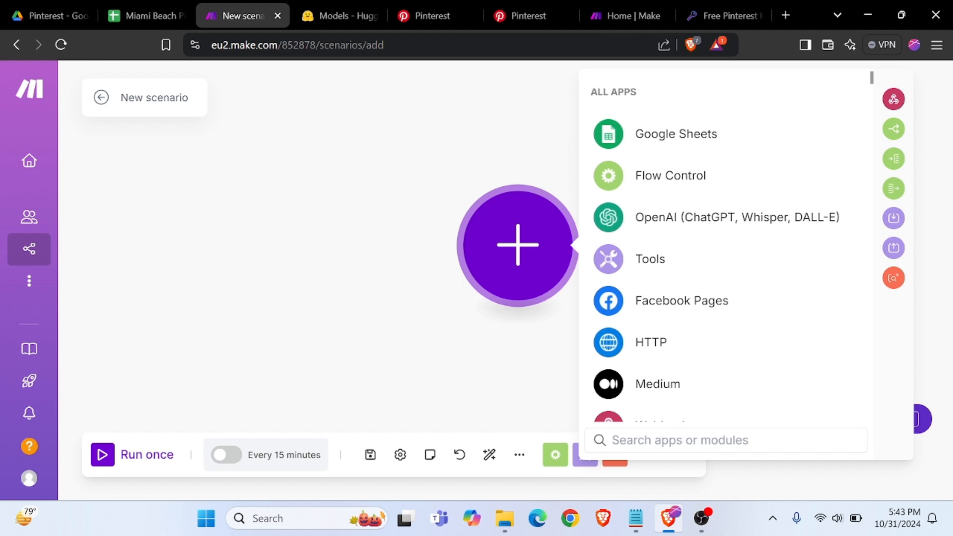
{"action": "type", "text": "goog"}
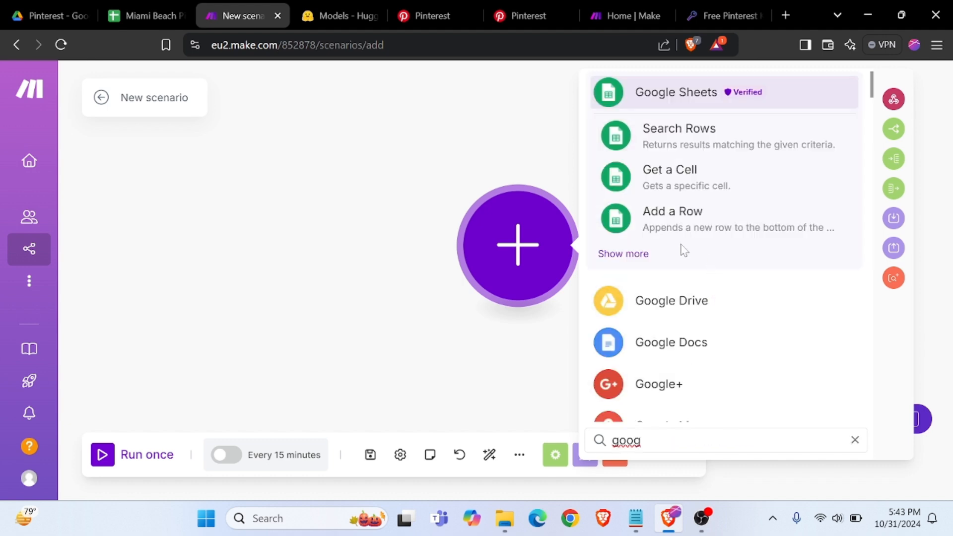
{"action": "left_click", "coordinate": [674, 92]}
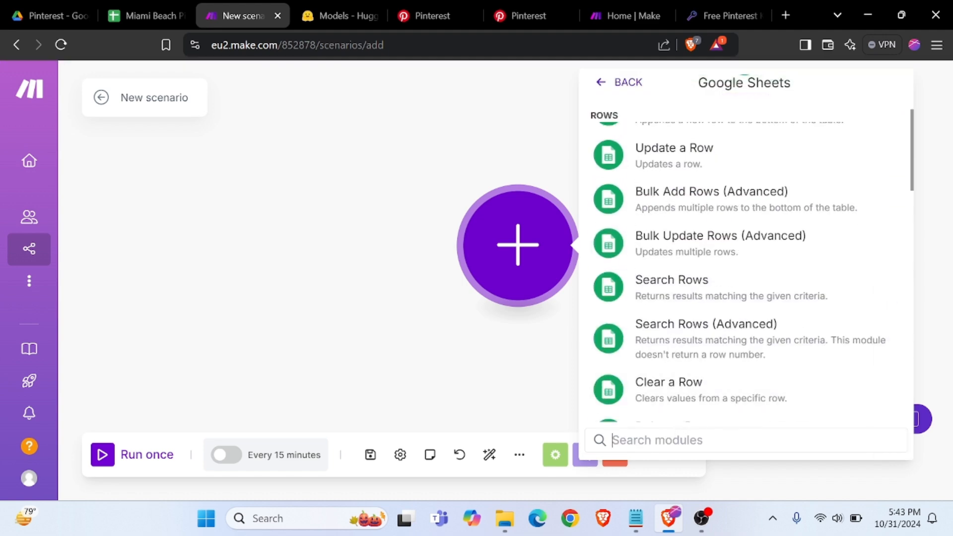
{"action": "type", "text": "sear"}
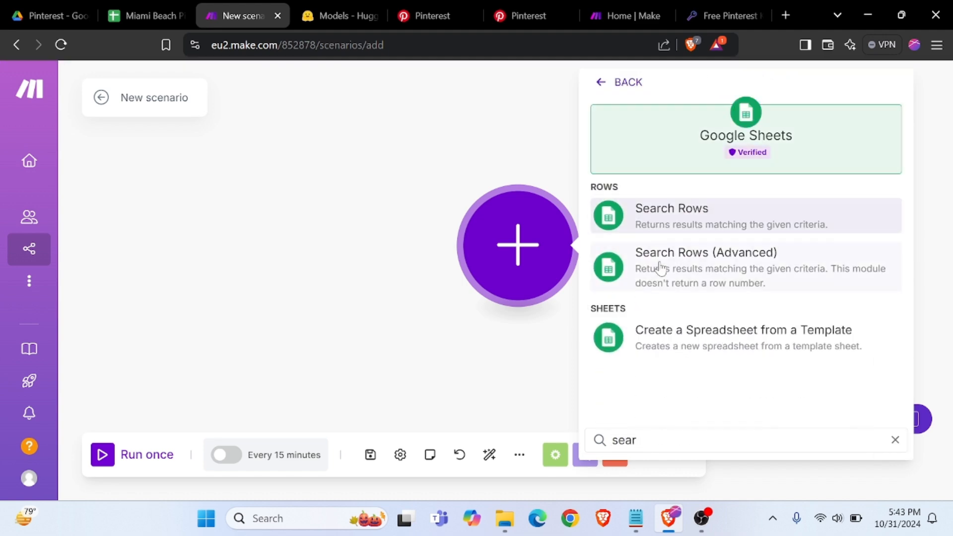
Add Search Rows using the Miami Beach Pin spreadsheet and its sheet
{"action": "left_click", "coordinate": [672, 216]}
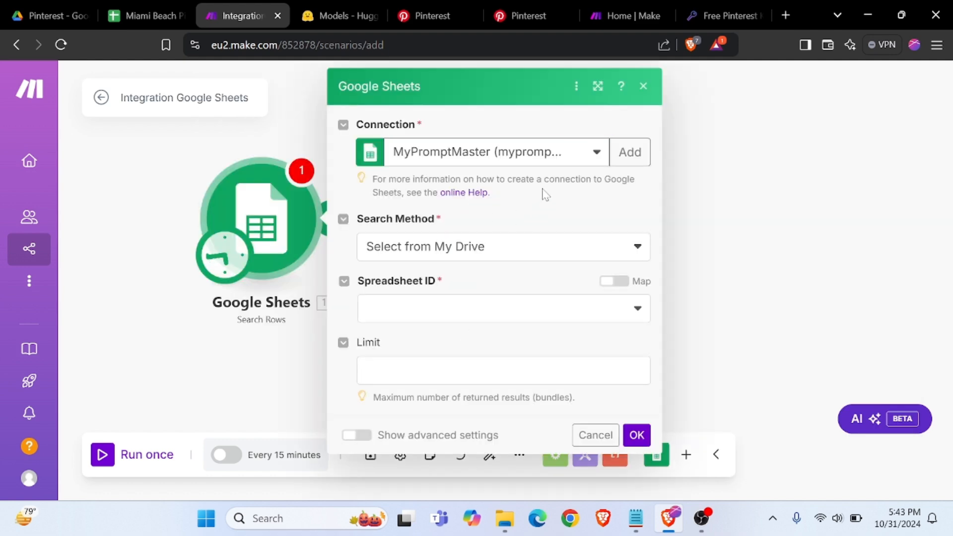
{"action": "mouse_move", "coordinate": [458, 266]}
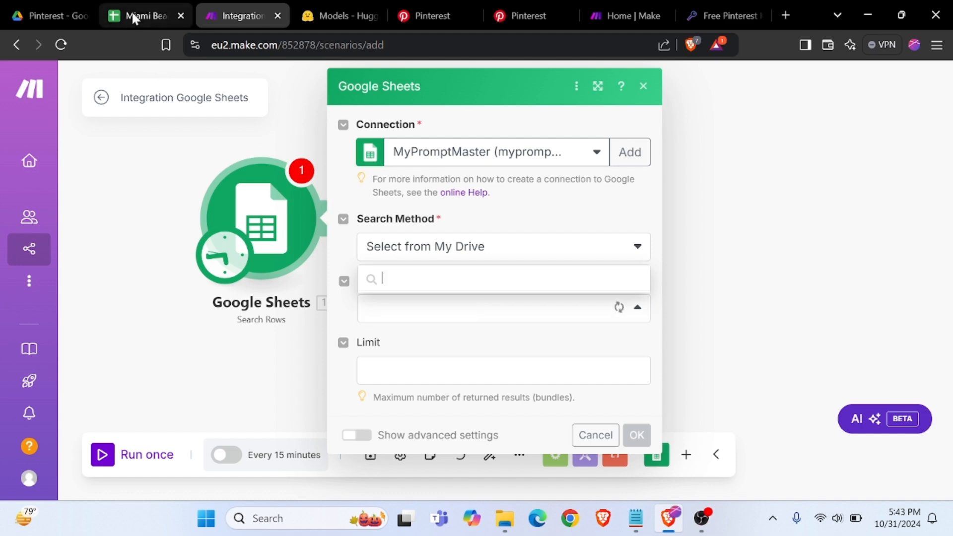
{"action": "left_click", "coordinate": [503, 307]}
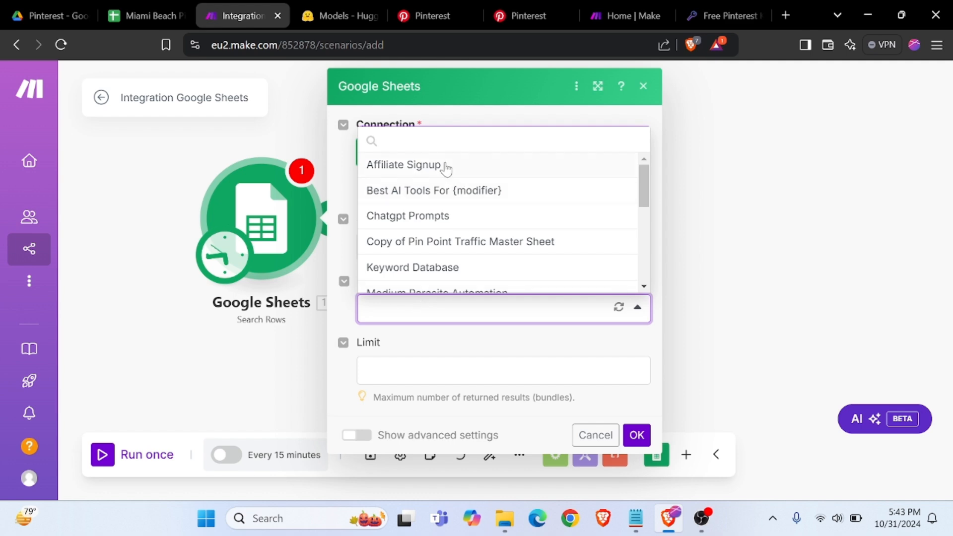
{"action": "left_click", "coordinate": [503, 141]}
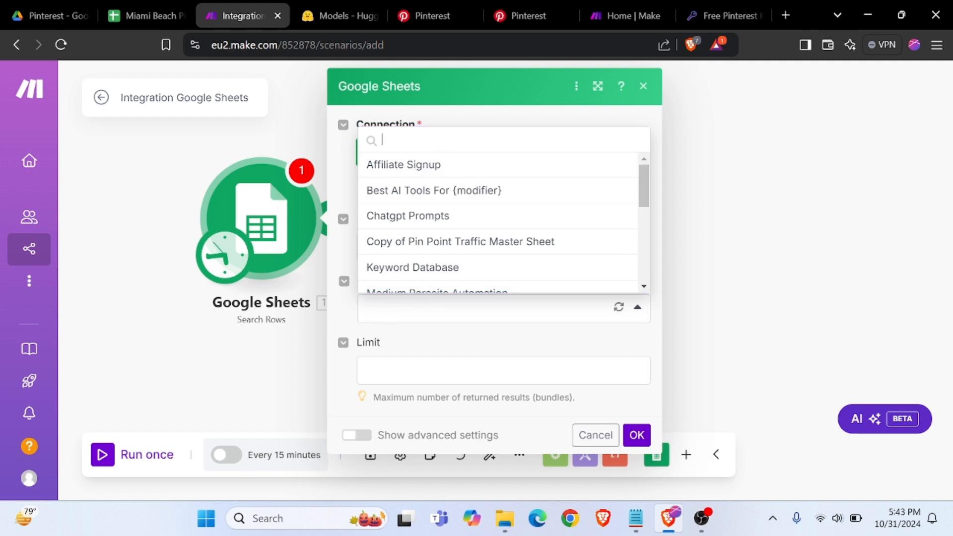
{"action": "left_click", "coordinate": [403, 164]}
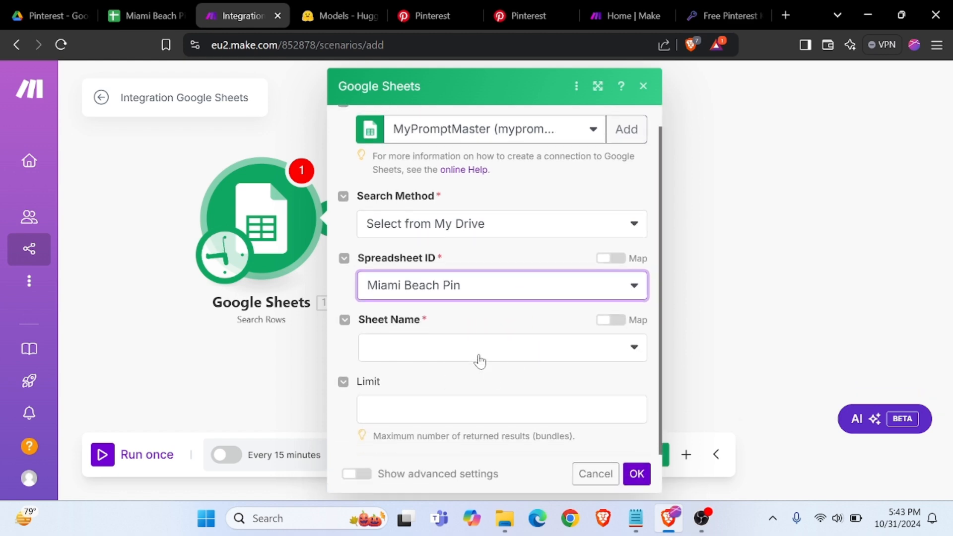
{"action": "left_click", "coordinate": [502, 347]}
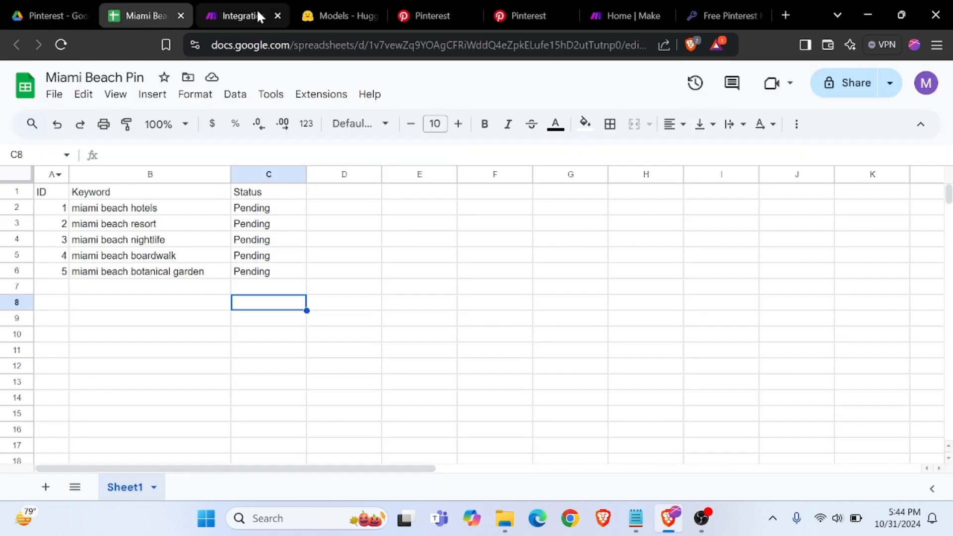
Filter Status equal to Pending, sort by ID as Number ascending, limit 1
{"action": "left_click", "coordinate": [242, 16]}
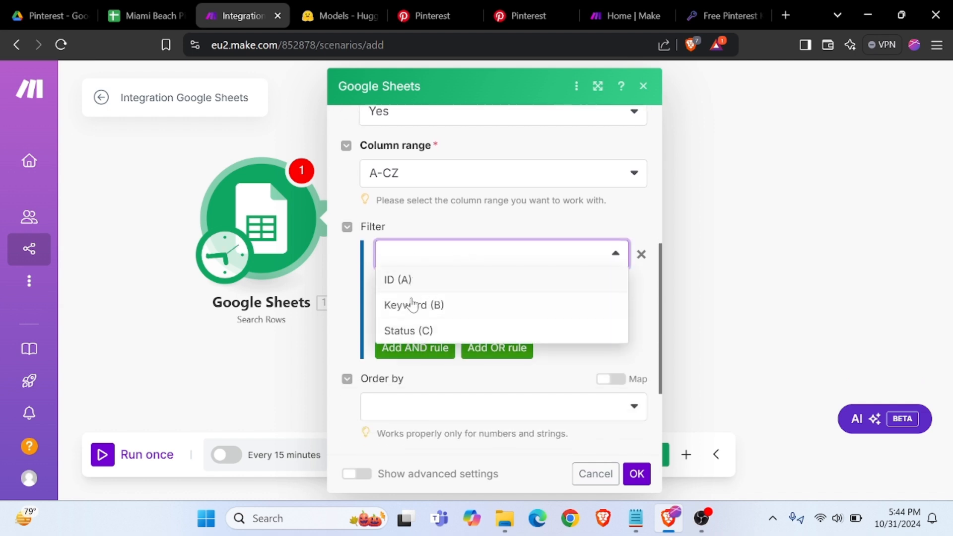
{"action": "left_click", "coordinate": [409, 330]}
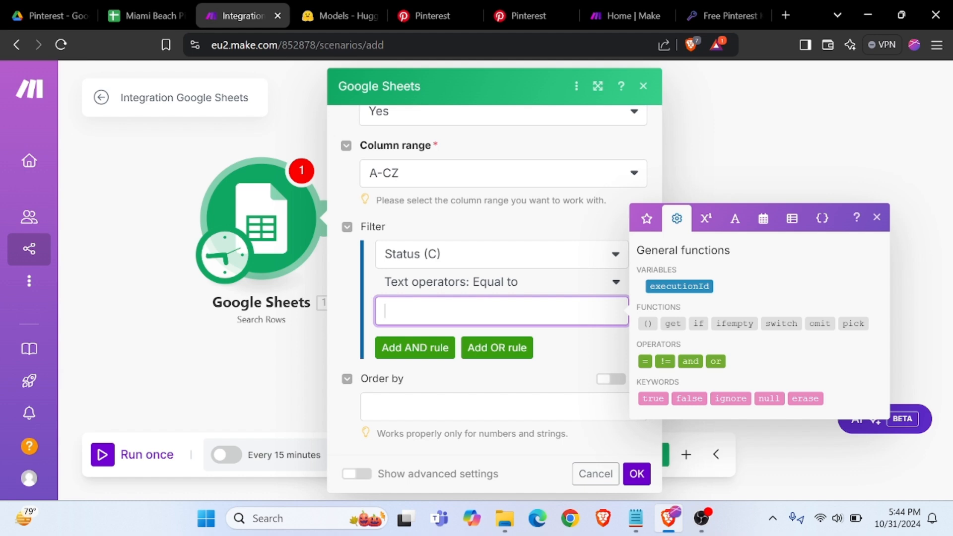
{"action": "type", "text": "Pending"}
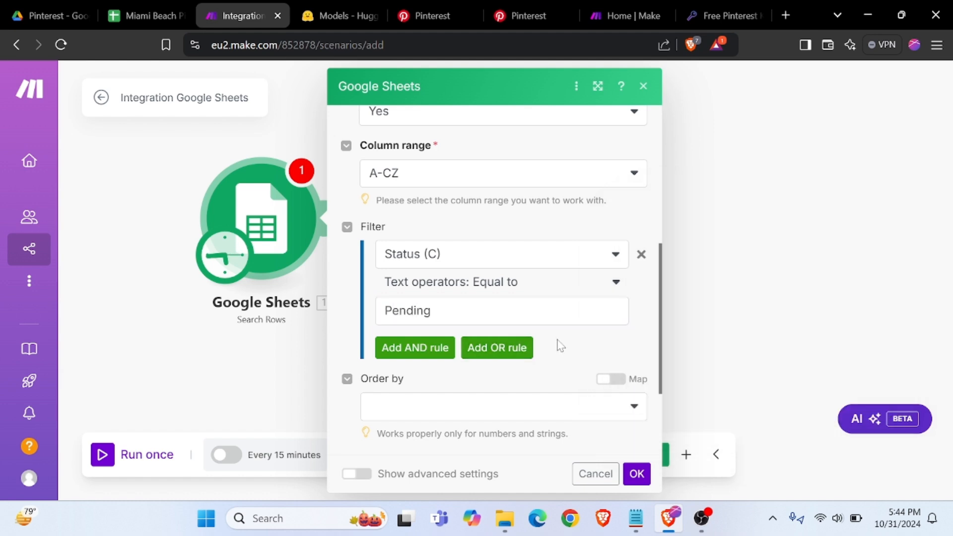
{"action": "left_click", "coordinate": [502, 265]}
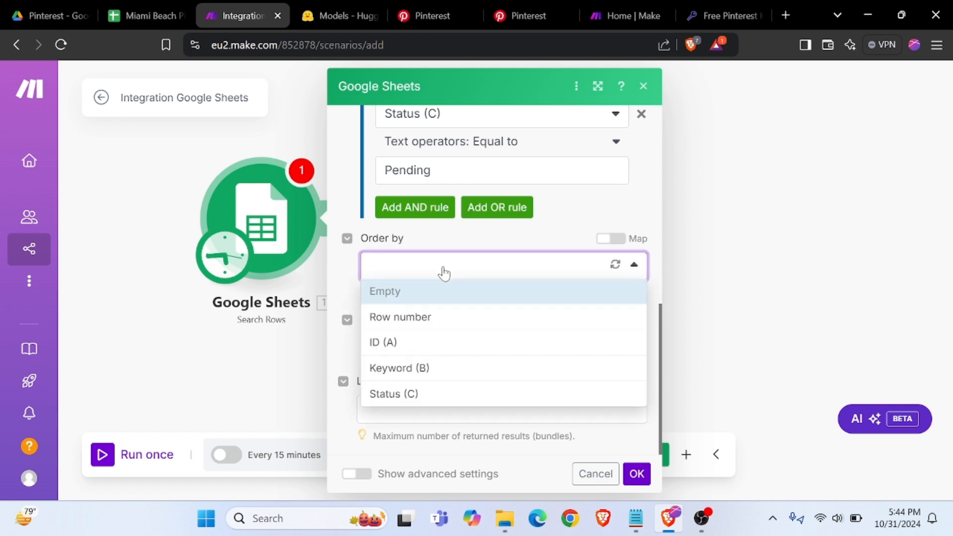
{"action": "left_click", "coordinate": [382, 342]}
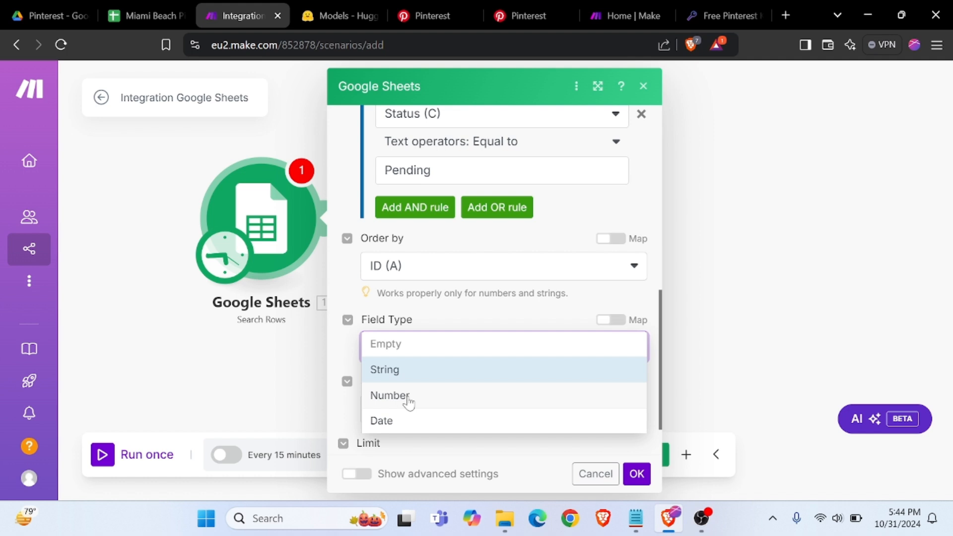
{"action": "left_click", "coordinate": [389, 396]}
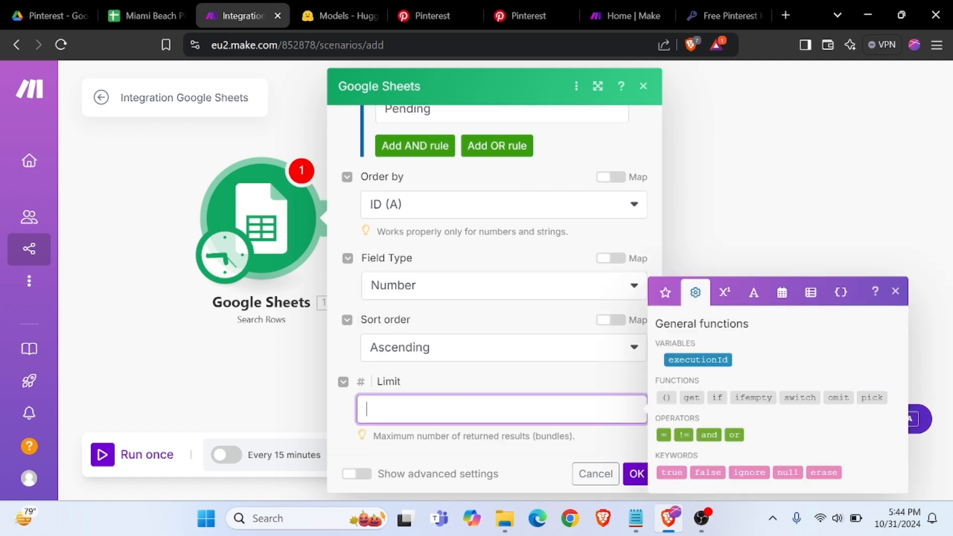
{"action": "type", "text": "1"}
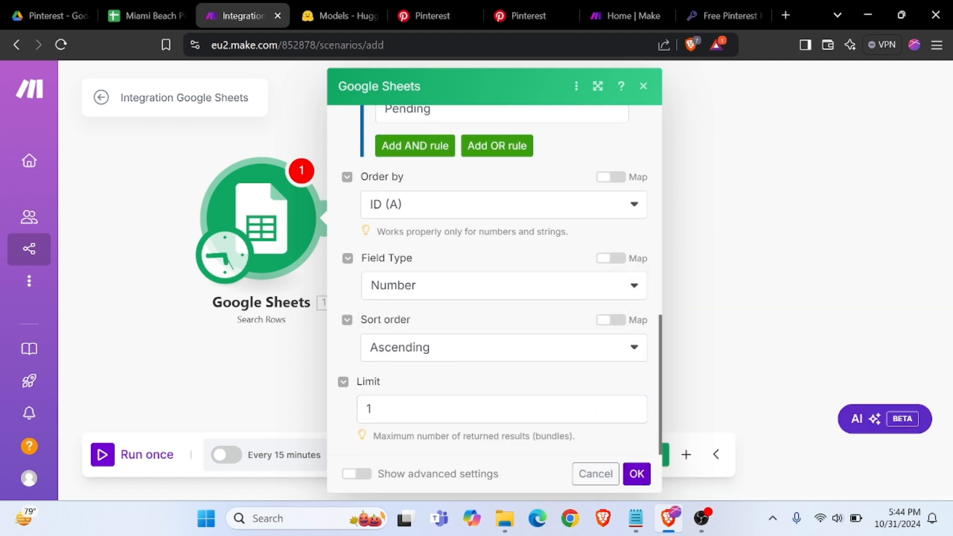
Save the Search Rows settings and run the scenario once to test it
{"action": "left_click", "coordinate": [636, 474]}
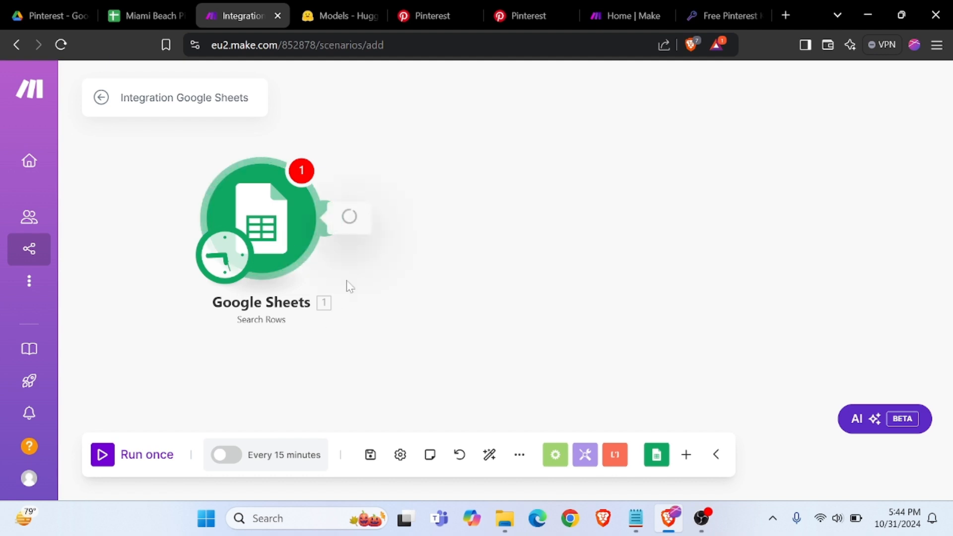
{"action": "left_click", "coordinate": [261, 219]}
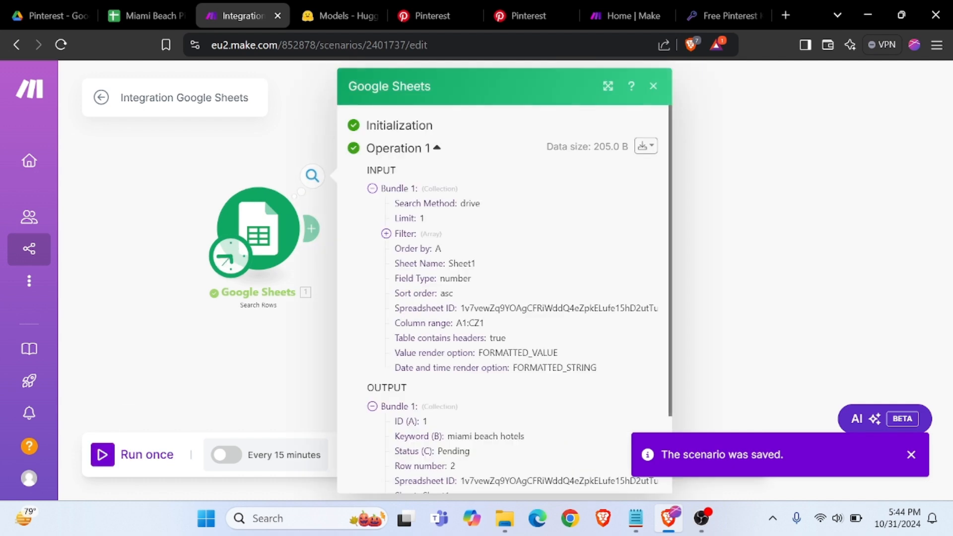
{"action": "scroll", "scroll_direction": "down", "scroll_amount": 3}
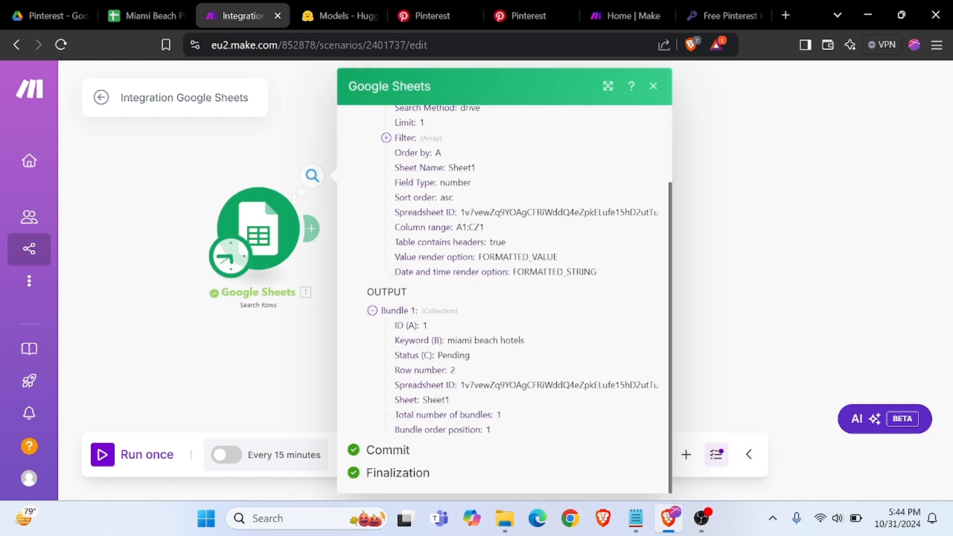
Compare the returned row with 'miami beach hotels' in the sheet, then return to Make
{"action": "left_click", "coordinate": [143, 15]}
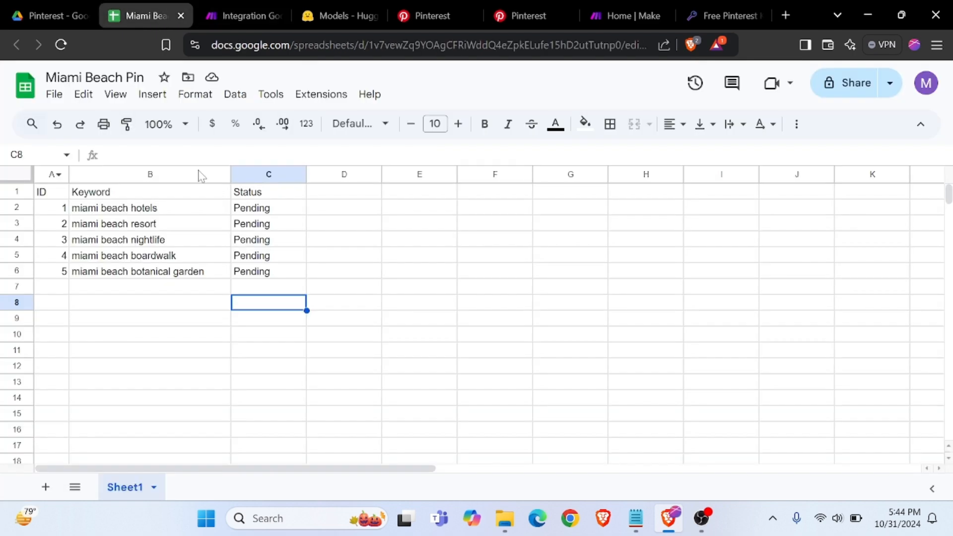
{"action": "left_click", "coordinate": [150, 208]}
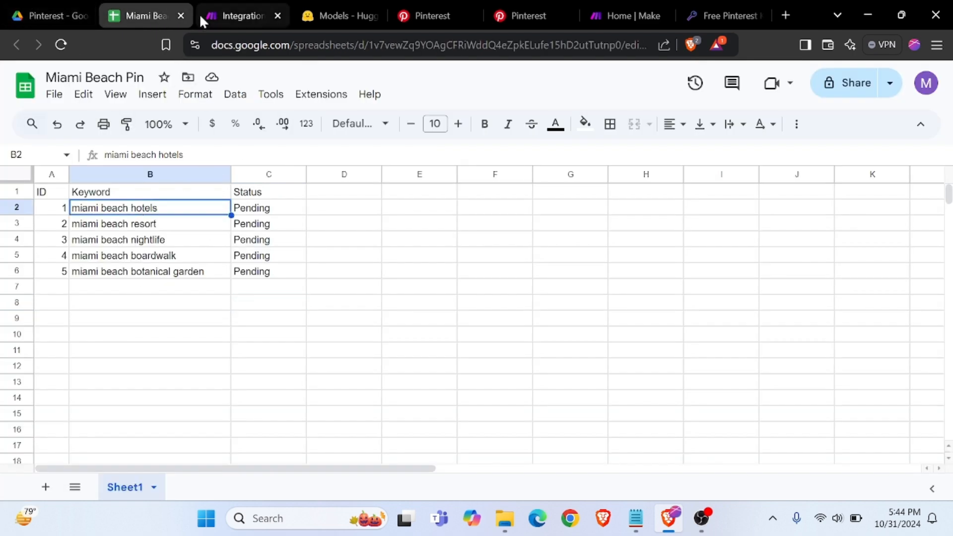
{"action": "left_click", "coordinate": [239, 15]}
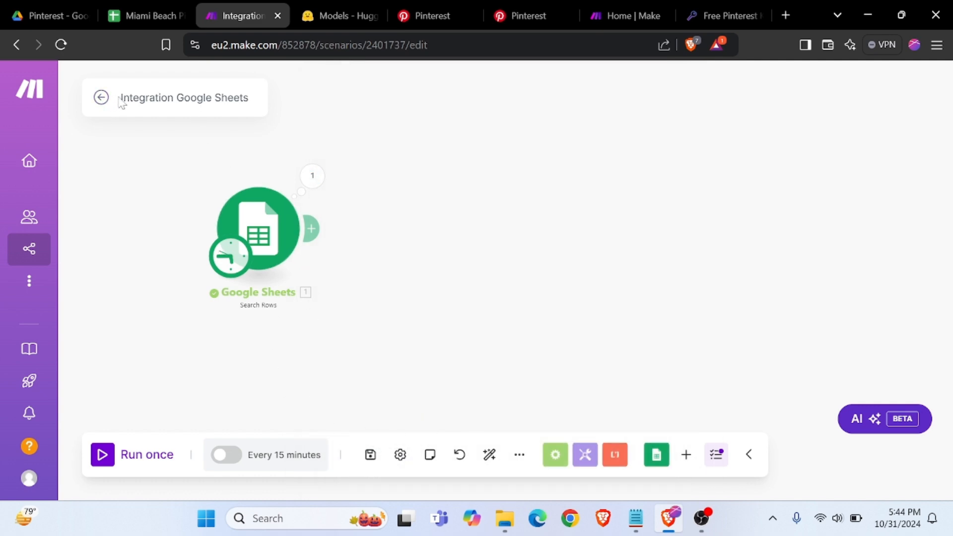
Change the scenario name from 'Integration Google Sheets' to 'Pinterest Automation'
{"action": "double_click", "coordinate": [184, 98]}
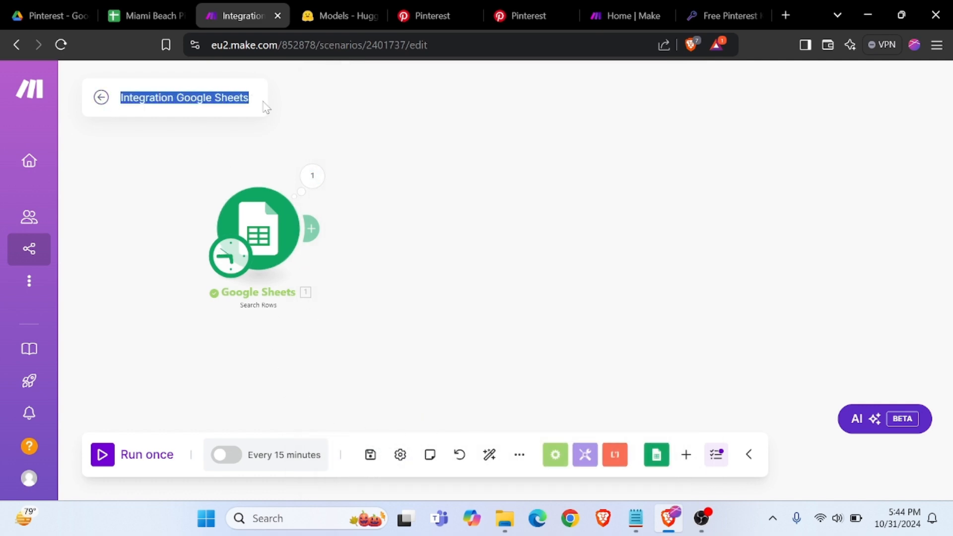
{"action": "mouse_move", "coordinate": [260, 120]}
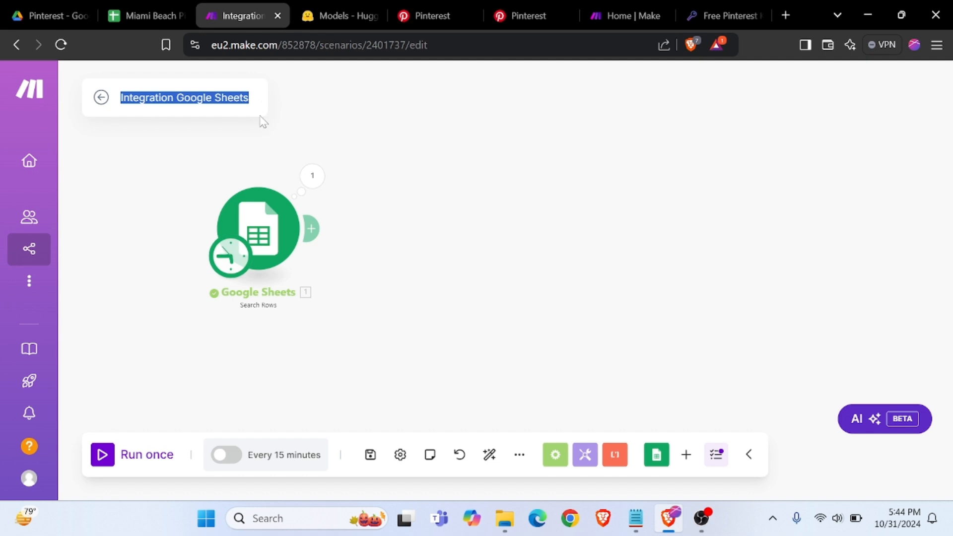
{"action": "type", "text": "Pint"}
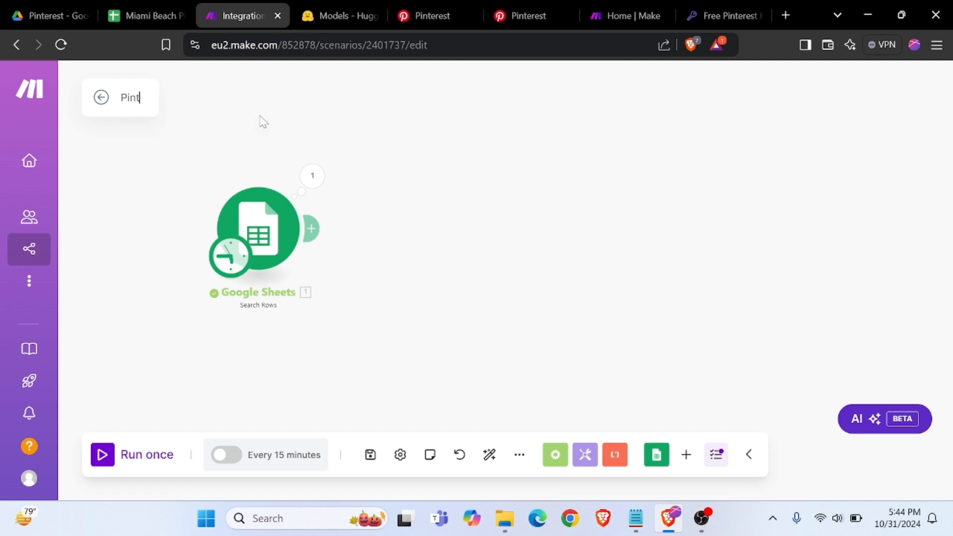
{"action": "type", "text": "erest"}
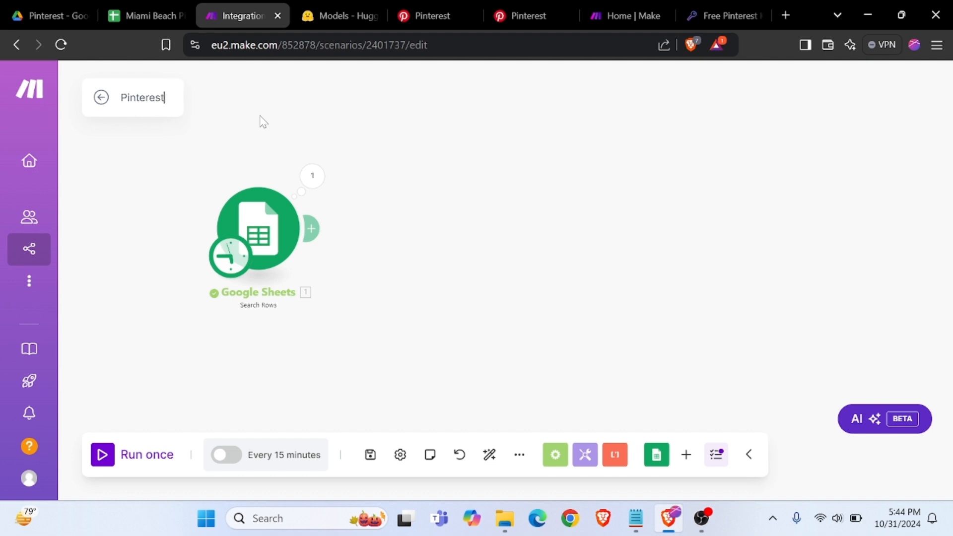
{"action": "type", "text": "Automation"}
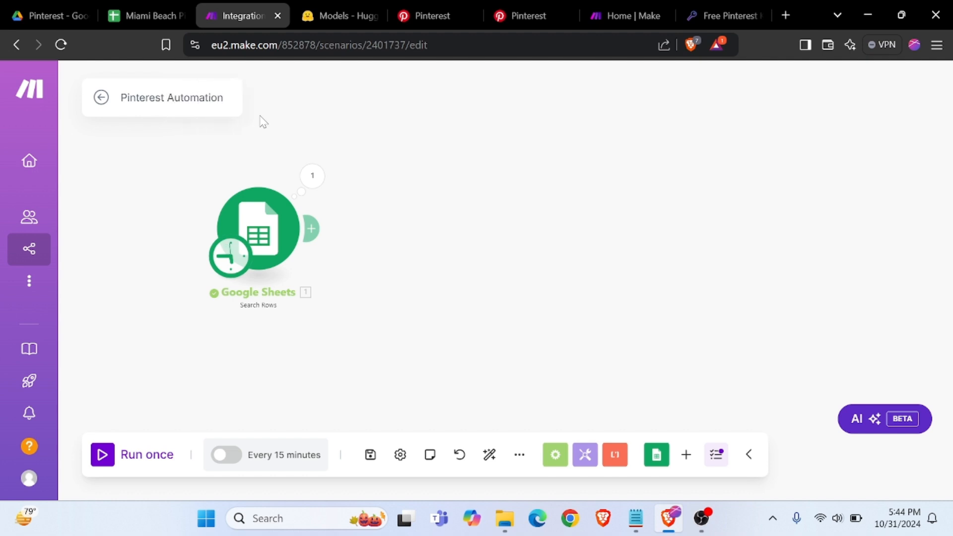
{"action": "mouse_move", "coordinate": [415, 307]}
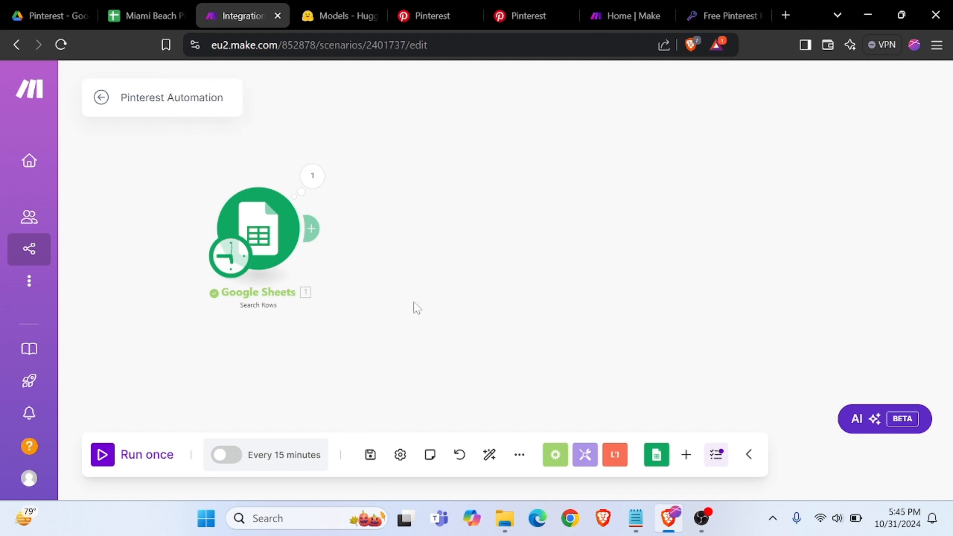
{"action": "left_click", "coordinate": [369, 455]}
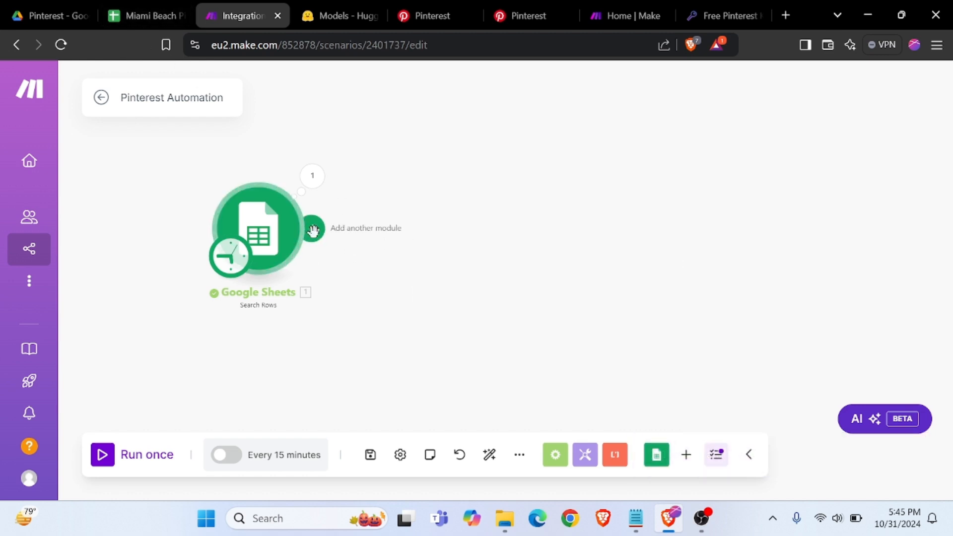
Add an OpenAI 'Create a Completion' module after Google Sheets, using the gpt-4o model
{"action": "left_click", "coordinate": [312, 230]}
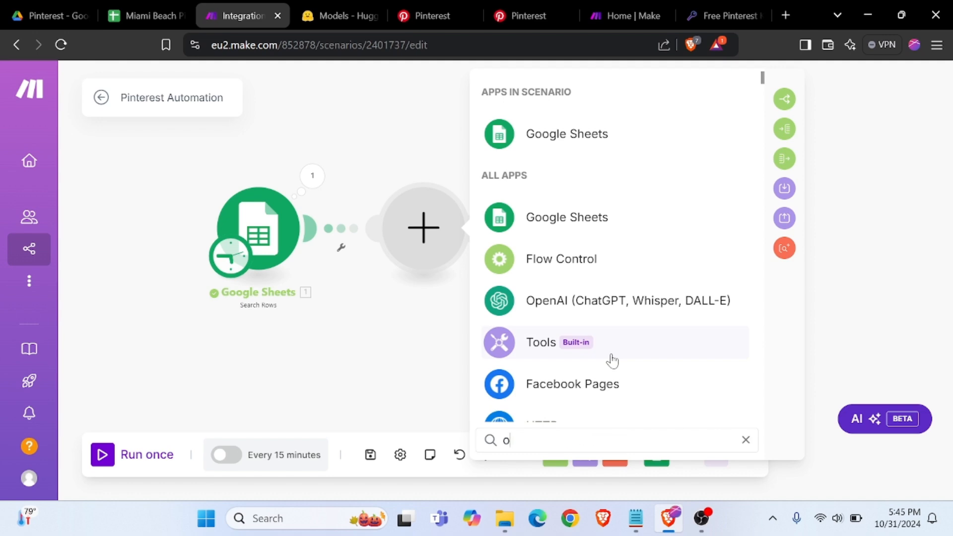
{"action": "type", "text": "p"}
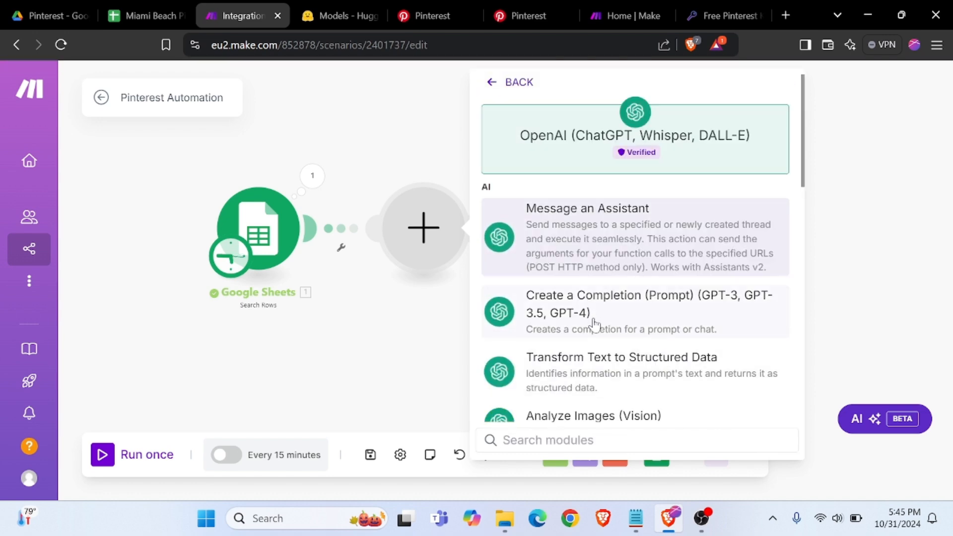
{"action": "left_click", "coordinate": [620, 304]}
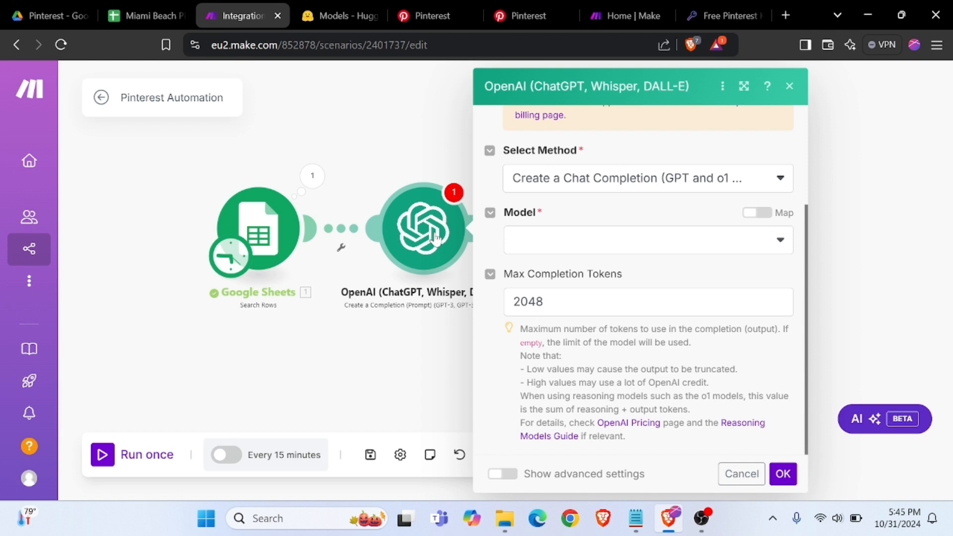
{"action": "mouse_move", "coordinate": [643, 254]}
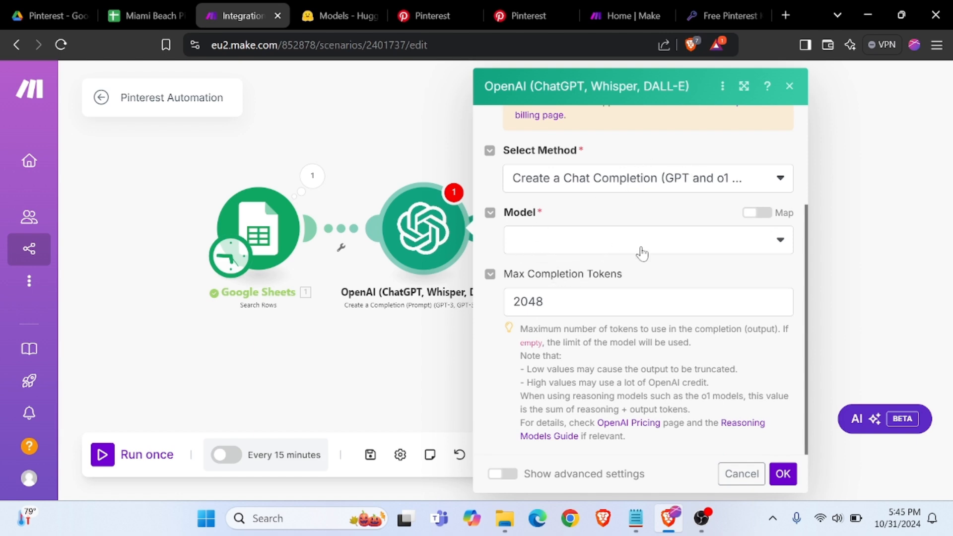
{"action": "left_click", "coordinate": [644, 239]}
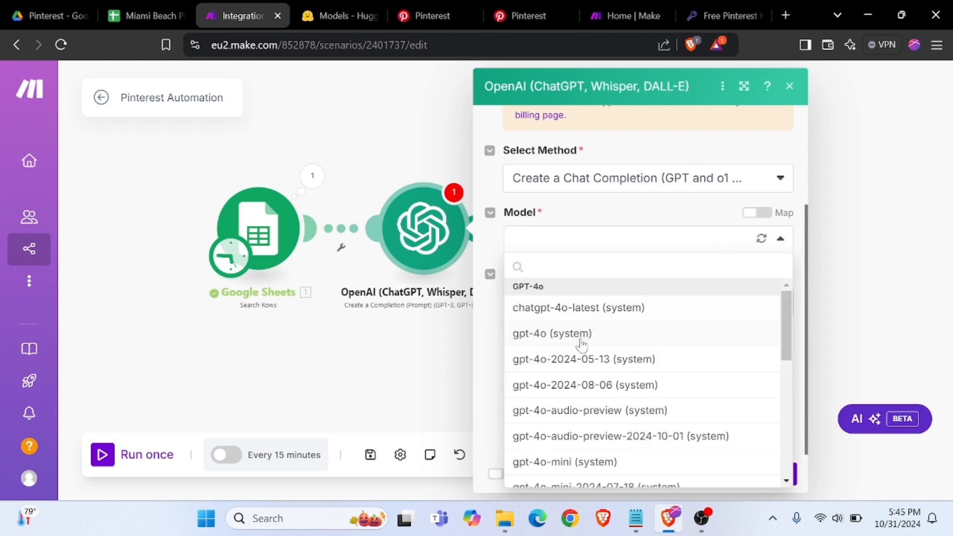
{"action": "left_click", "coordinate": [551, 333]}
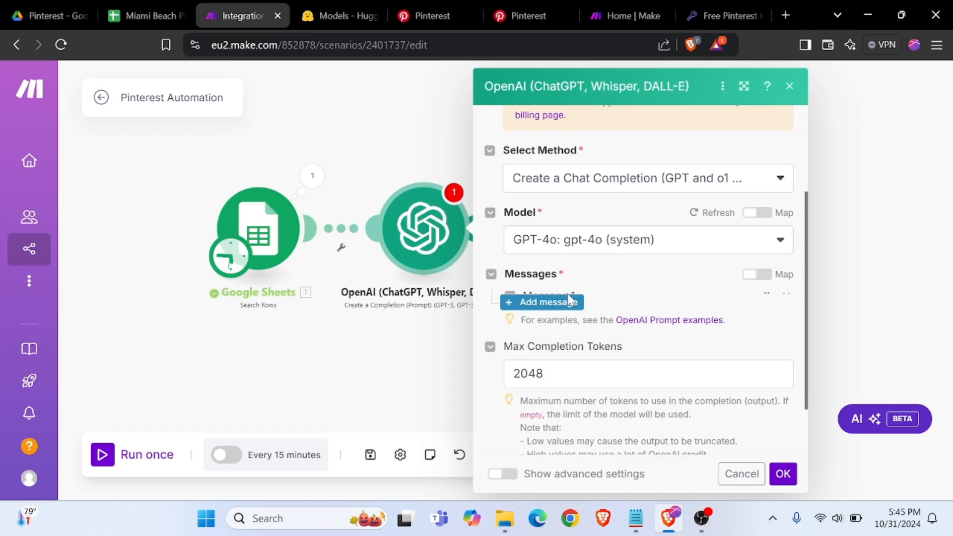
Add a prompt asking it to act as a Pinterest expert writing SEO-optimized descriptions
{"action": "left_click", "coordinate": [542, 303]}
{"action": "type", "text": "A"}
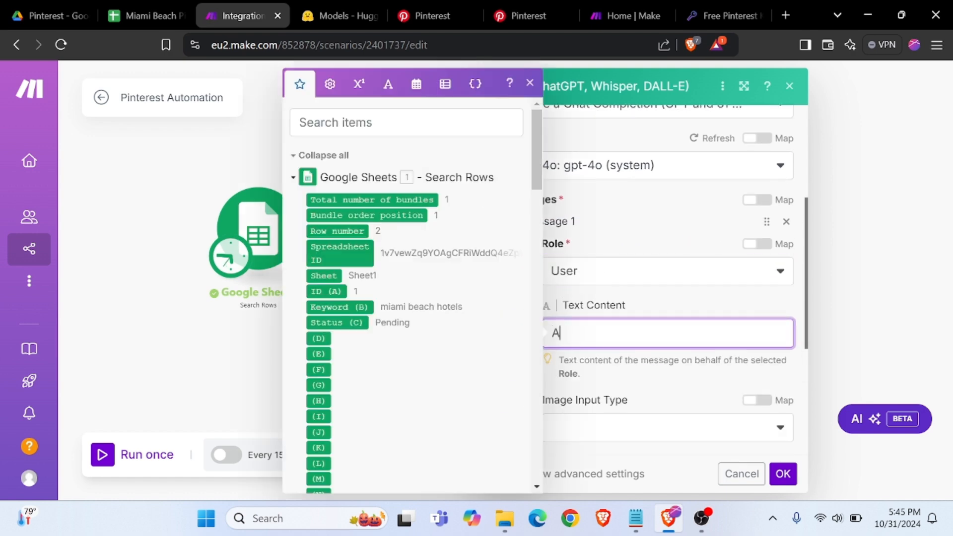
{"action": "type", "text": "ct as a"}
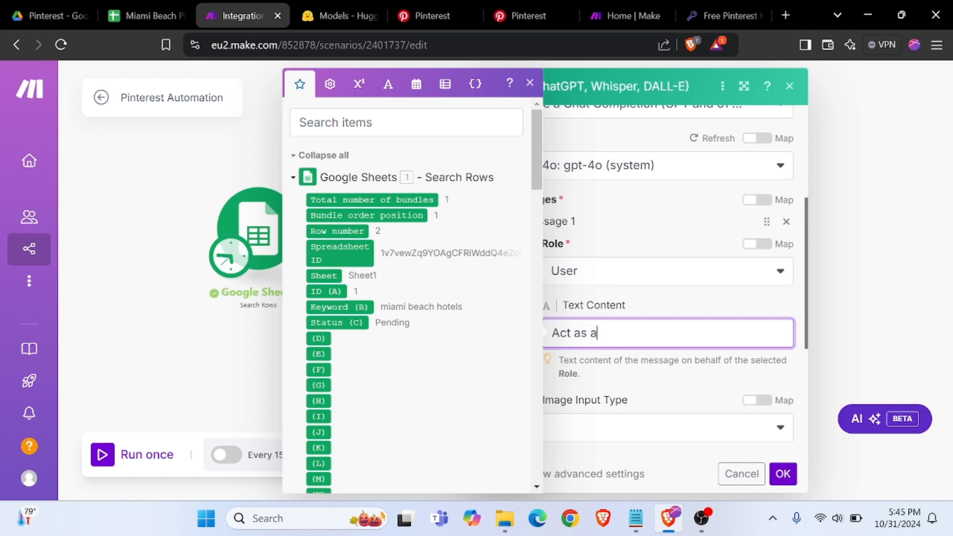
{"action": "type", "text": "pinterest"}
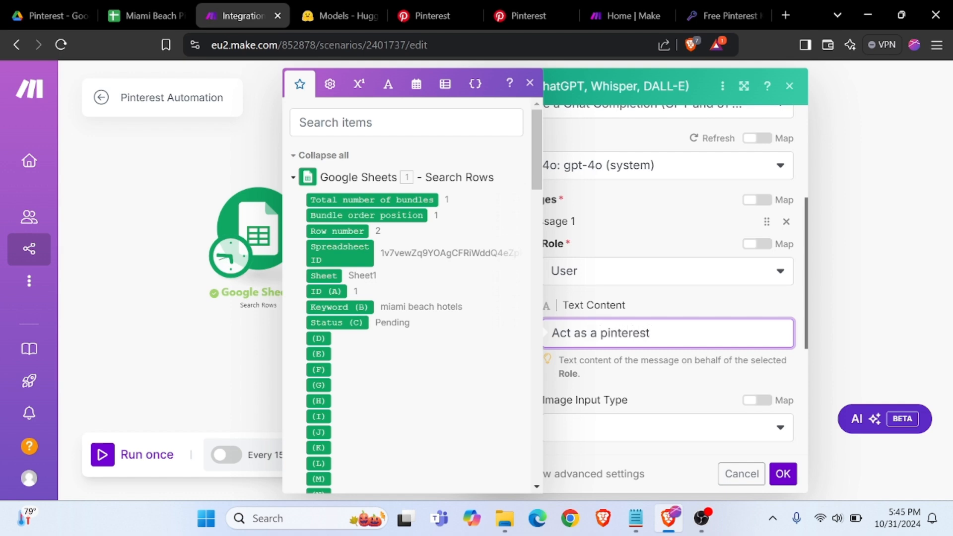
{"action": "type", "text": "expert."}
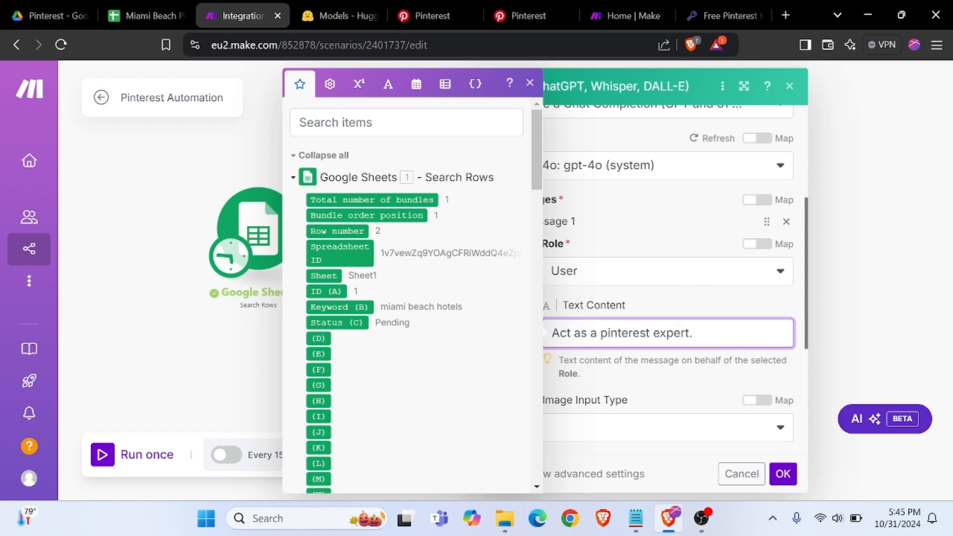
{"action": "type", "text": "You're abale"}
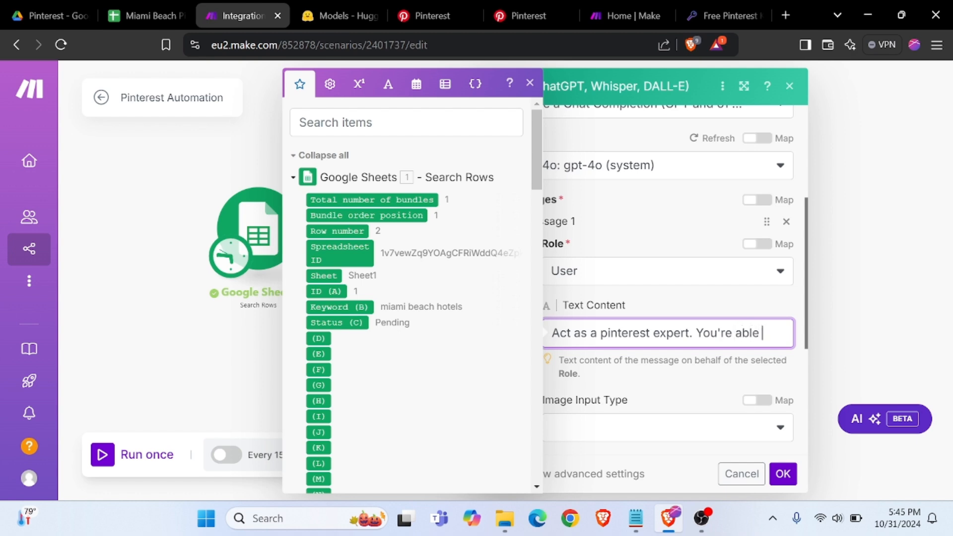
{"action": "type", "text": "to create"}
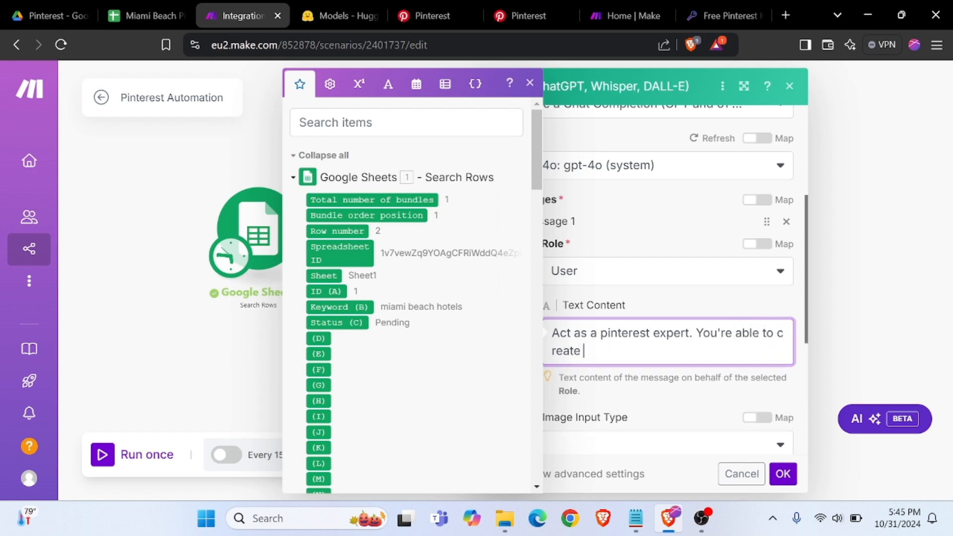
{"action": "type", "text": "SEO"}
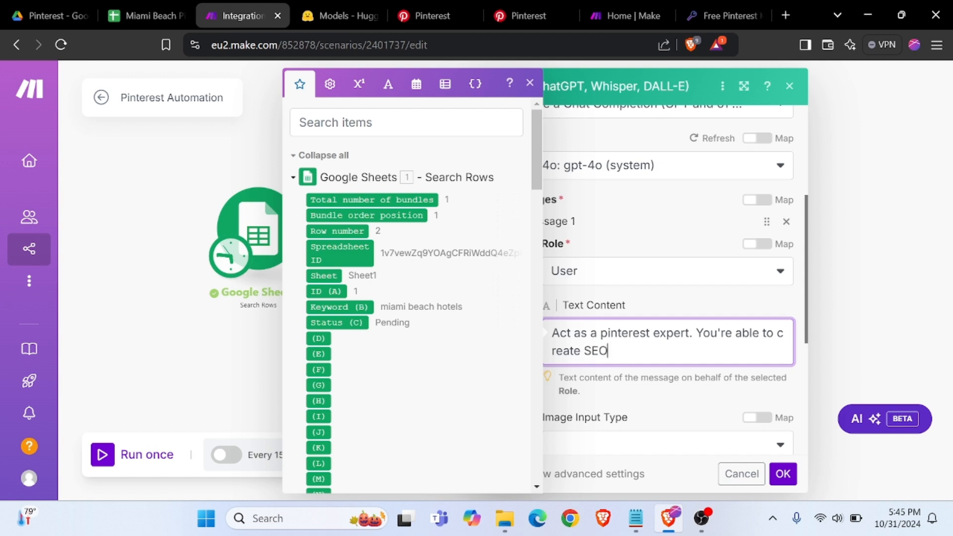
{"action": "type", "text": "optimized pin"}
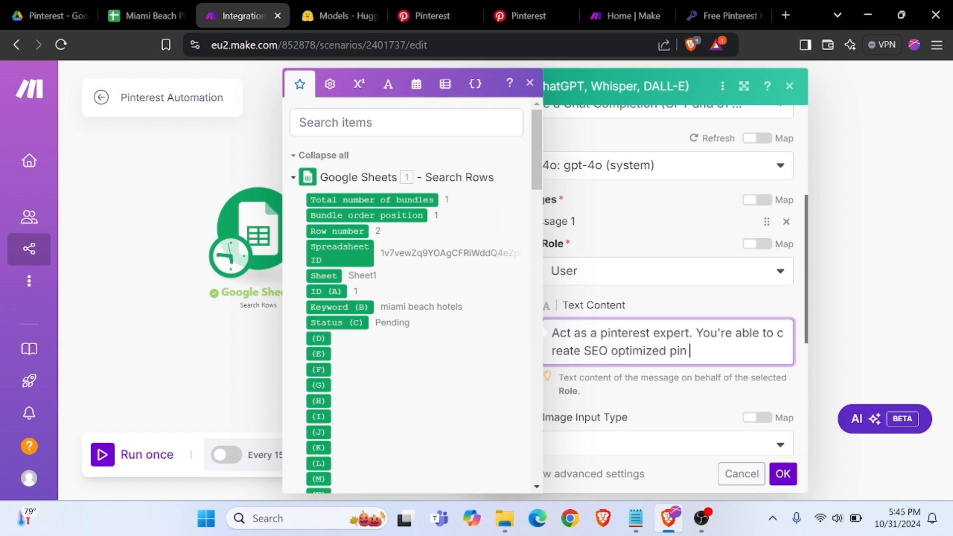
{"action": "type", "text": "description"}
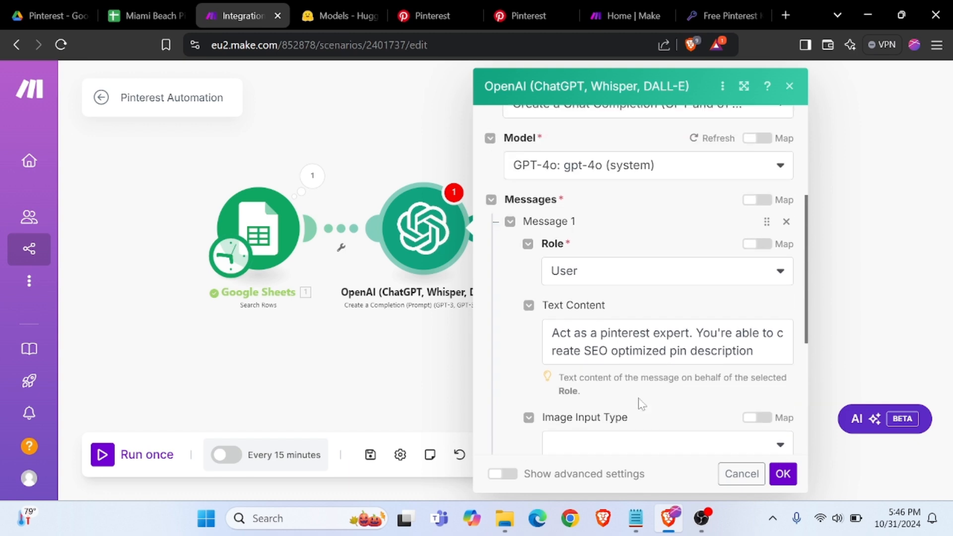
Map Keyword (B) over the [title] placeholder and cap completion tokens at 100
{"action": "scroll", "scroll_direction": "down", "scroll_amount": 3}
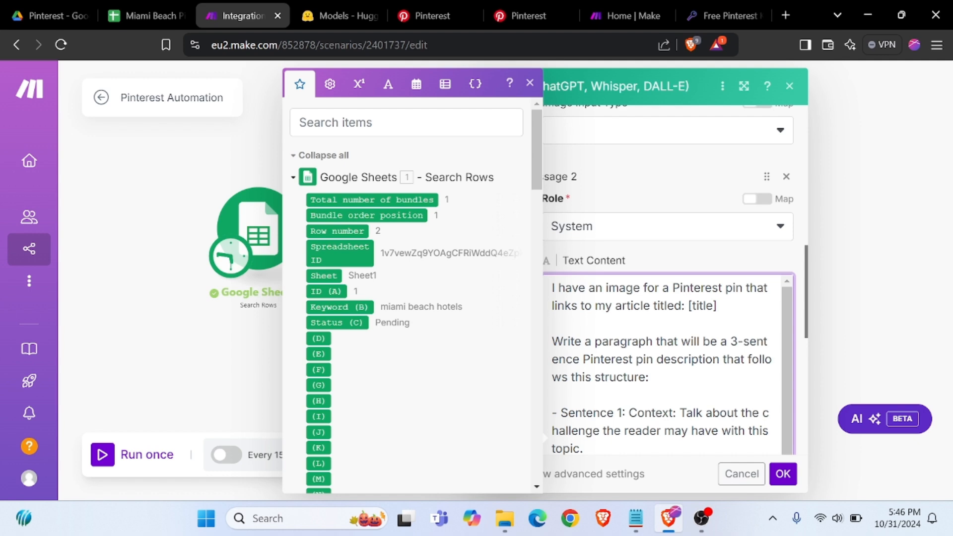
{"action": "double_click", "coordinate": [702, 306]}
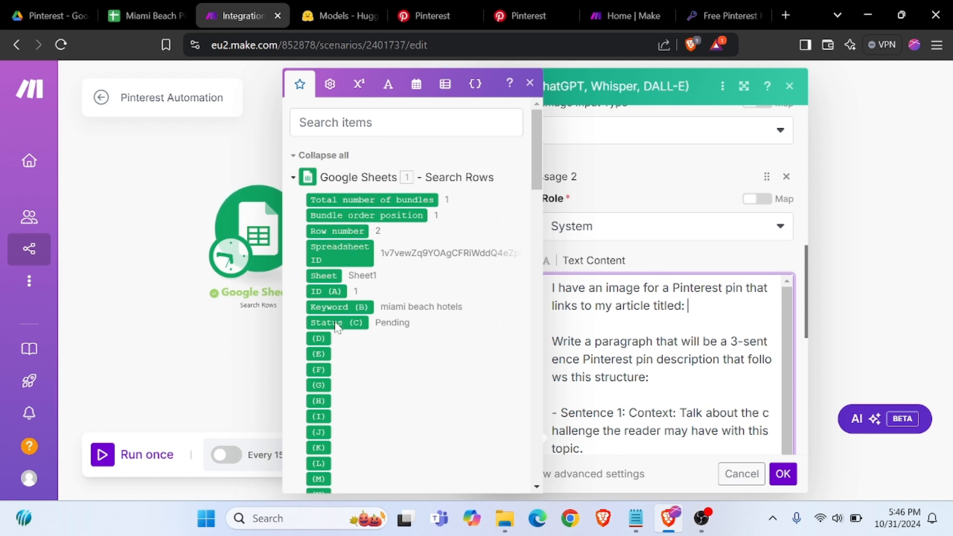
{"action": "left_click", "coordinate": [339, 307]}
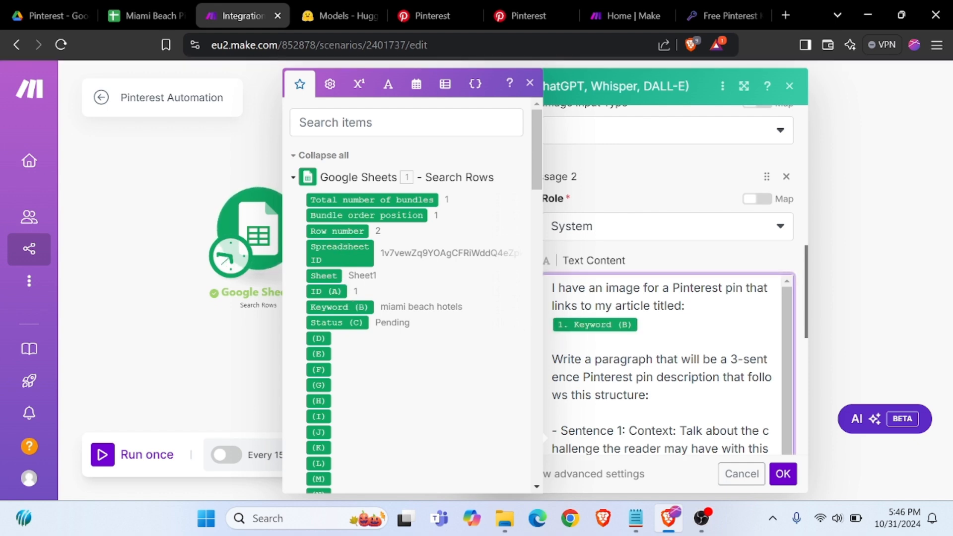
{"action": "scroll", "scroll_direction": "down", "scroll_amount": 3}
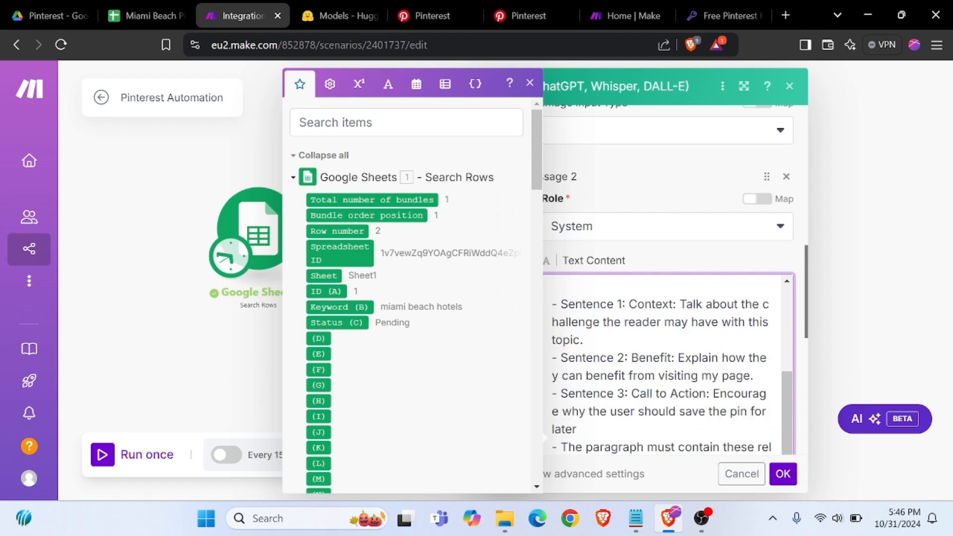
{"action": "scroll", "scroll_direction": "down", "scroll_amount": 3}
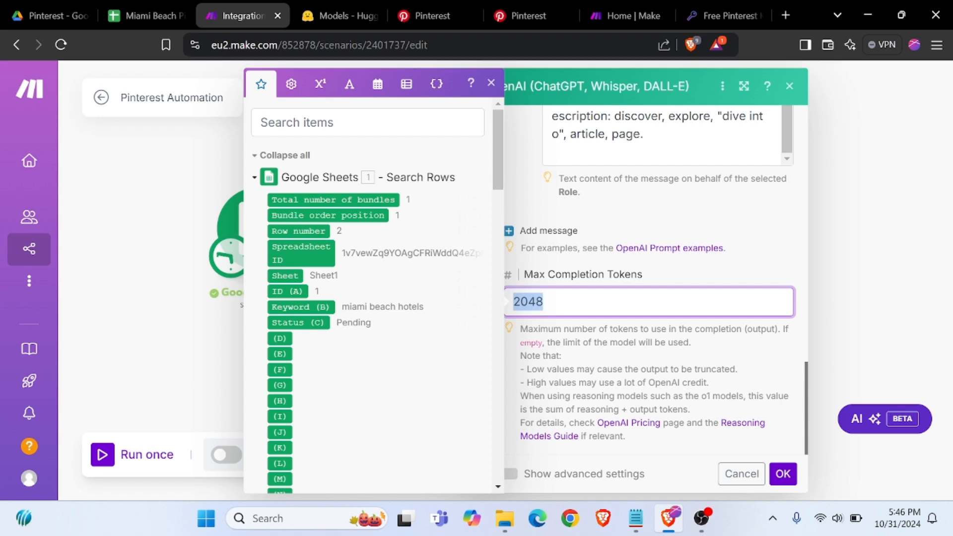
{"action": "type", "text": "100"}
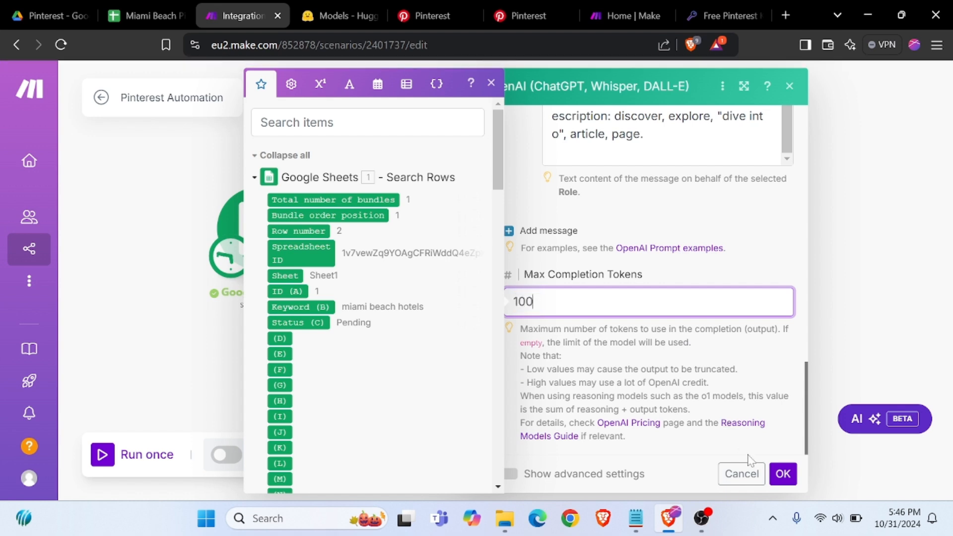
{"action": "left_click", "coordinate": [783, 474]}
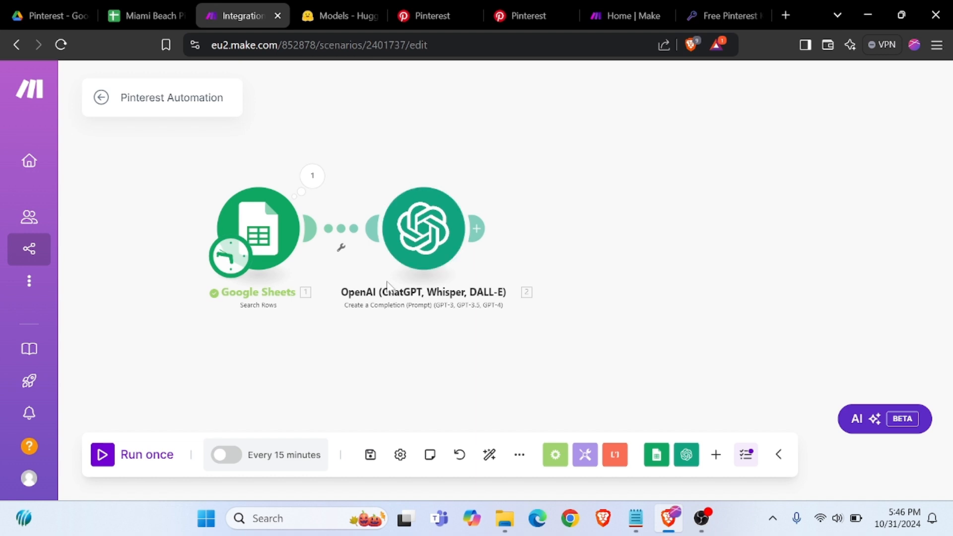
Rename the OpenAI module to 'Pin Description' and run the scenario once
{"action": "right_click", "coordinate": [422, 228]}
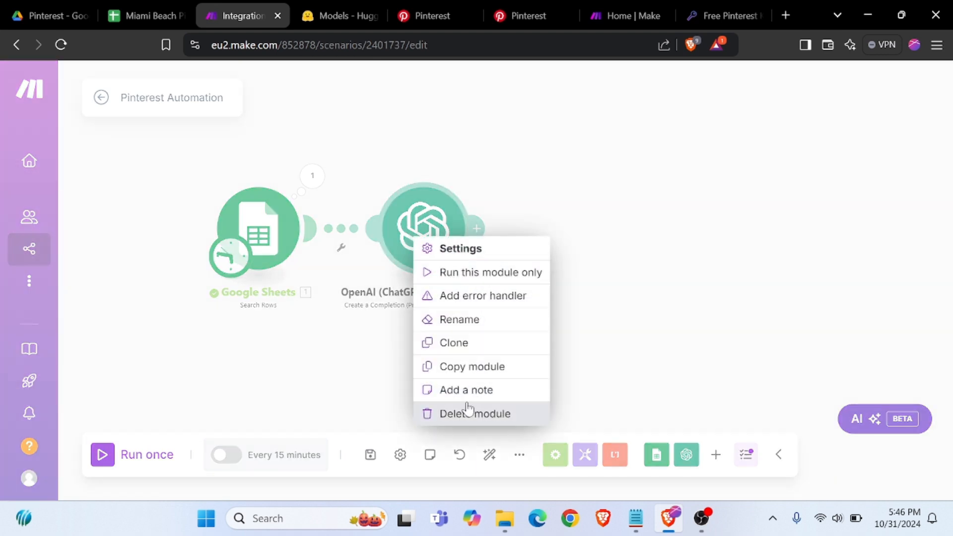
{"action": "left_click", "coordinate": [459, 320]}
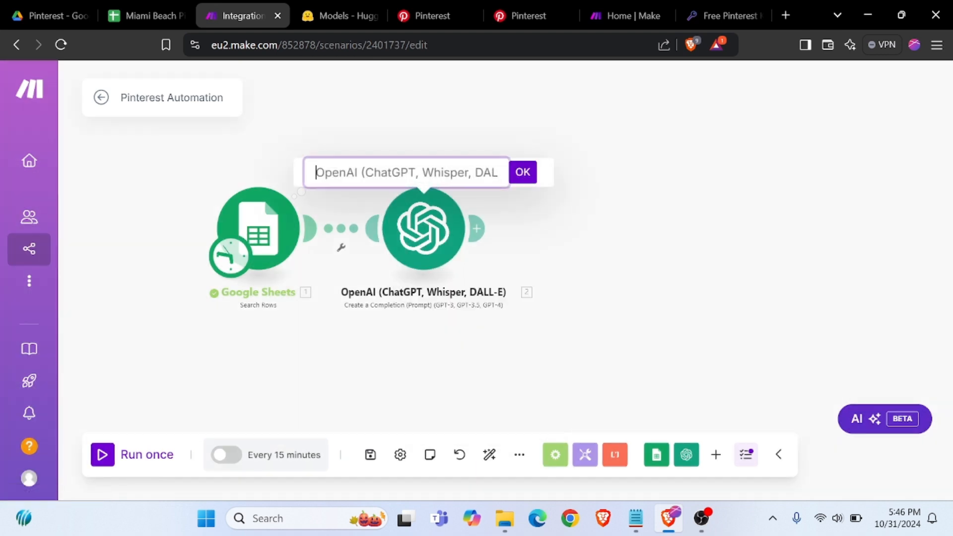
{"action": "type", "text": "Pin De"}
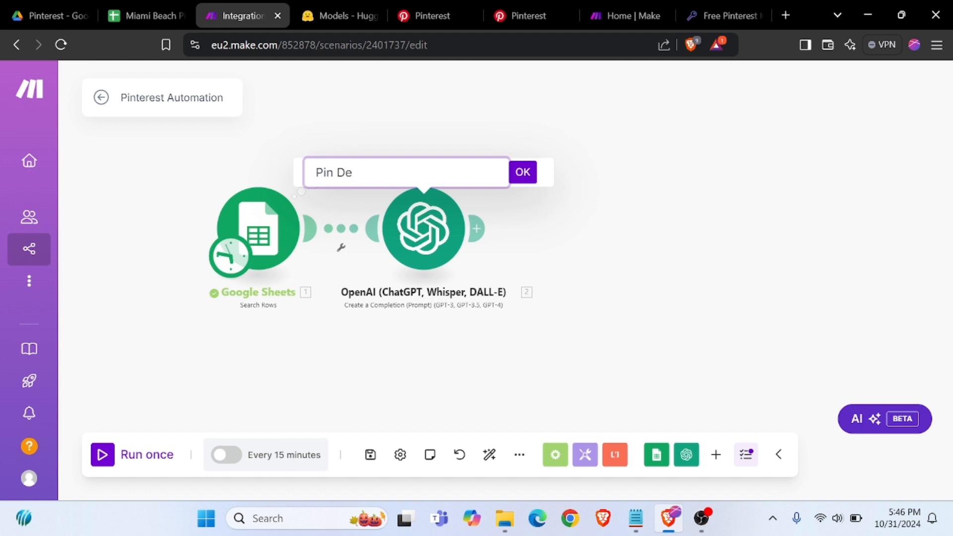
{"action": "type", "text": "scription"}
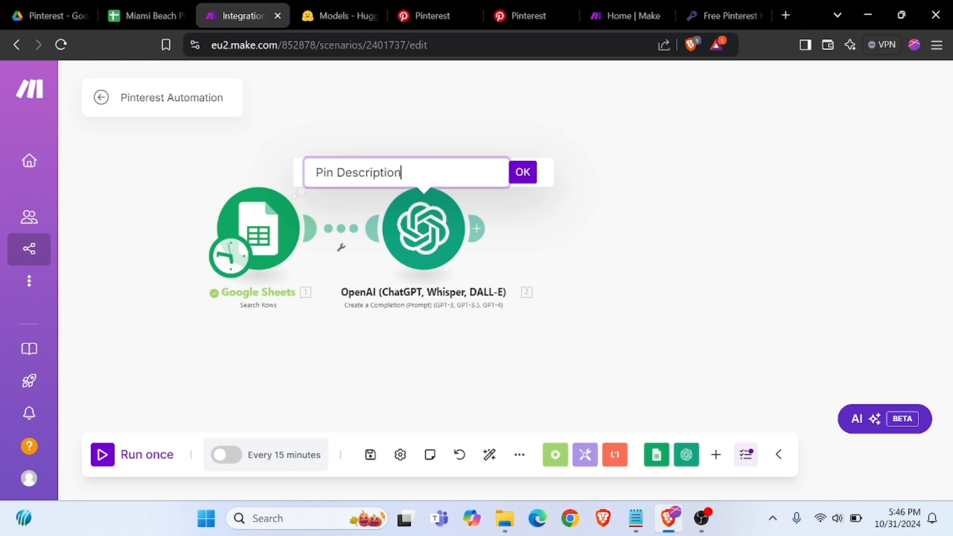
{"action": "left_click", "coordinate": [523, 172]}
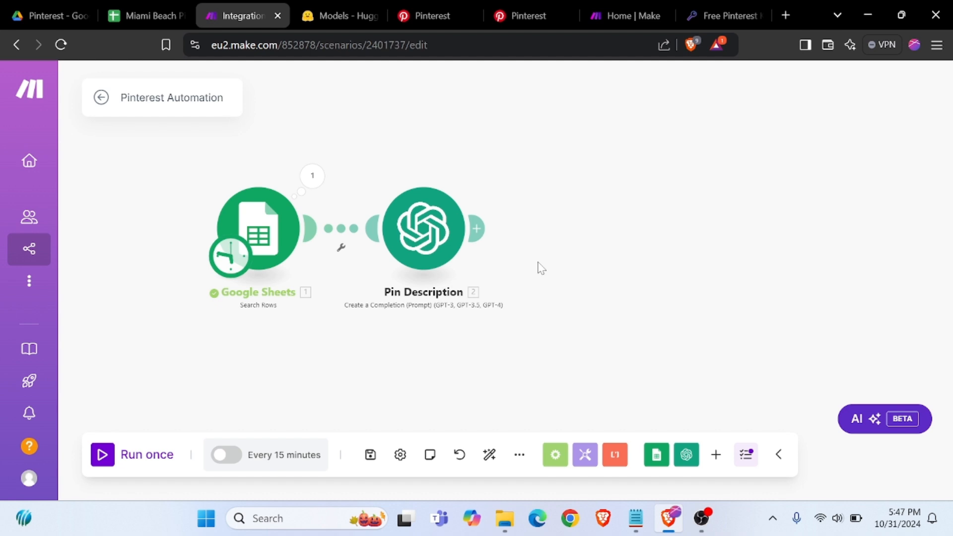
{"action": "mouse_move", "coordinate": [599, 298]}
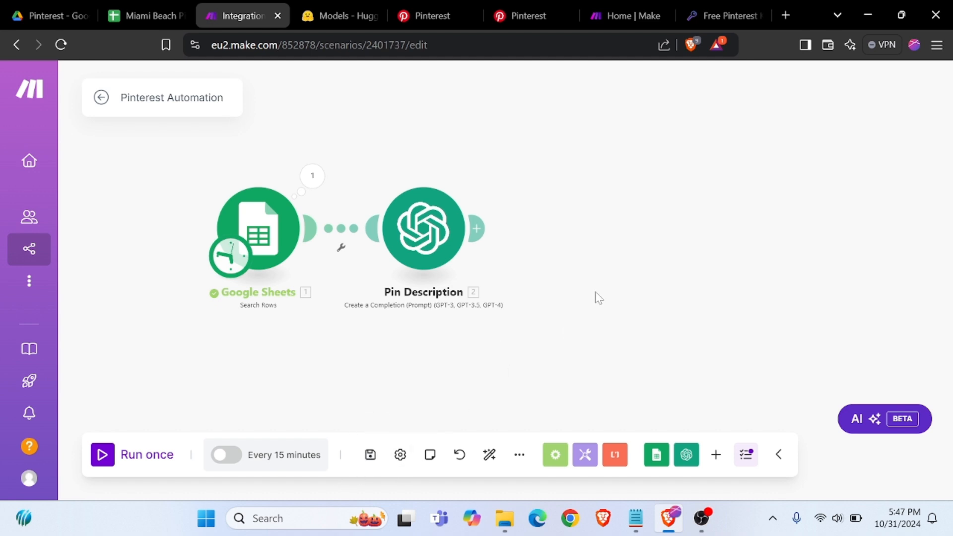
{"action": "left_click", "coordinate": [369, 455]}
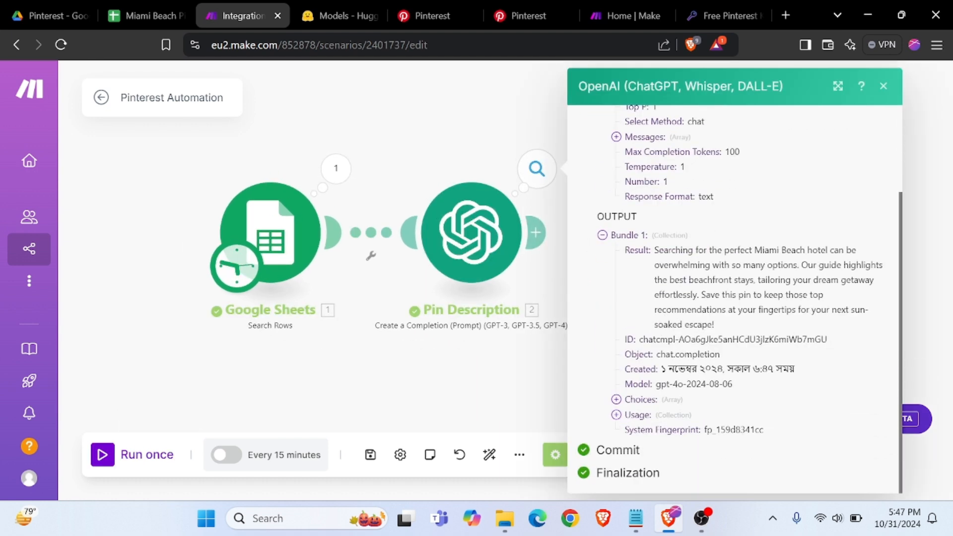
Review the generated Miami Beach hotels pin description in the output, then close the inspector
{"action": "left_click_drag", "start_coordinate": [655, 250], "coordinate": [715, 324]}
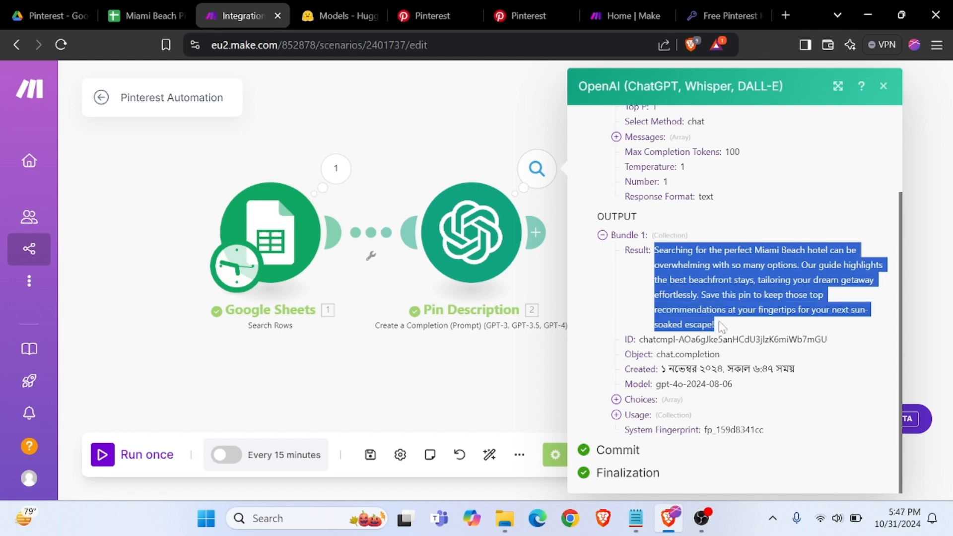
{"action": "left_click", "coordinate": [717, 325]}
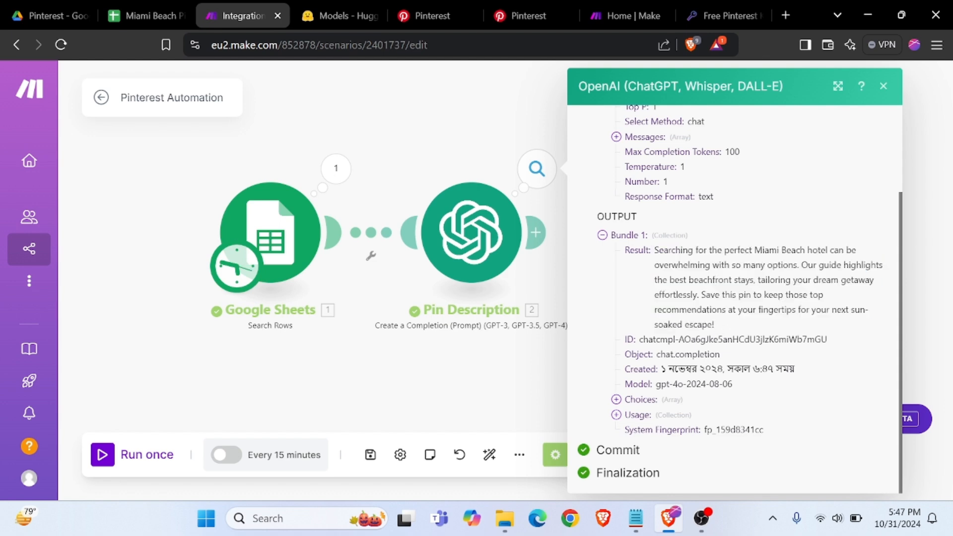
{"action": "left_click_drag", "start_coordinate": [655, 250], "coordinate": [714, 325]}
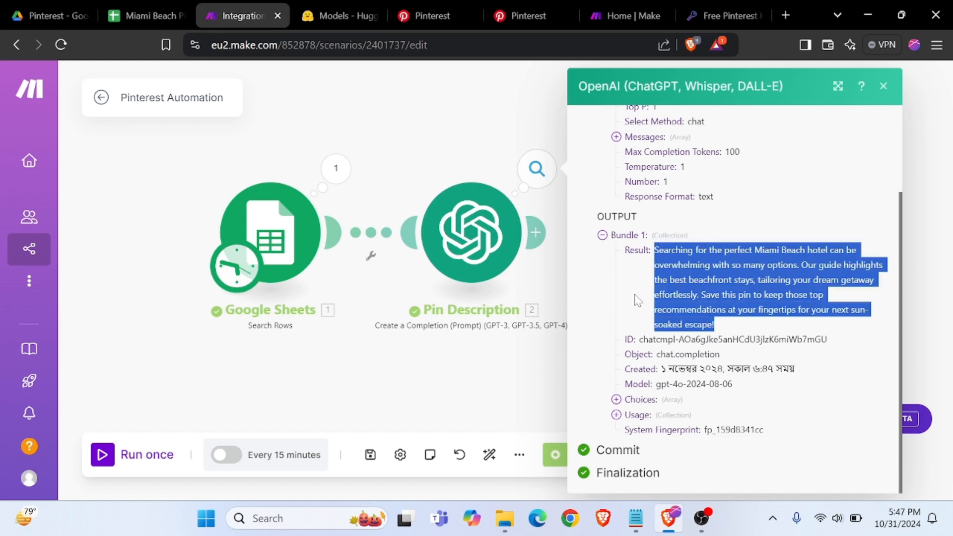
{"action": "left_click", "coordinate": [883, 86]}
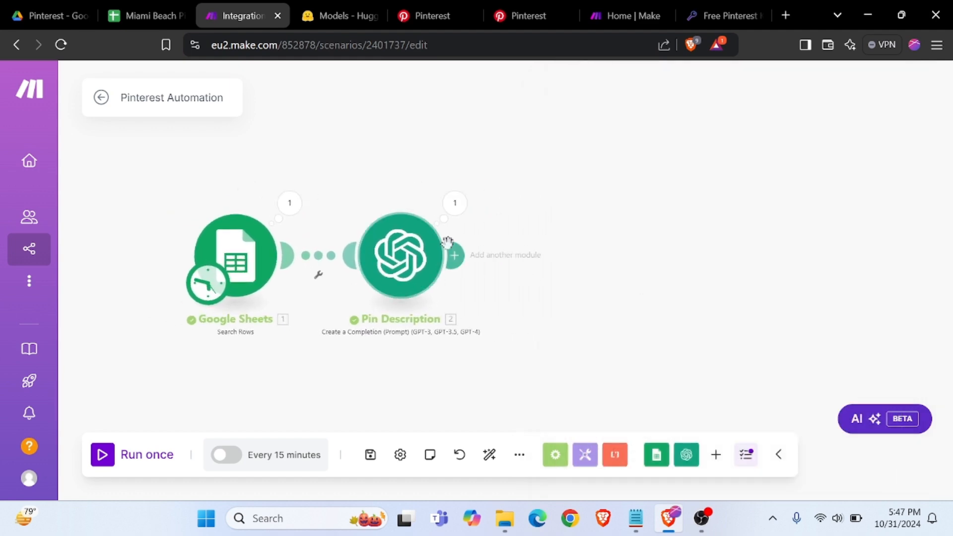
{"action": "mouse_move", "coordinate": [479, 181]}
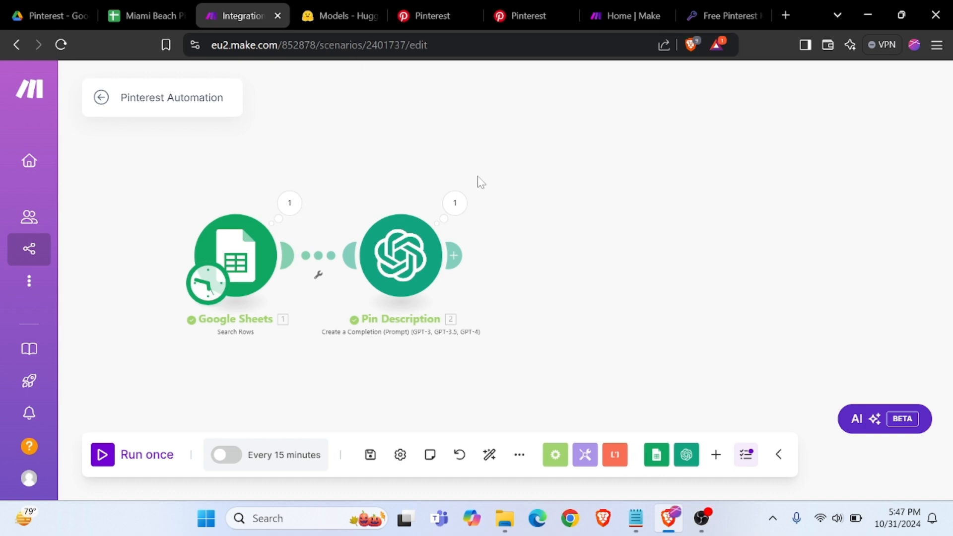
{"action": "left_click", "coordinate": [334, 16]}
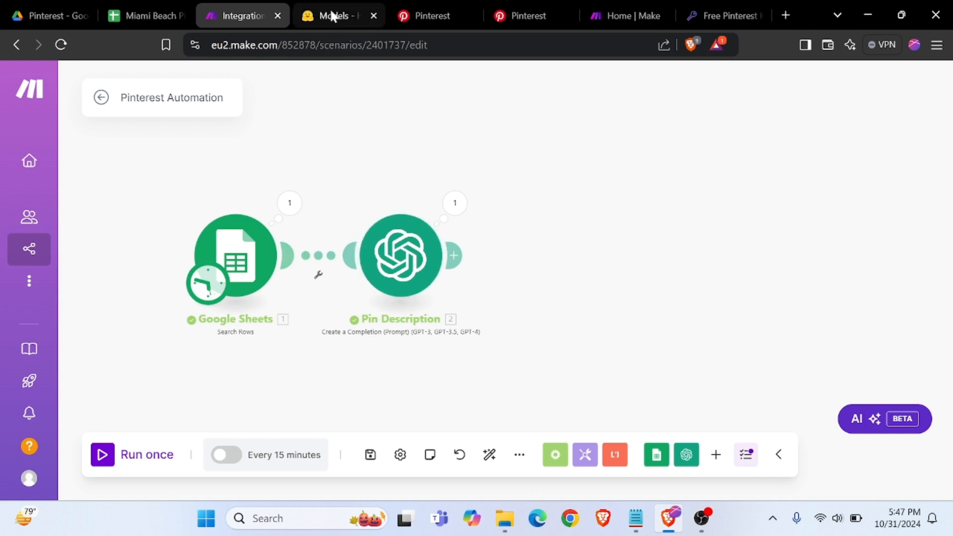
Filter Hugging Face models to Text-to-Image and open stable-diffusion-3.5-large
{"action": "left_click", "coordinate": [333, 16]}
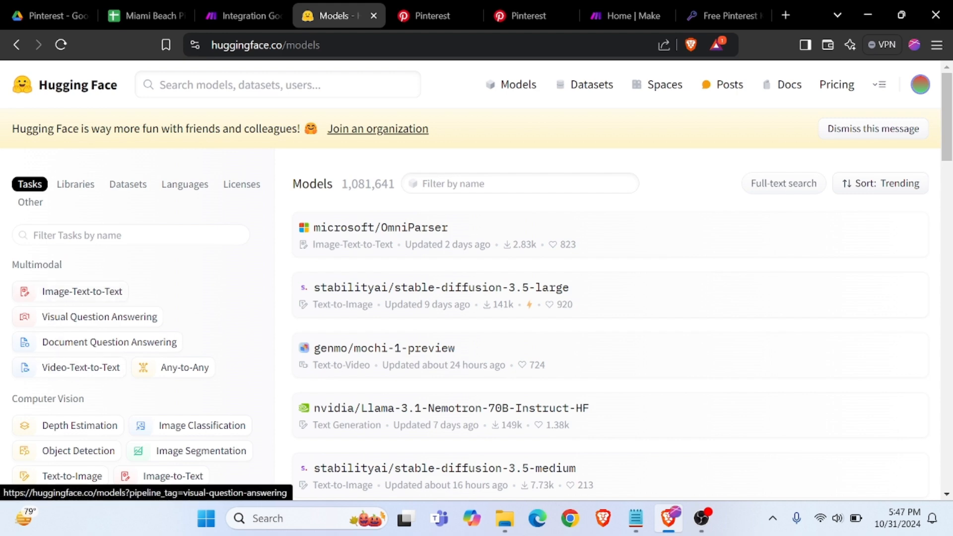
{"action": "type", "text": "t"}
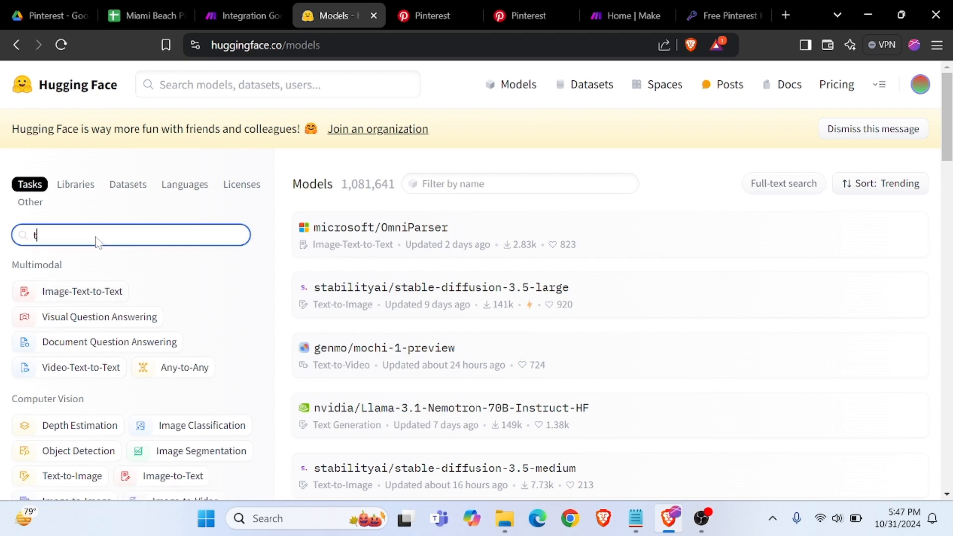
{"action": "type", "text": "ext"}
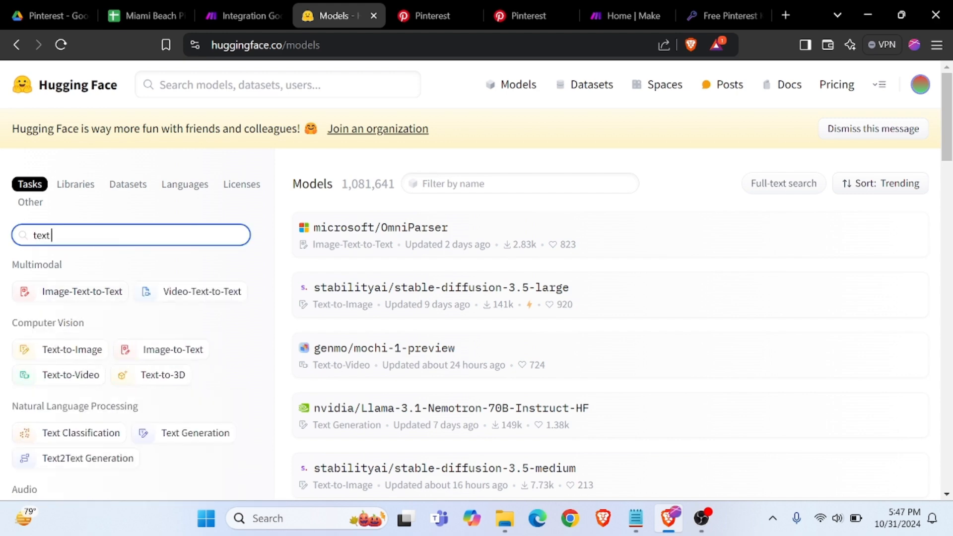
{"action": "left_click", "coordinate": [71, 350]}
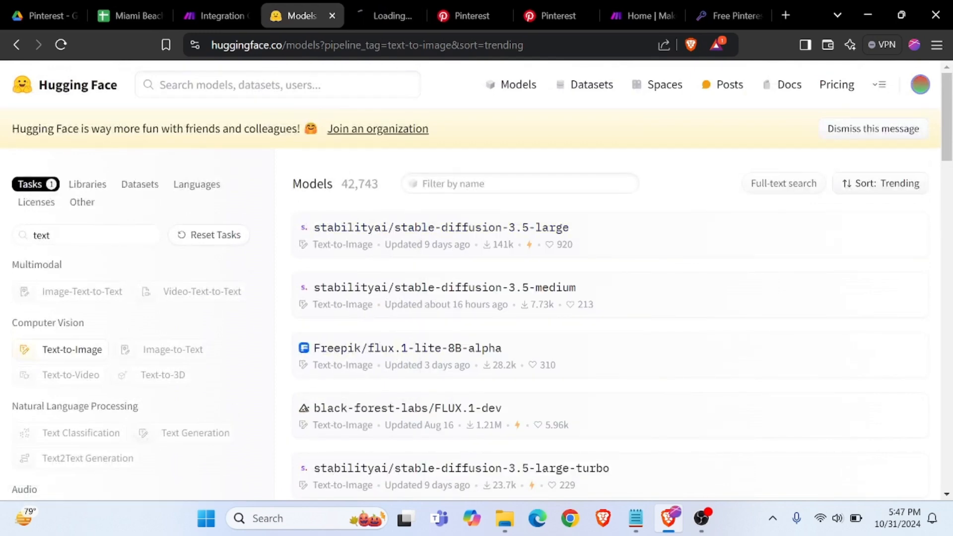
{"action": "left_click", "coordinate": [441, 227]}
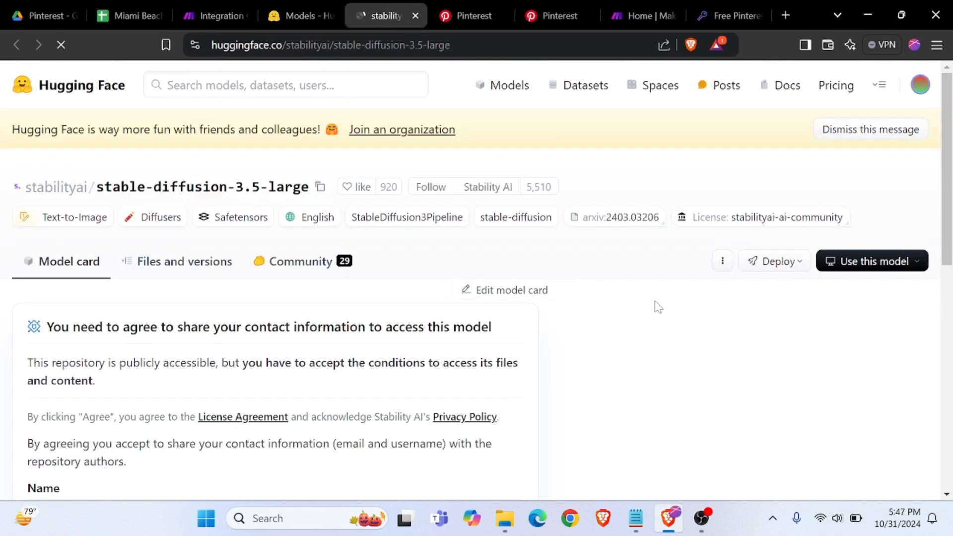
View the model's Inference API example as cURL, then go back to Make
{"action": "scroll", "scroll_direction": "down", "scroll_amount": 3}
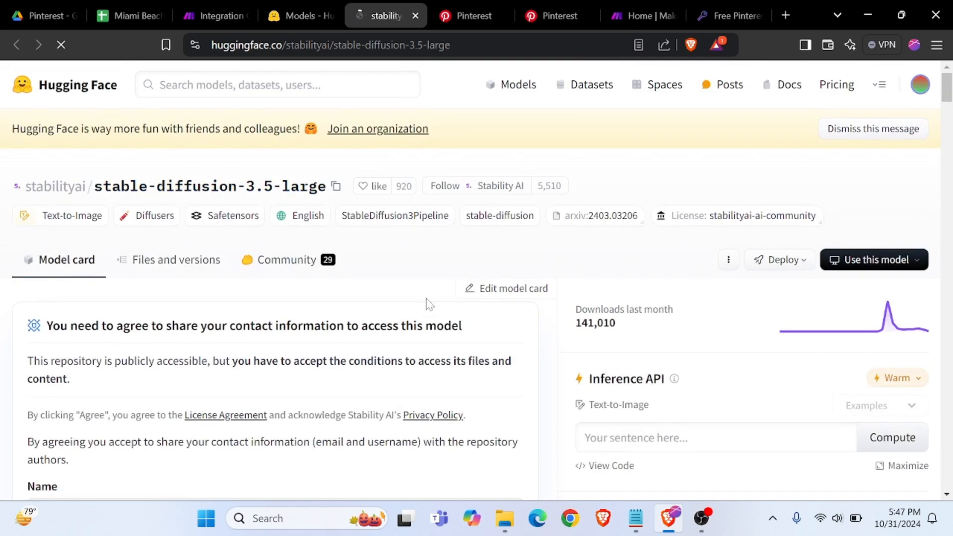
{"action": "scroll", "scroll_direction": "down", "scroll_amount": 3}
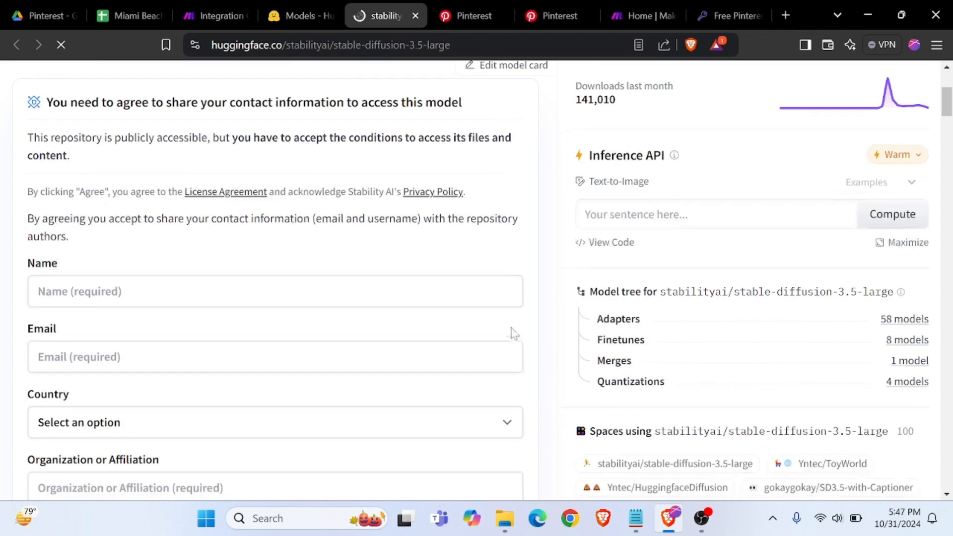
{"action": "left_click", "coordinate": [609, 241]}
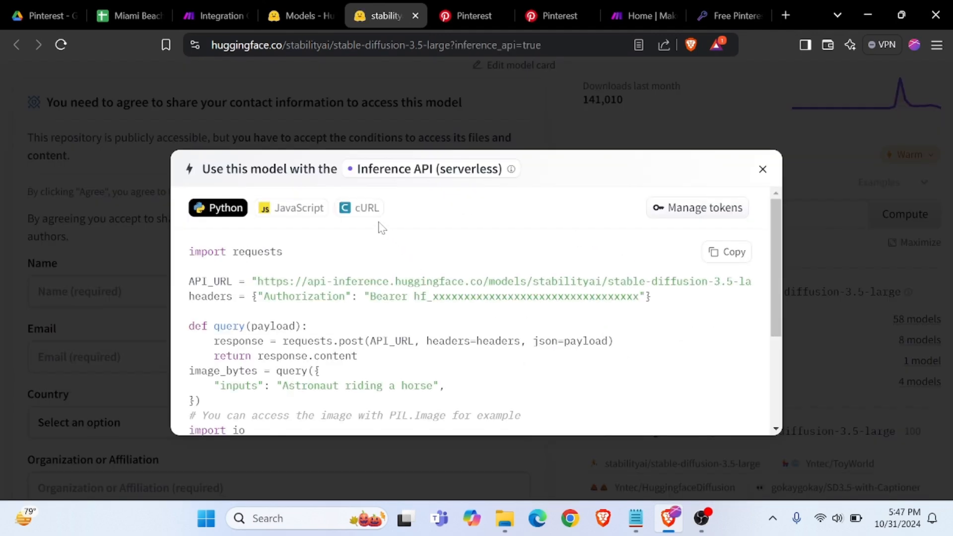
{"action": "left_click", "coordinate": [358, 208]}
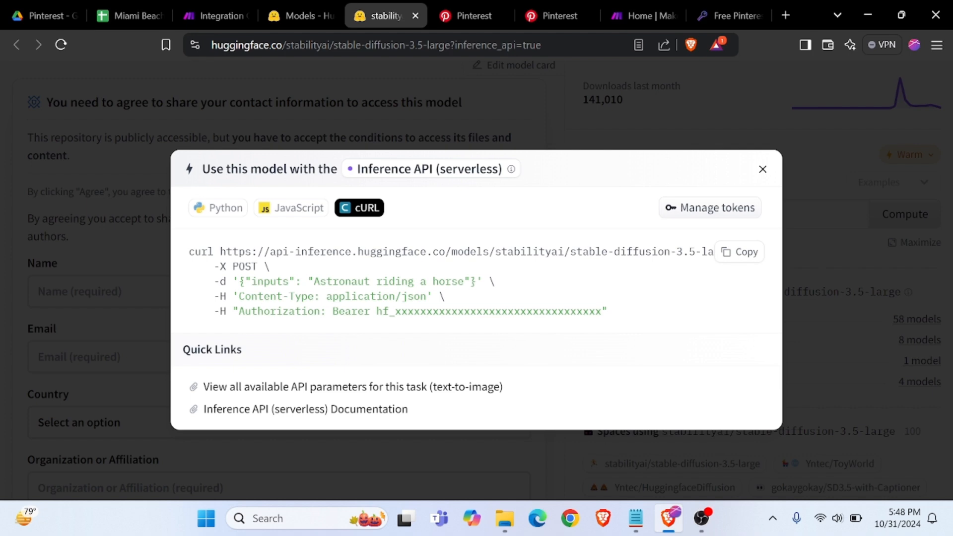
{"action": "left_click", "coordinate": [214, 15]}
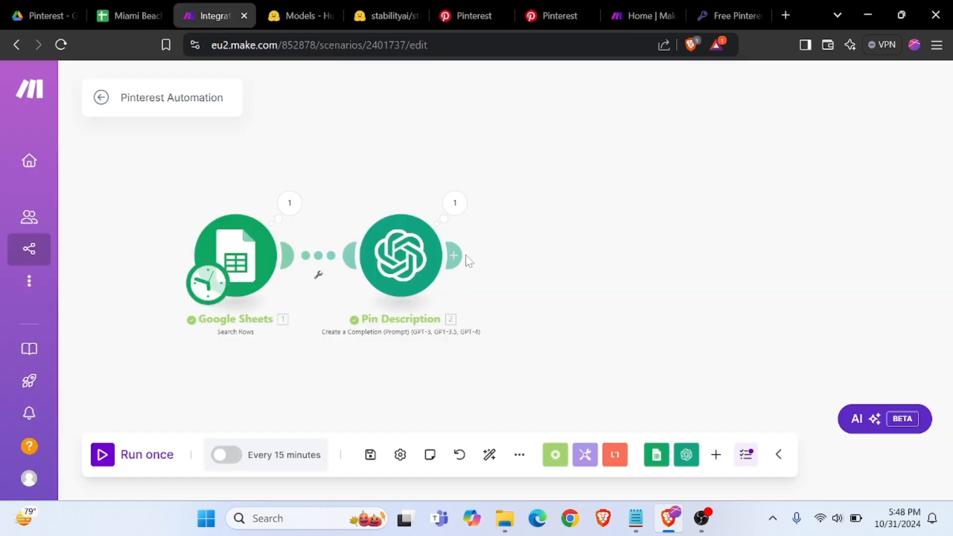
Add an HTTP 'Make a request' module after Pin Description
{"action": "left_click", "coordinate": [453, 255]}
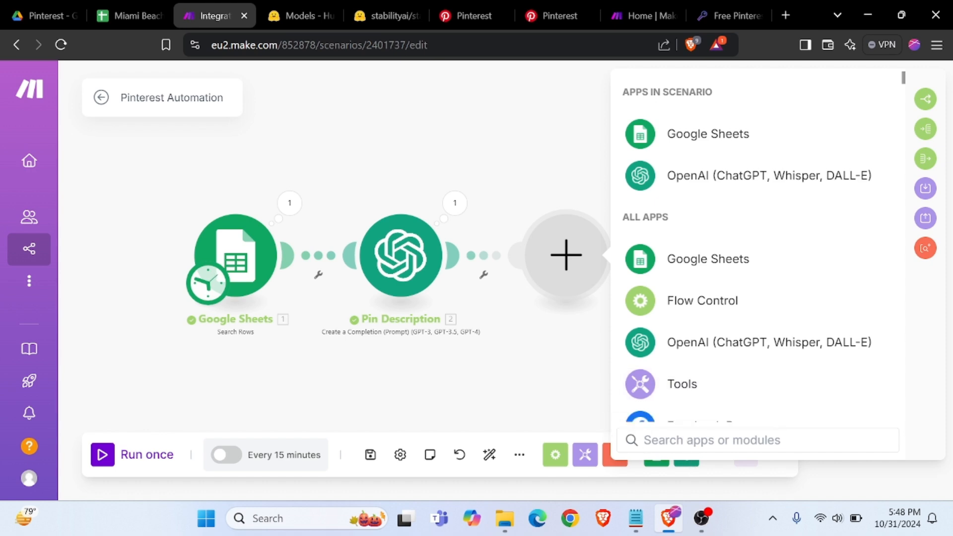
{"action": "type", "text": "ht"}
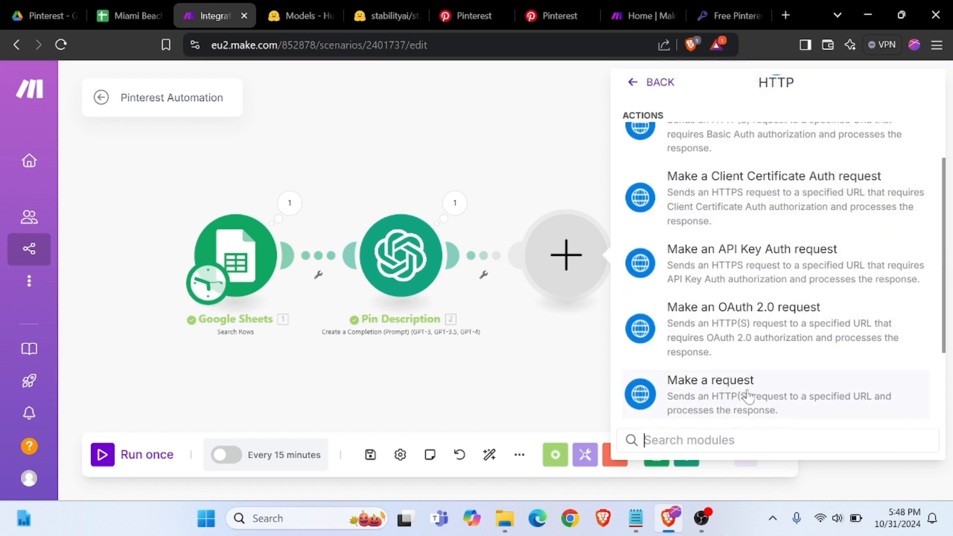
{"action": "left_click", "coordinate": [710, 380]}
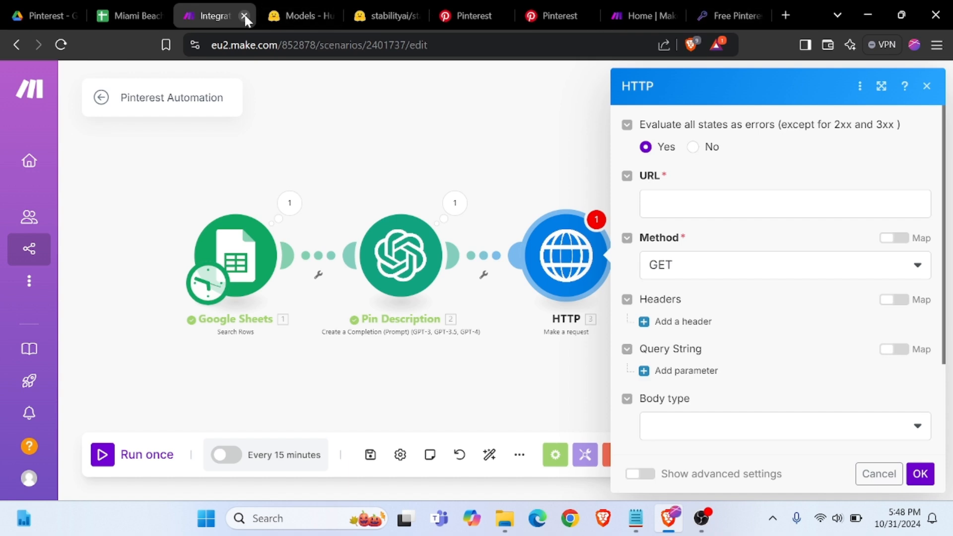
Copy the stable-diffusion-3.5-large endpoint URL from the Hugging Face cURL example
{"action": "left_click", "coordinate": [298, 16]}
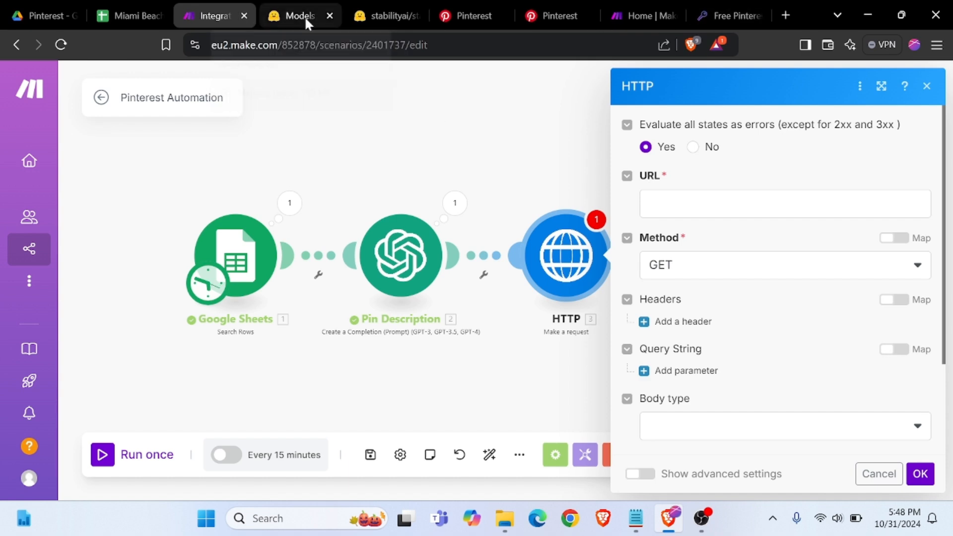
{"action": "left_click", "coordinate": [384, 15]}
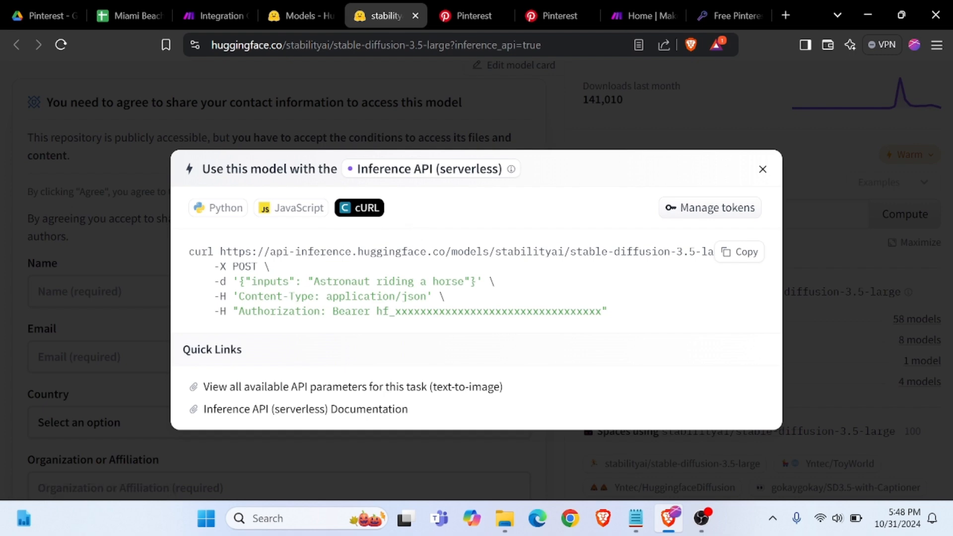
{"action": "left_click_drag", "start_coordinate": [220, 251], "coordinate": [480, 252]}
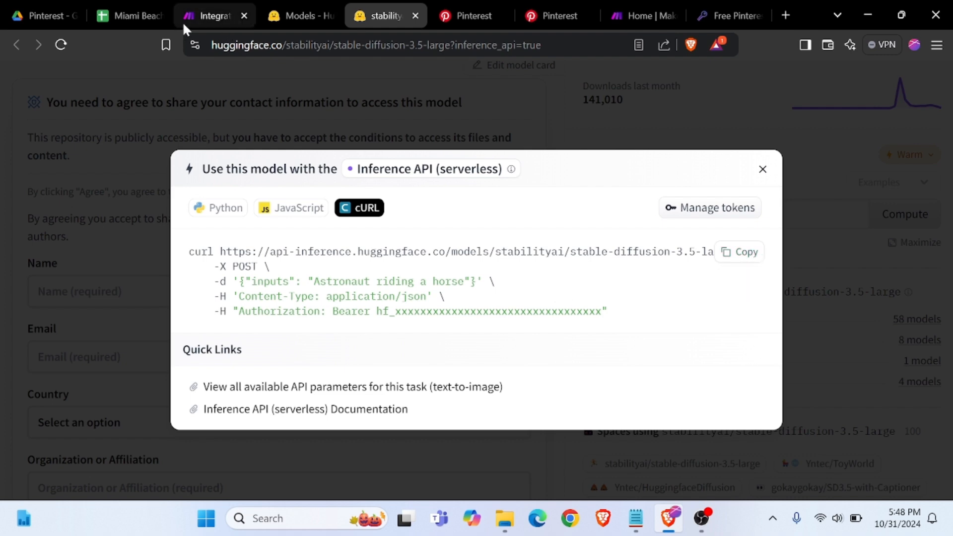
{"action": "left_click", "coordinate": [214, 15]}
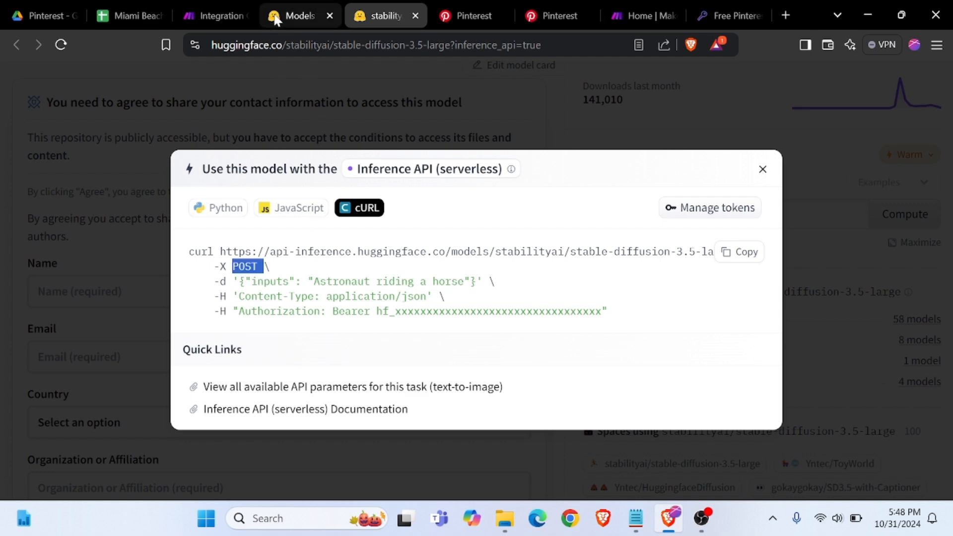
Set the HTTP method to POST and add a Content-Type: application/json header
{"action": "left_click", "coordinate": [214, 16]}
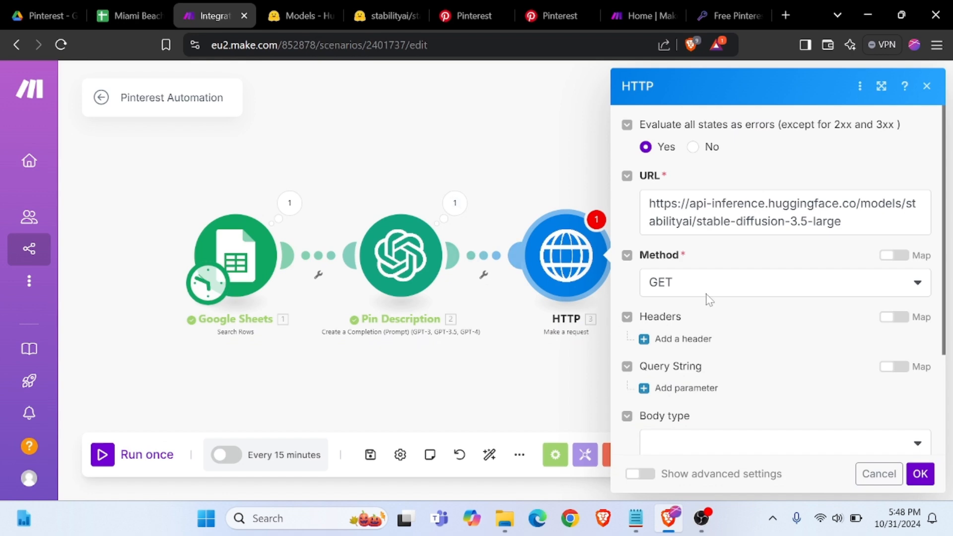
{"action": "left_click", "coordinate": [784, 282]}
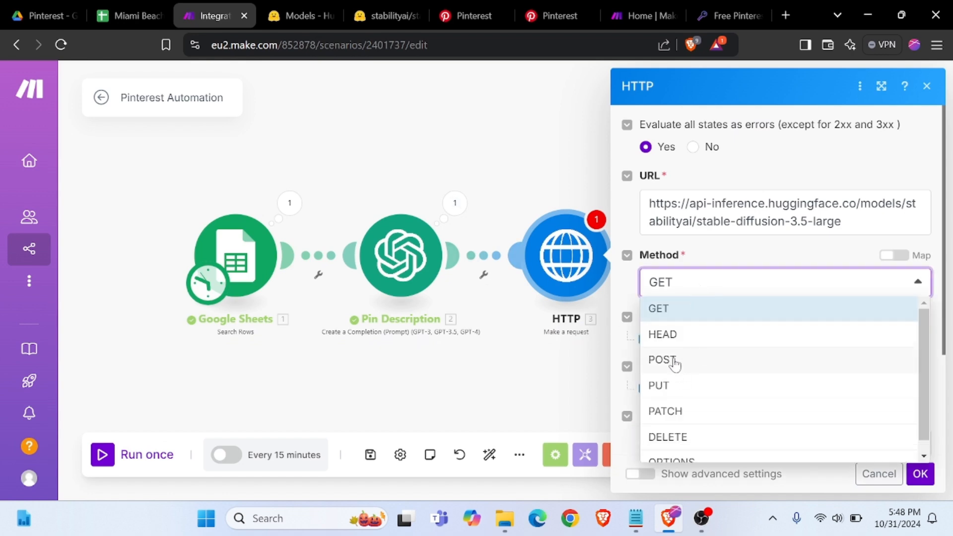
{"action": "left_click", "coordinate": [385, 15]}
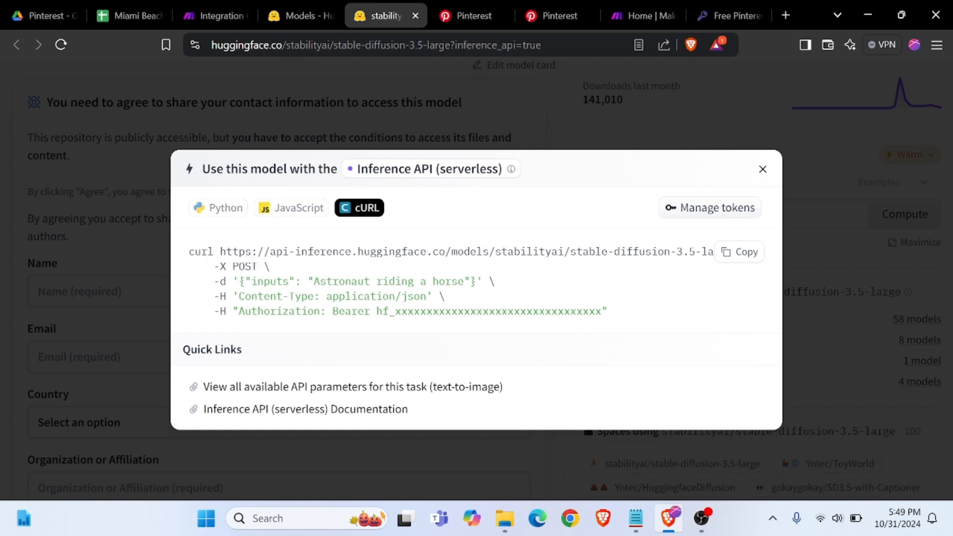
{"action": "left_click_drag", "start_coordinate": [239, 296], "coordinate": [301, 296]}
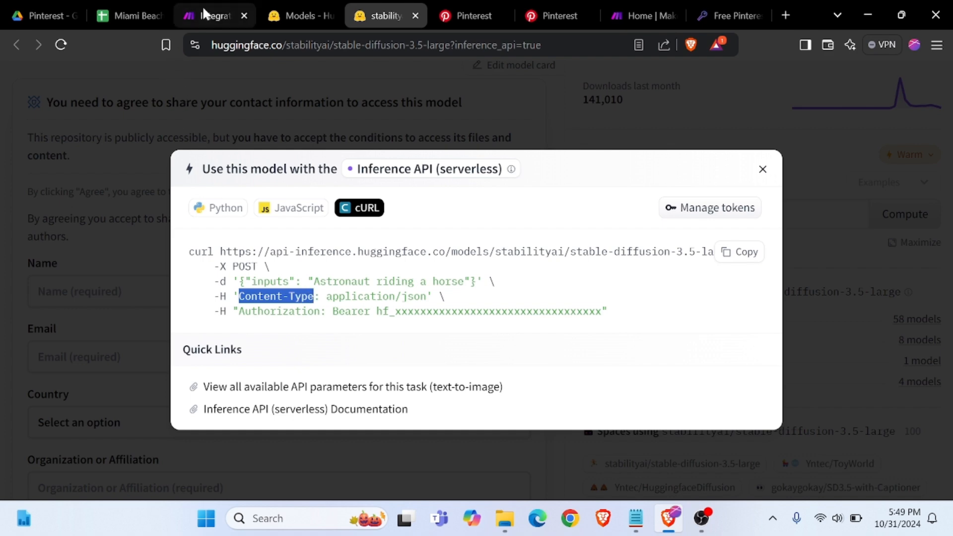
{"action": "left_click", "coordinate": [215, 15]}
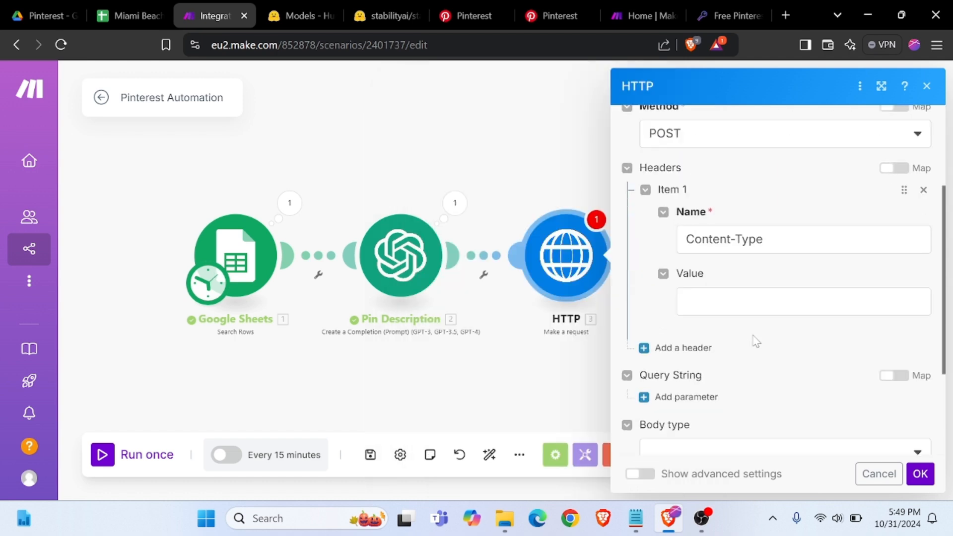
{"action": "left_click", "coordinate": [384, 16]}
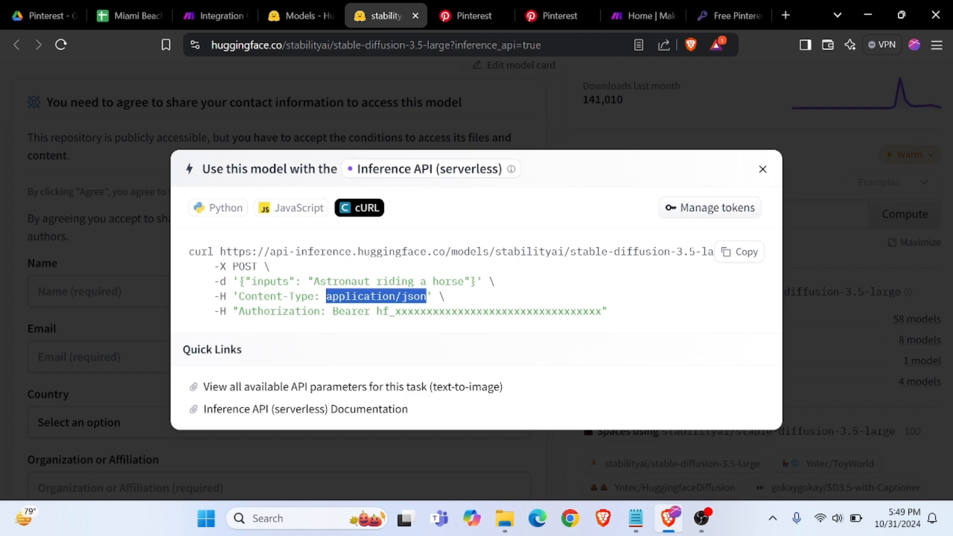
{"action": "left_click", "coordinate": [213, 15]}
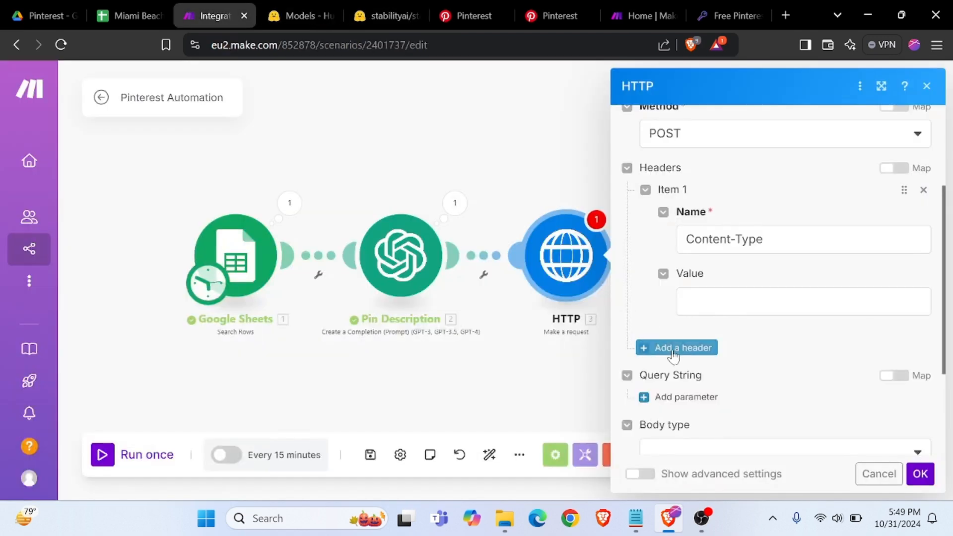
{"action": "type", "text": "application/json"}
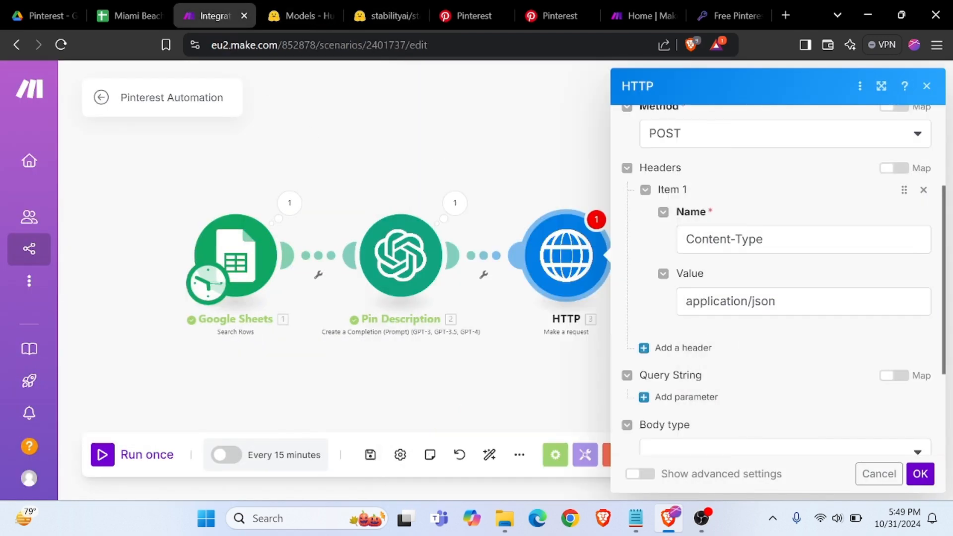
Add an Authorization Bearer header copied from the Hugging Face snippet
{"action": "left_click", "coordinate": [384, 15]}
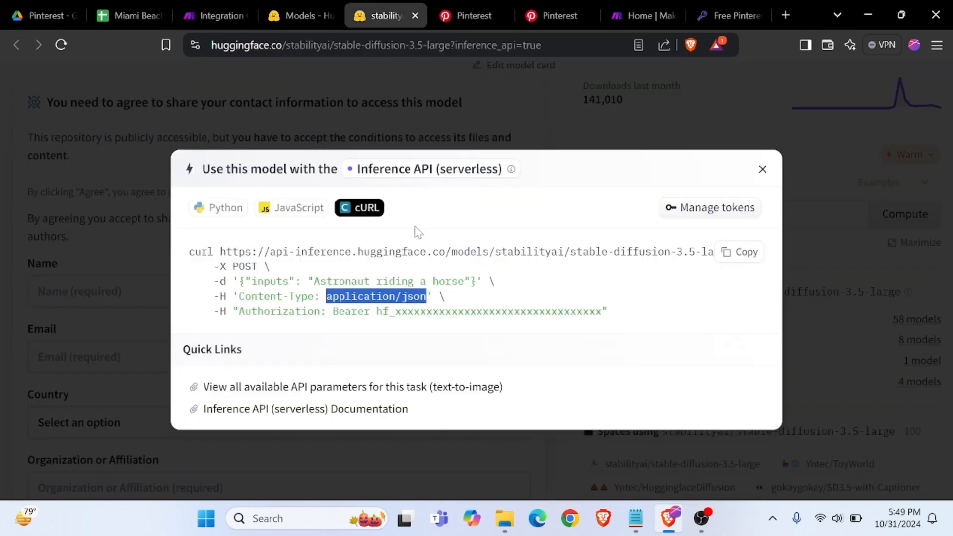
{"action": "double_click", "coordinate": [276, 311]}
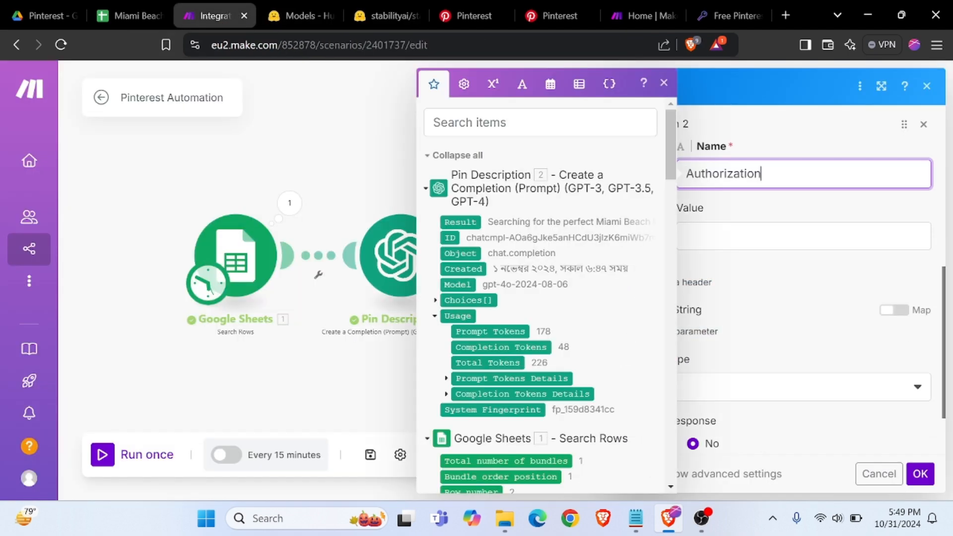
{"action": "left_click", "coordinate": [385, 15]}
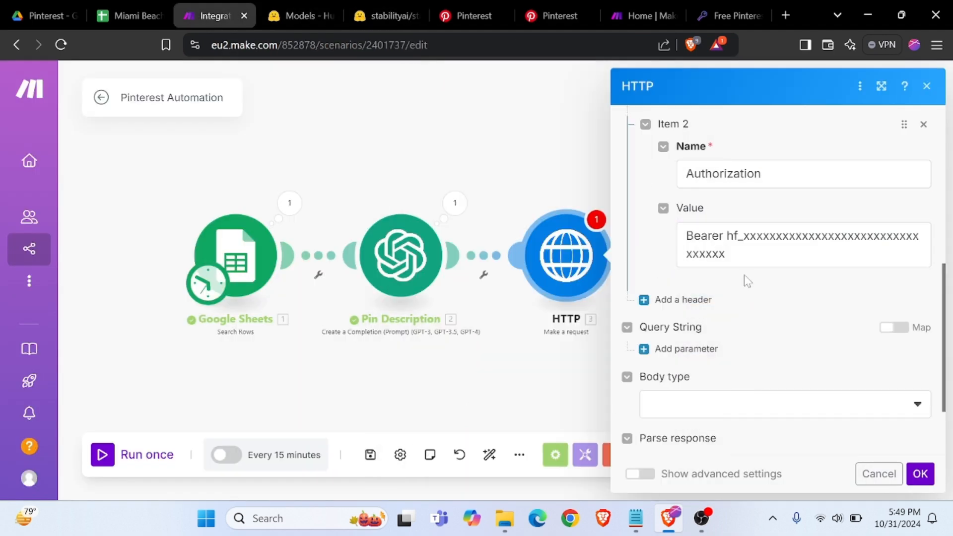
{"action": "left_click", "coordinate": [298, 15]}
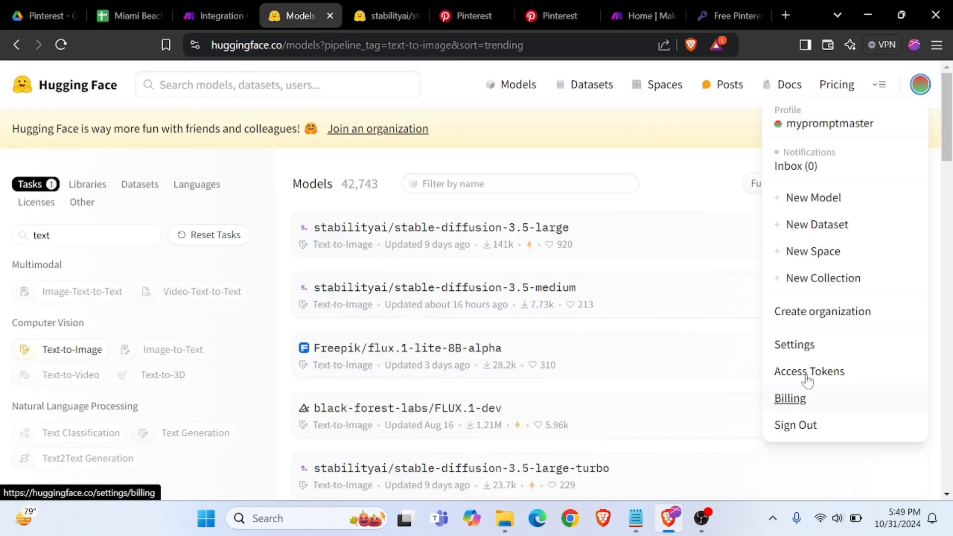
Create a fine-grained Hugging Face token 'make.com' with repository, inference, webhook and collection permissions
{"action": "left_click", "coordinate": [809, 371]}
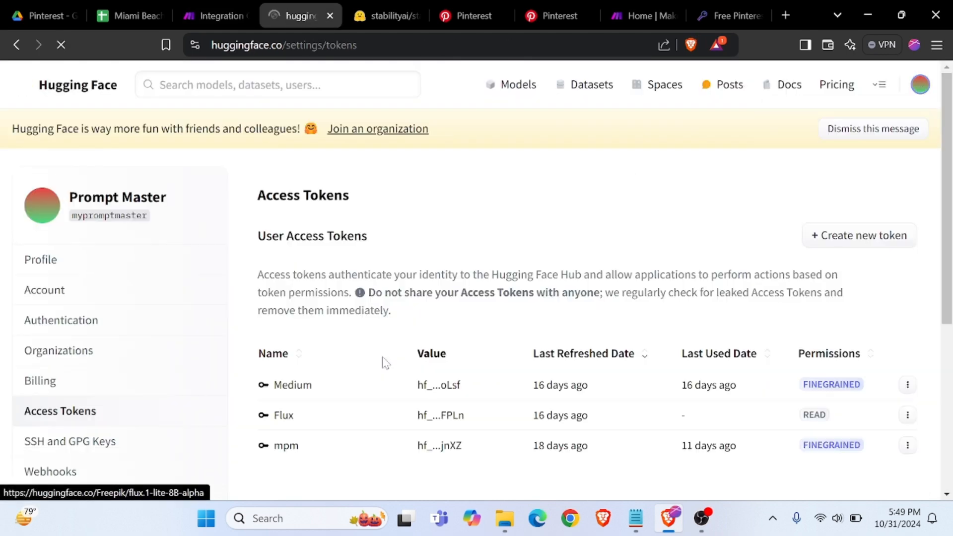
{"action": "scroll", "scroll_direction": "down", "scroll_amount": 3}
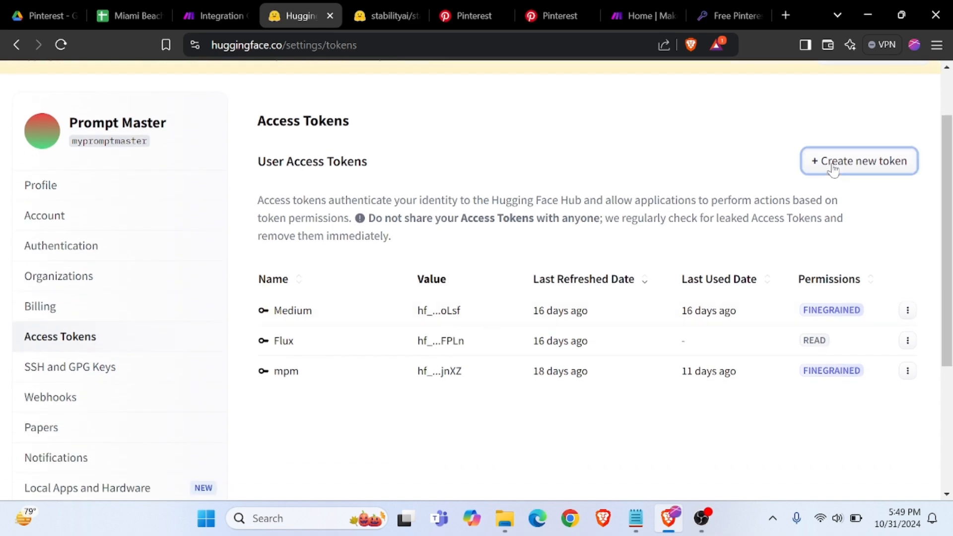
{"action": "left_click", "coordinate": [858, 160]}
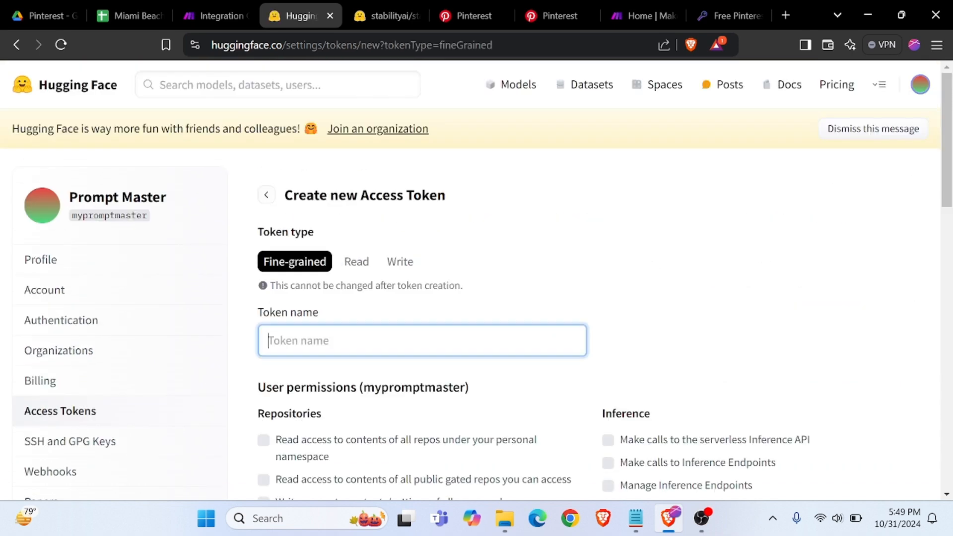
{"action": "type", "text": "make"}
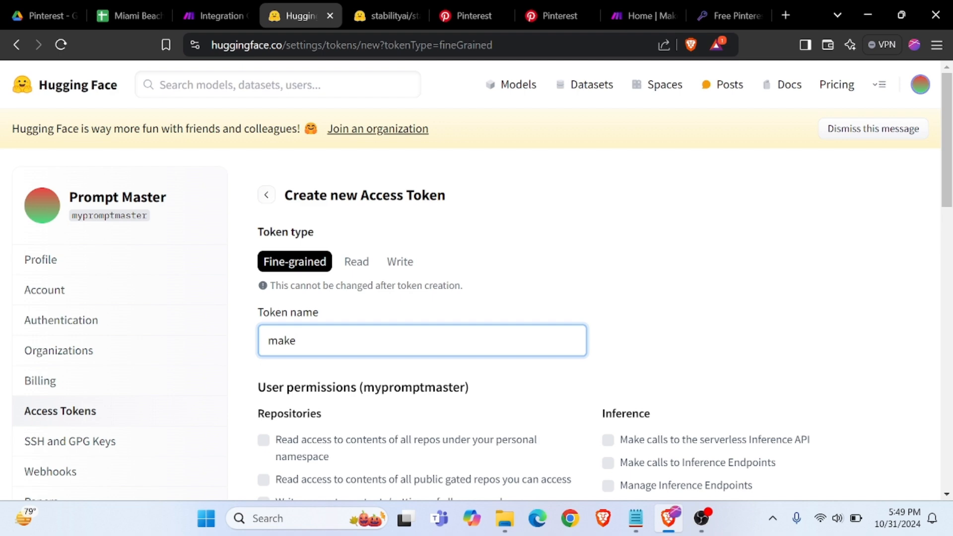
{"action": "type", "text": ".com"}
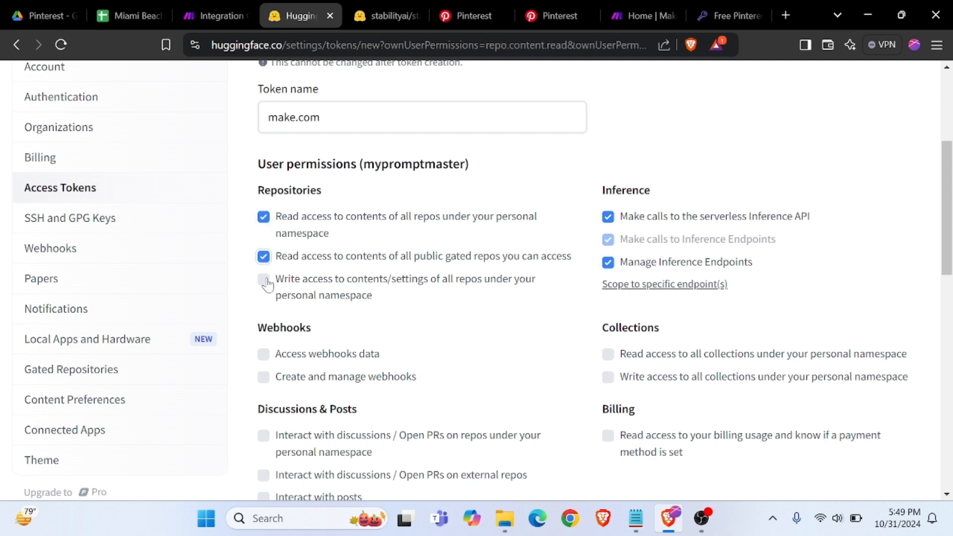
{"action": "left_click", "coordinate": [263, 279]}
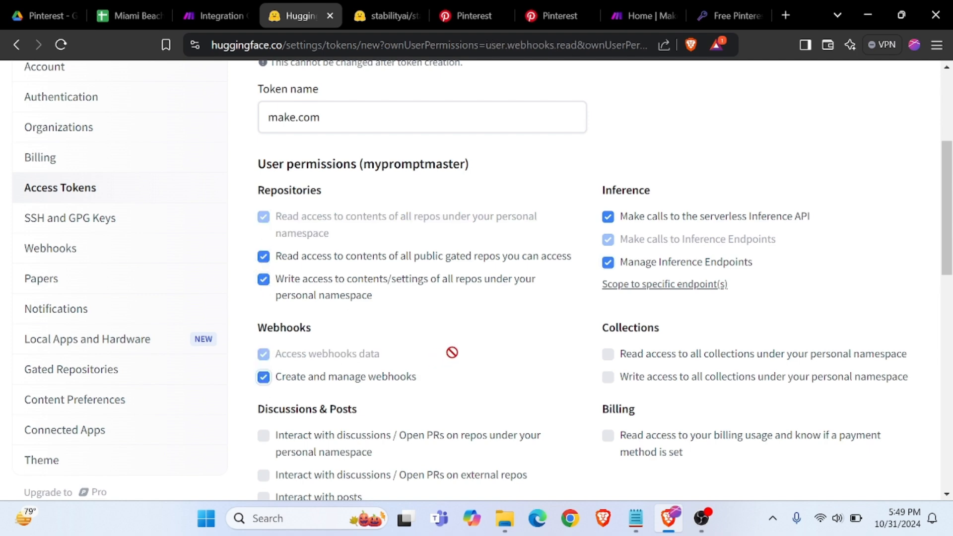
{"action": "scroll", "scroll_direction": "down", "scroll_amount": 3}
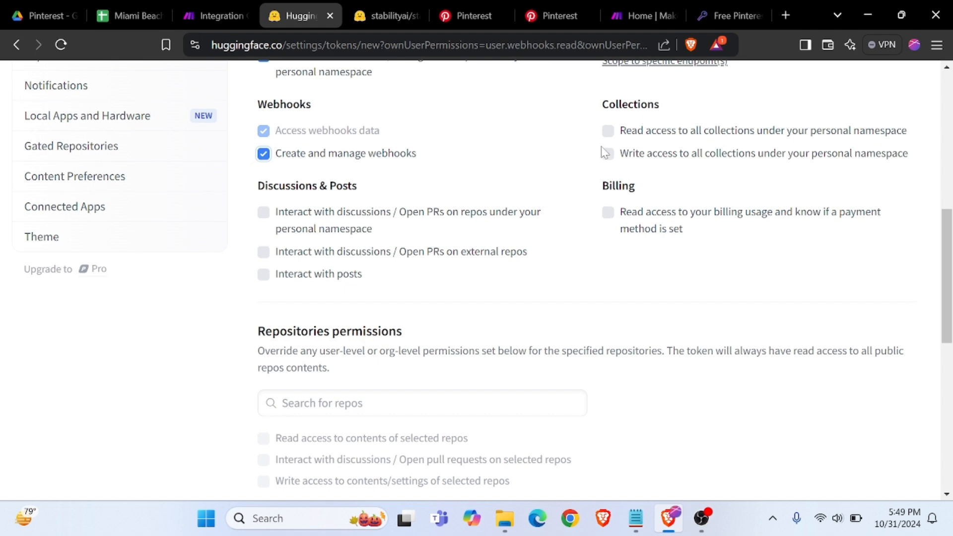
{"action": "left_click", "coordinate": [263, 212]}
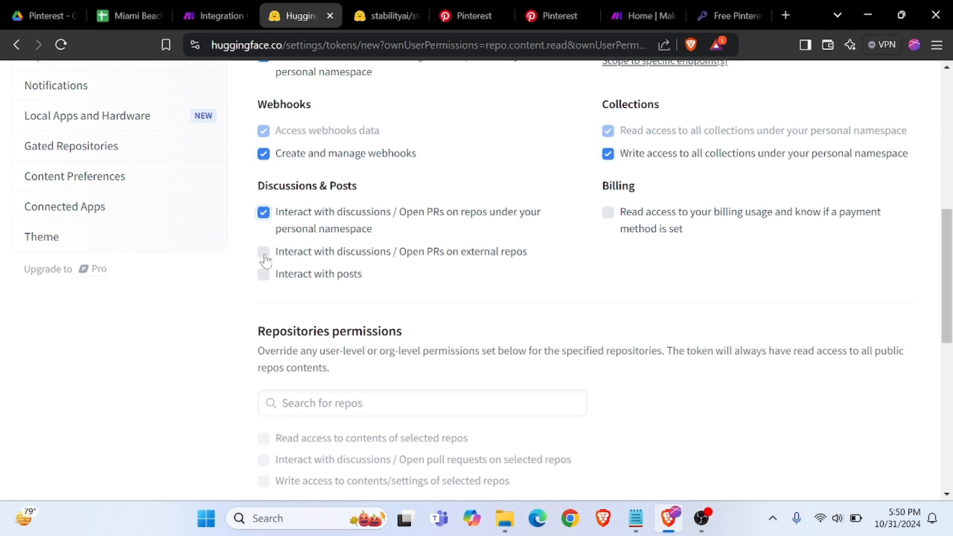
{"action": "scroll", "scroll_direction": "down", "scroll_amount": 3}
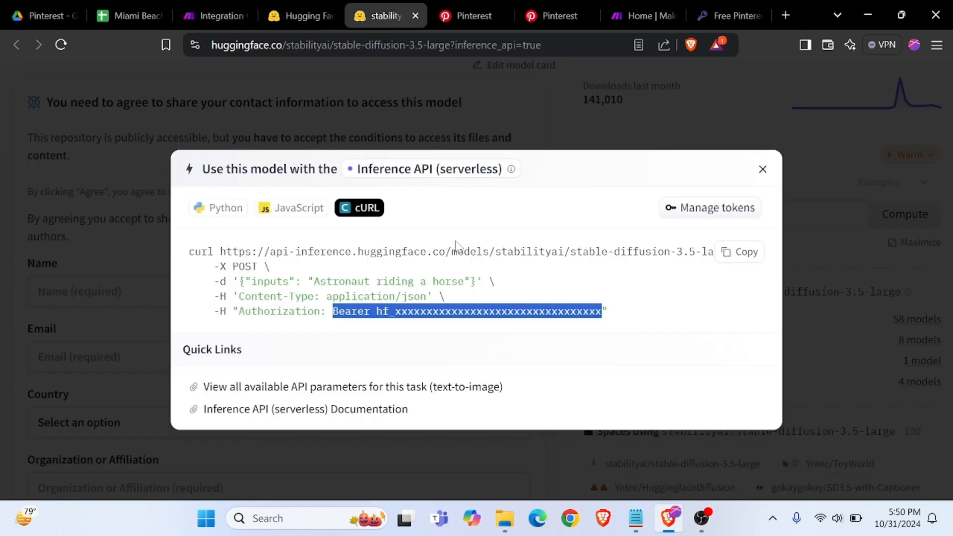
Copy the JSON request body and set the HTTP body to Raw with JSON content type
{"action": "left_click", "coordinate": [456, 251]}
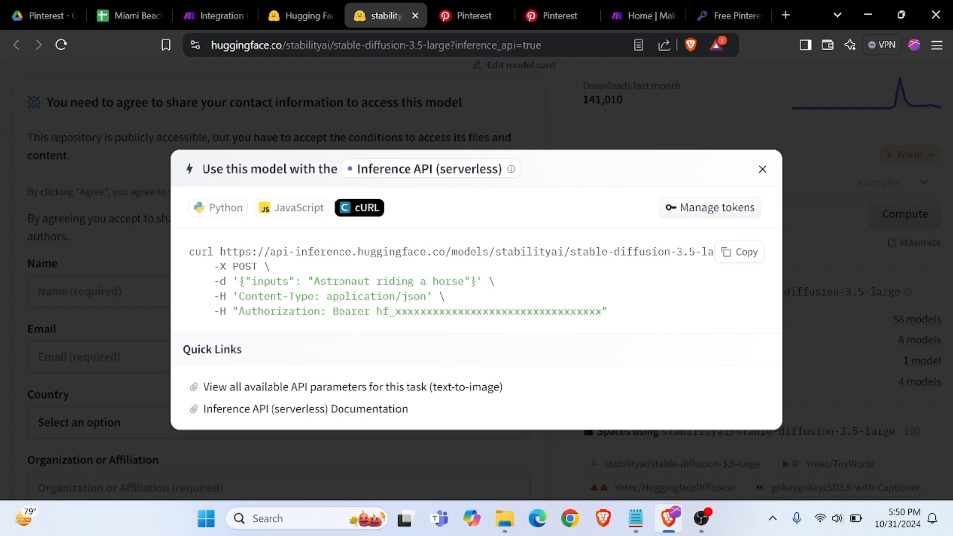
{"action": "left_click_drag", "start_coordinate": [239, 296], "coordinate": [420, 296]}
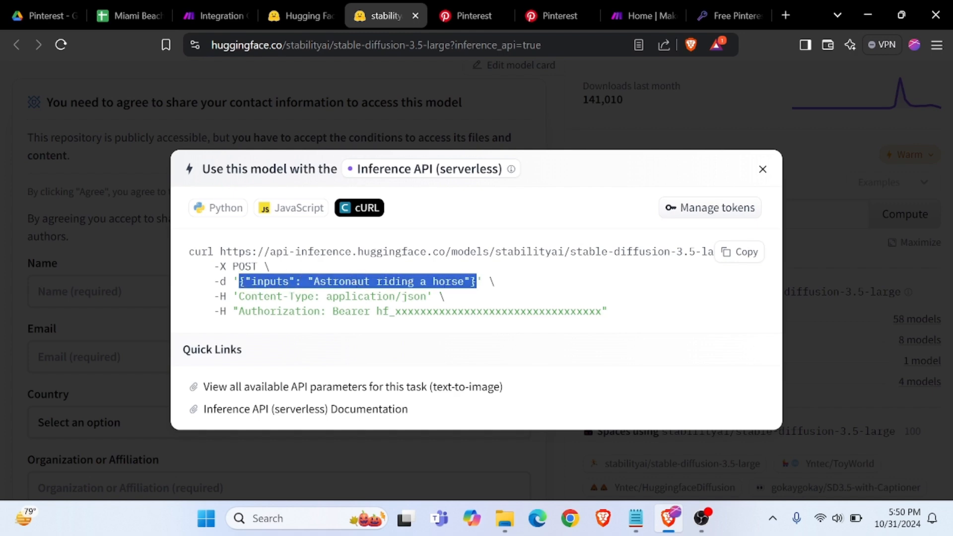
{"action": "mouse_move", "coordinate": [243, 24]}
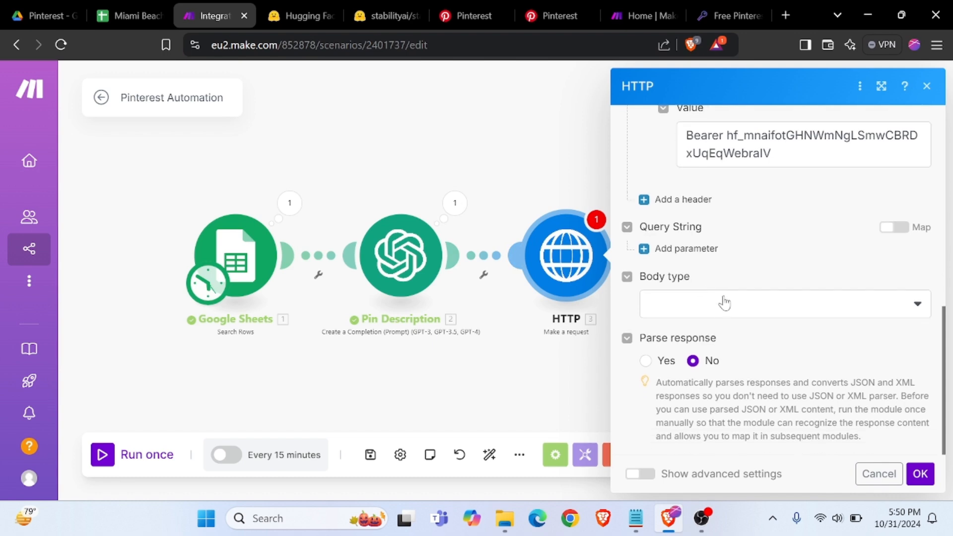
{"action": "left_click", "coordinate": [784, 303]}
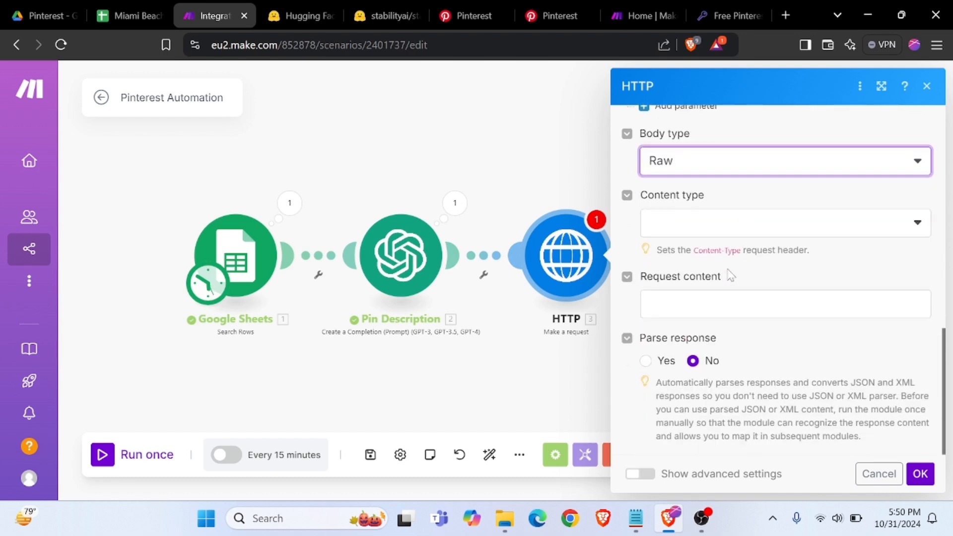
{"action": "left_click", "coordinate": [784, 223]}
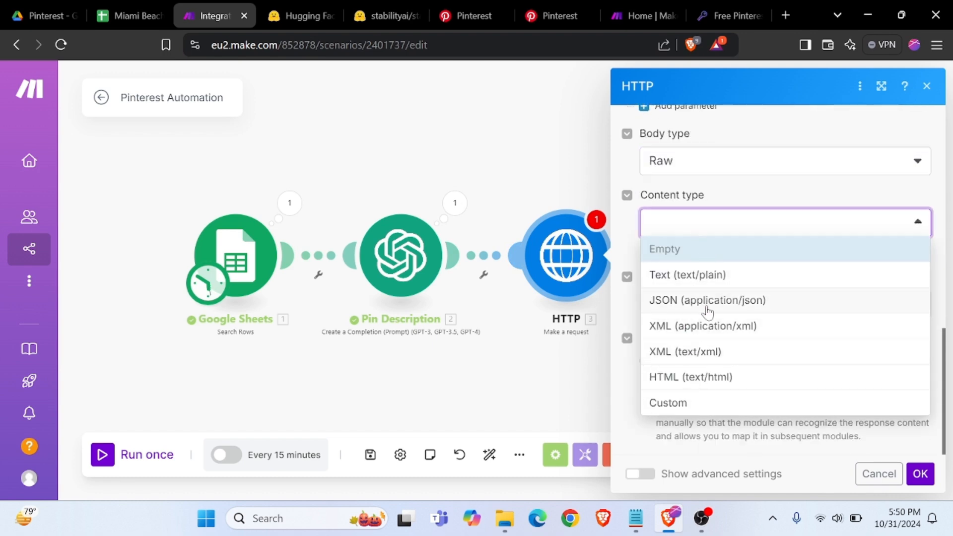
{"action": "left_click", "coordinate": [706, 300]}
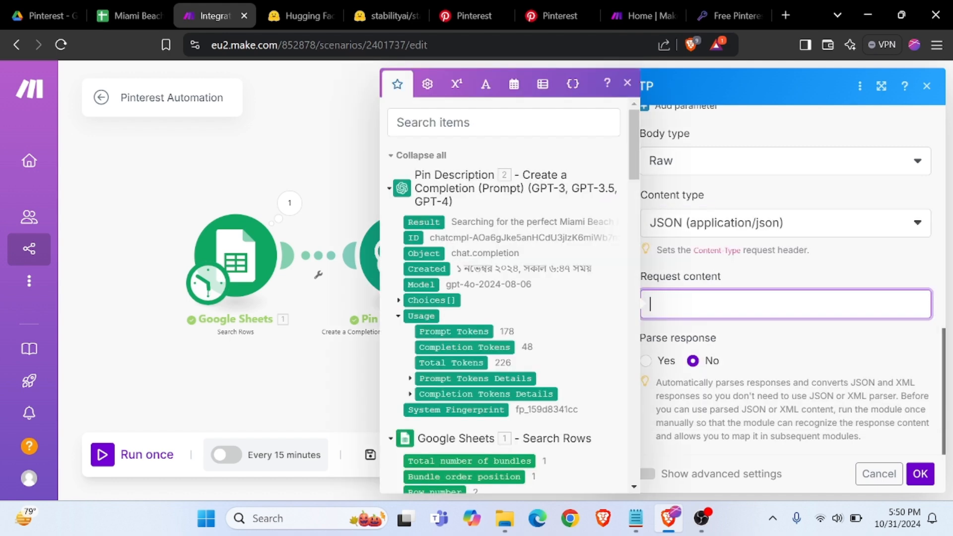
Paste {"inputs": "Astronaut riding a horse"} as the body and delete the sample prompt
{"action": "type", "text": "{\"inputs\": \"Astronaut riding a horse\"}"}
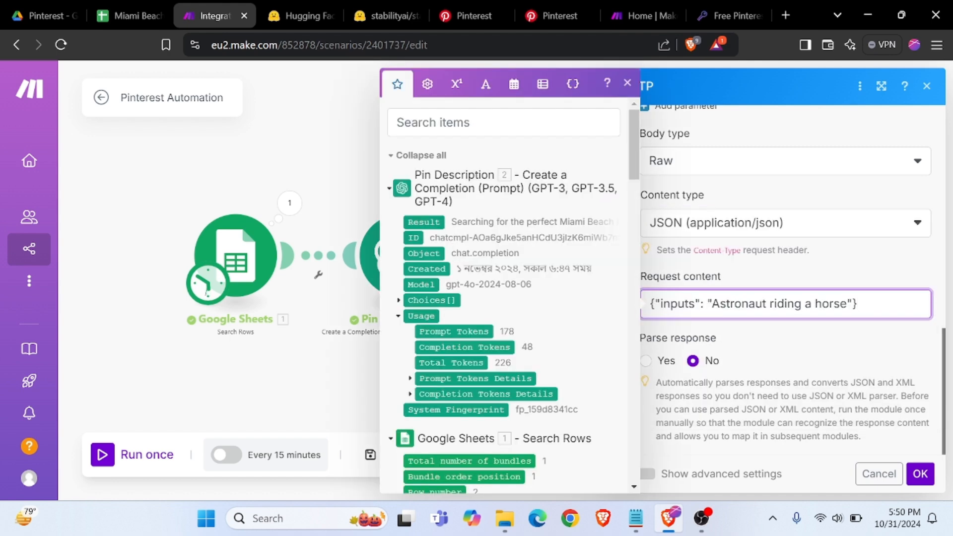
{"action": "double_click", "coordinate": [777, 304]}
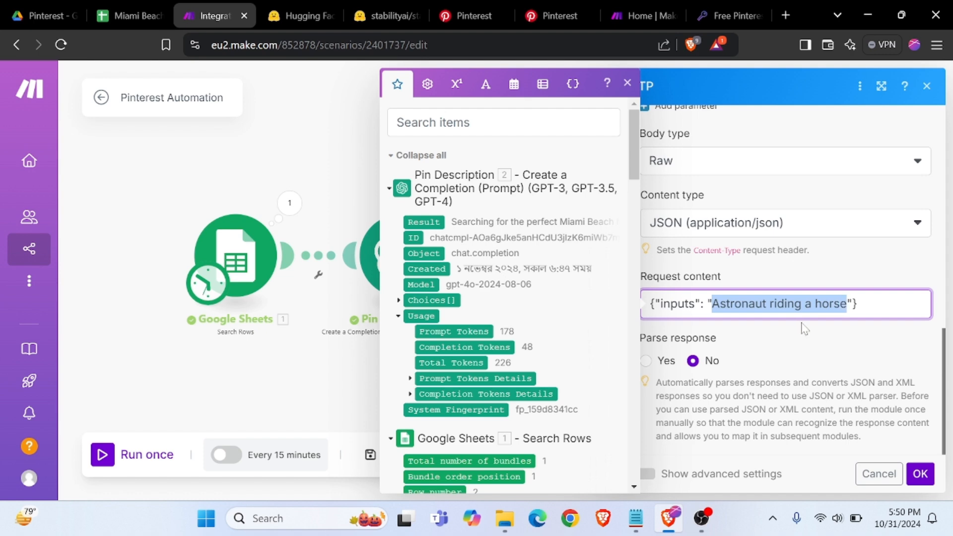
{"action": "key", "text": "Delete"}
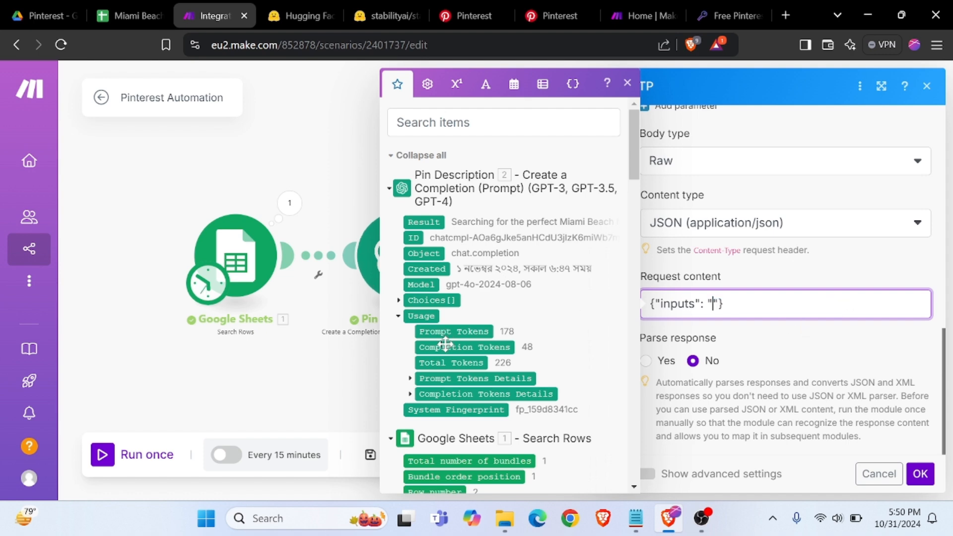
{"action": "scroll", "scroll_direction": "down", "scroll_amount": 3}
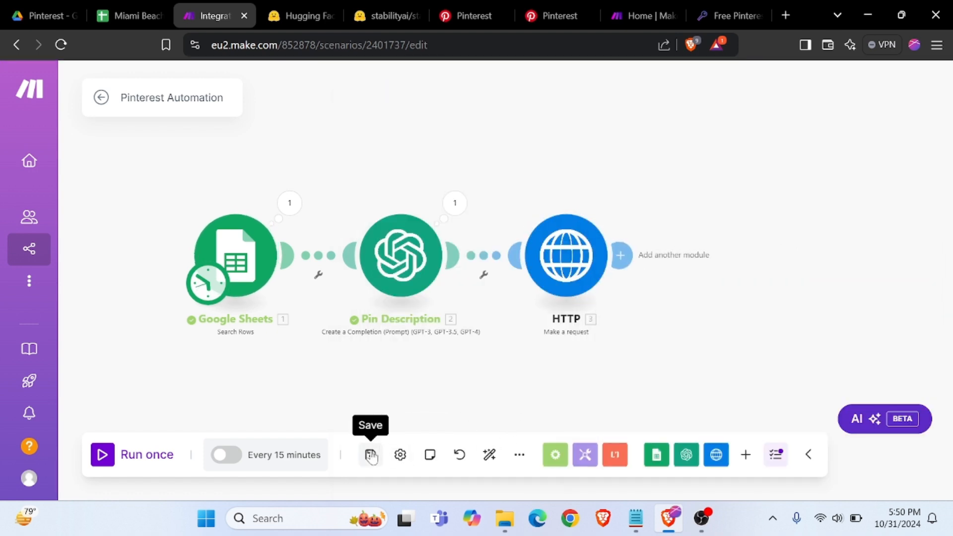
Test-run and inspect the HTTP output: status 200 with about 139 KB of image data
{"action": "left_click", "coordinate": [370, 455]}
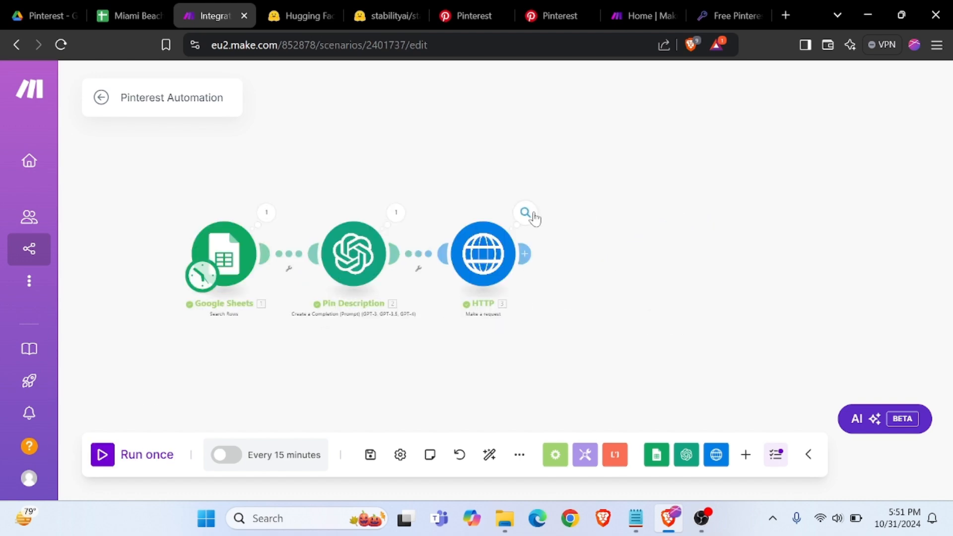
{"action": "left_click", "coordinate": [525, 212]}
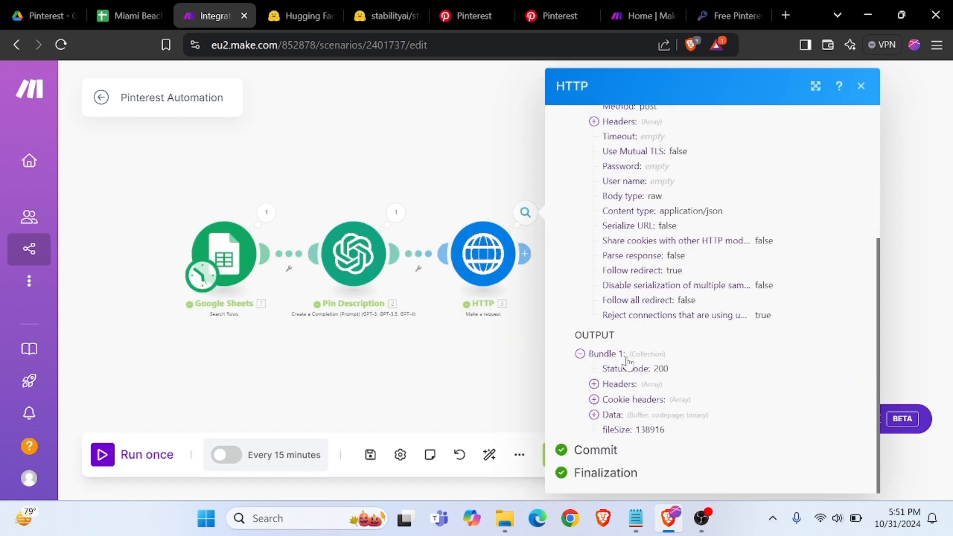
{"action": "mouse_move", "coordinate": [593, 408]}
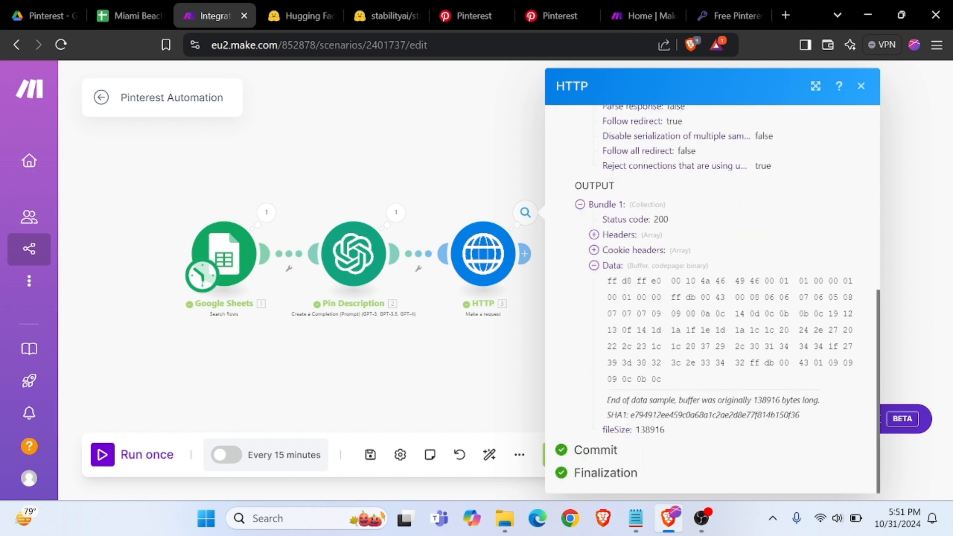
{"action": "left_click_drag", "start_coordinate": [607, 280], "coordinate": [632, 330]}
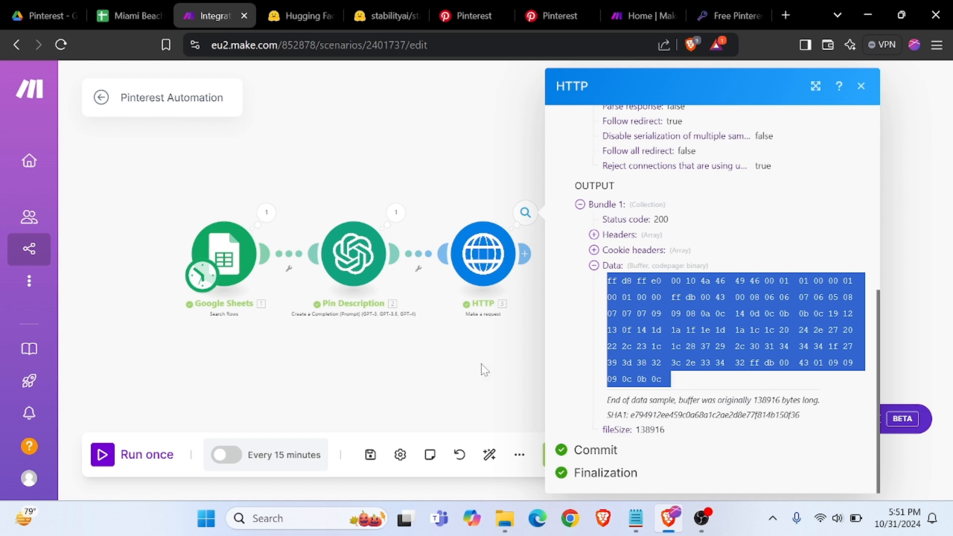
{"action": "left_click", "coordinate": [861, 86]}
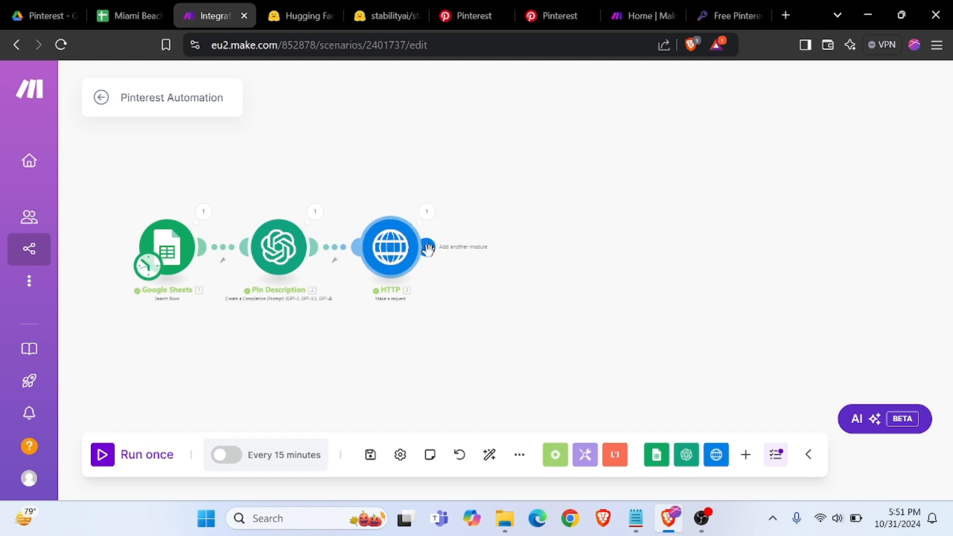
Go to the Pinterest profile and show its Saved boards
{"action": "left_click", "coordinate": [471, 15]}
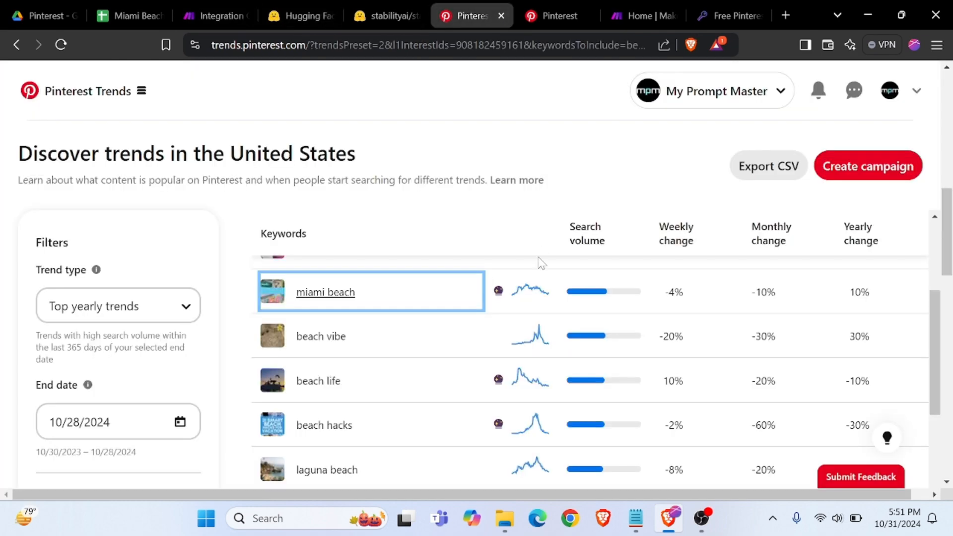
{"action": "left_click", "coordinate": [325, 292]}
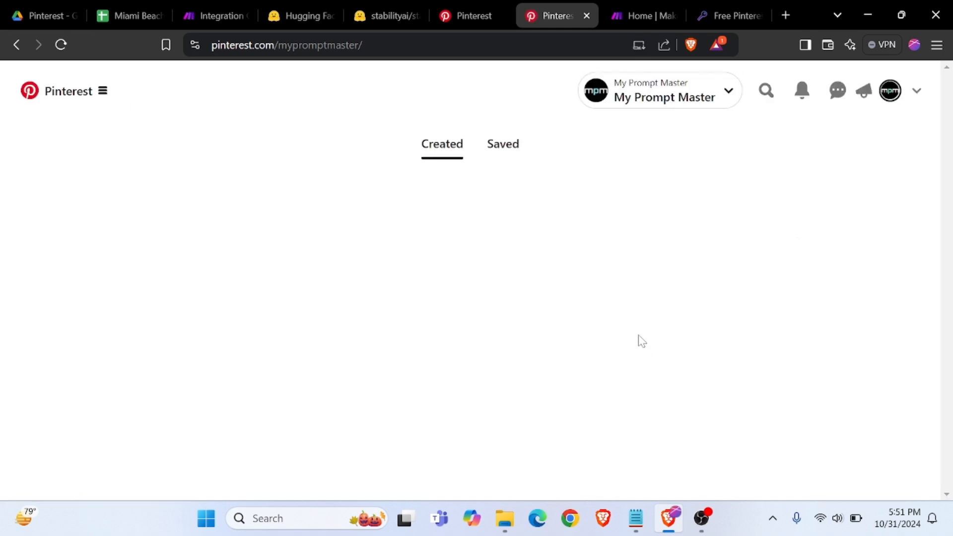
{"action": "left_click", "coordinate": [502, 144]}
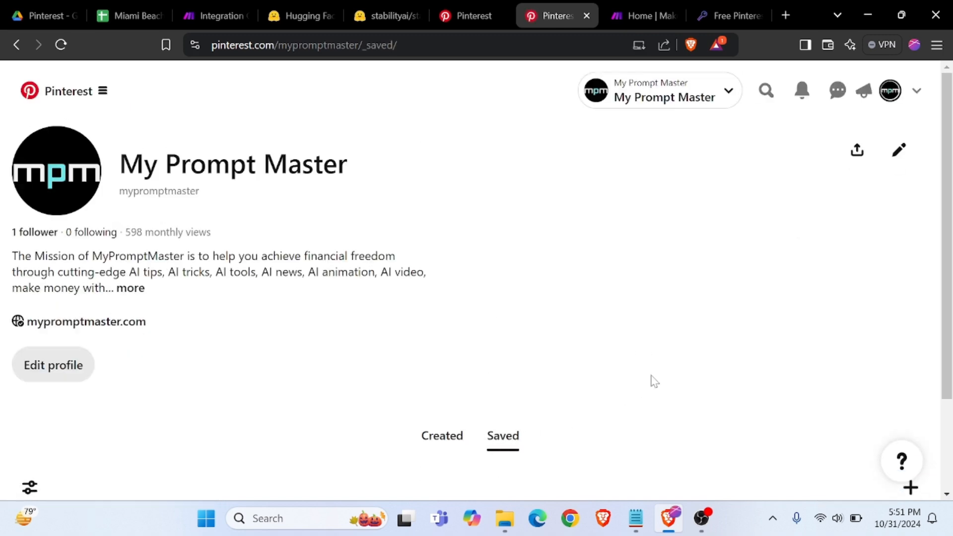
{"action": "scroll", "scroll_direction": "down", "scroll_amount": 3}
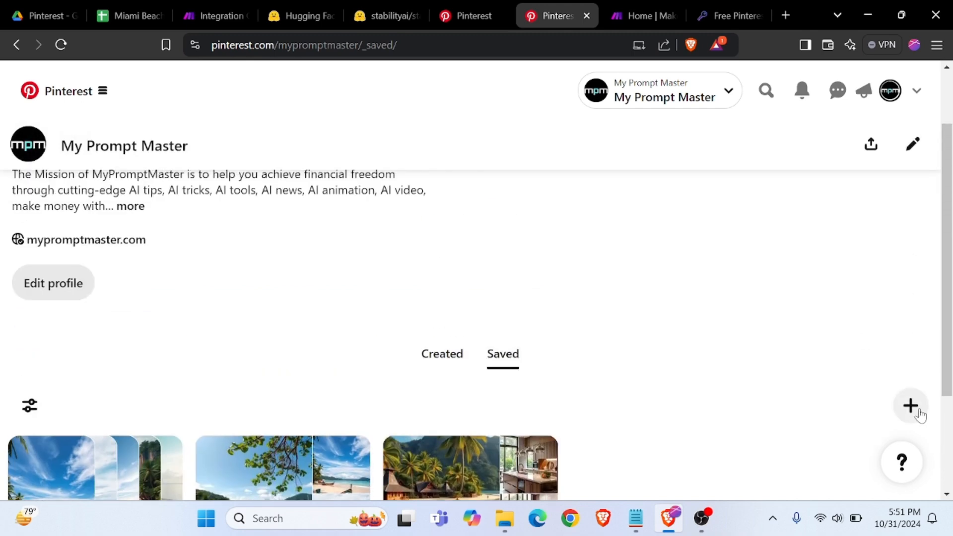
Start a new board, name it 'Miami Beach', and create it
{"action": "left_click", "coordinate": [910, 406]}
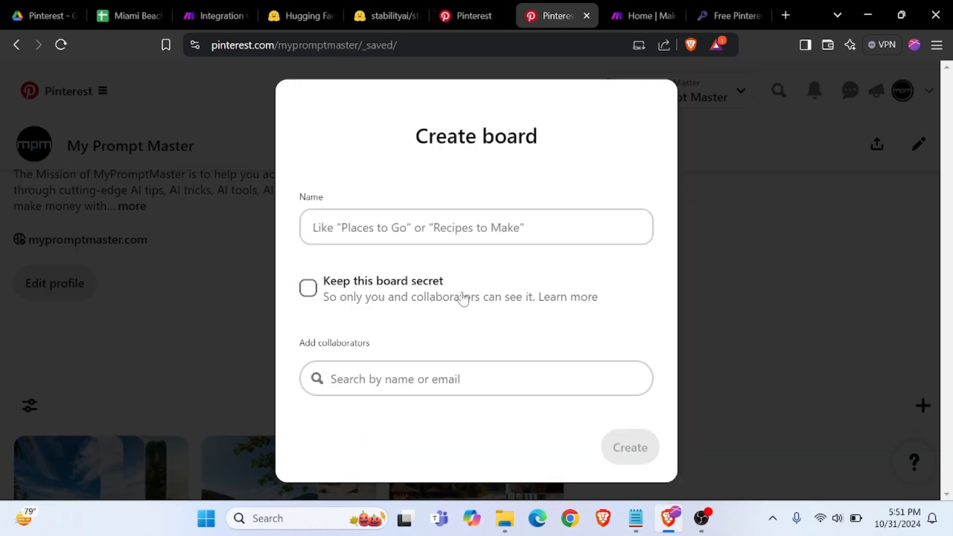
{"action": "left_click", "coordinate": [476, 227]}
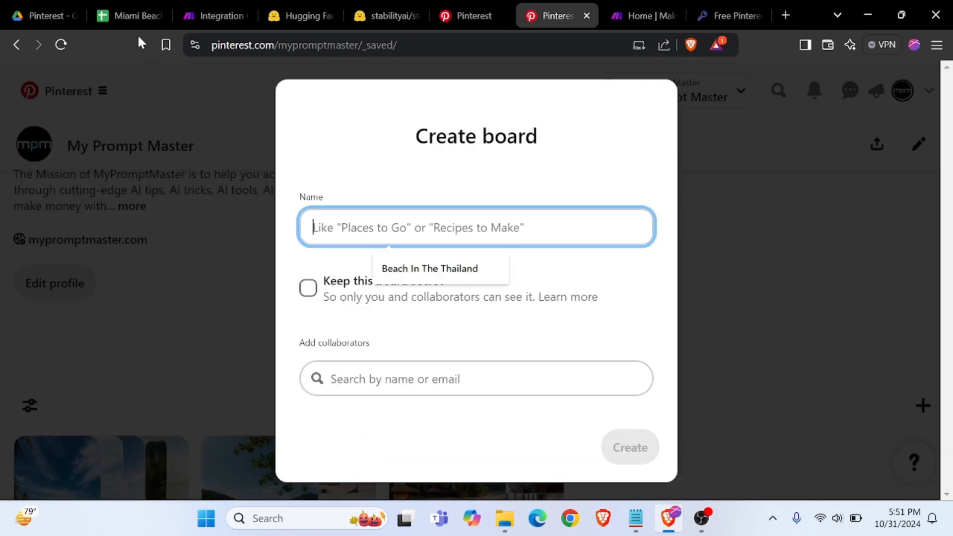
{"action": "left_click", "coordinate": [128, 16]}
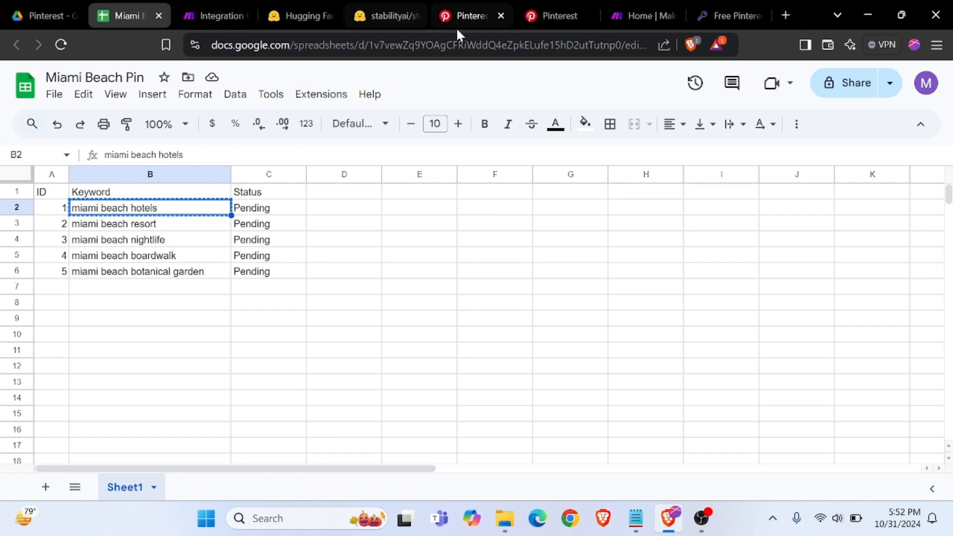
{"action": "left_click", "coordinate": [555, 15]}
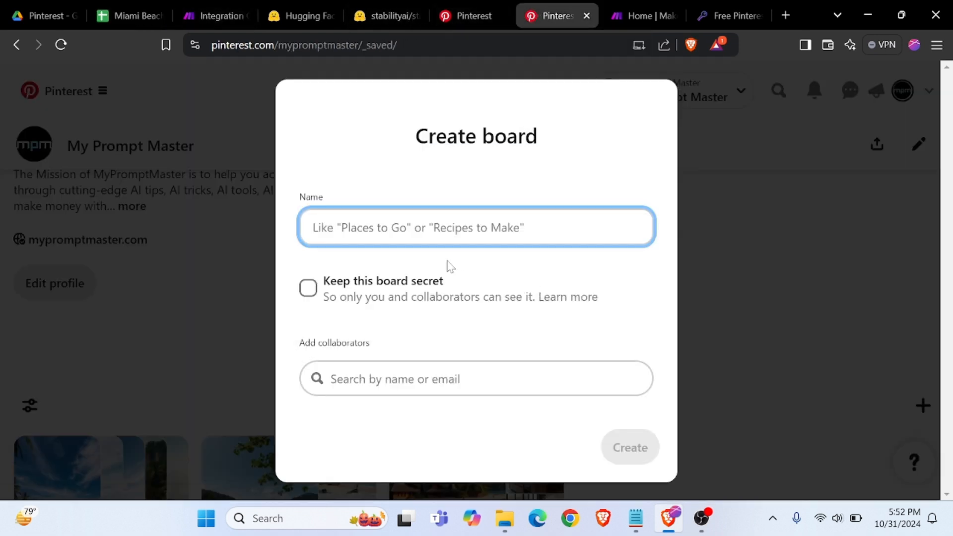
{"action": "type", "text": "miami beach hotels"}
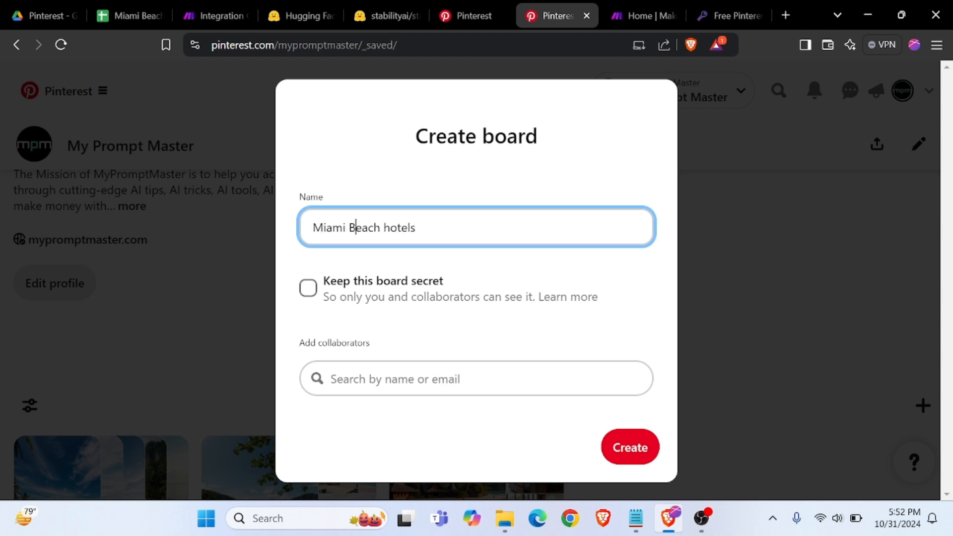
{"action": "key", "text": "Backspace"}
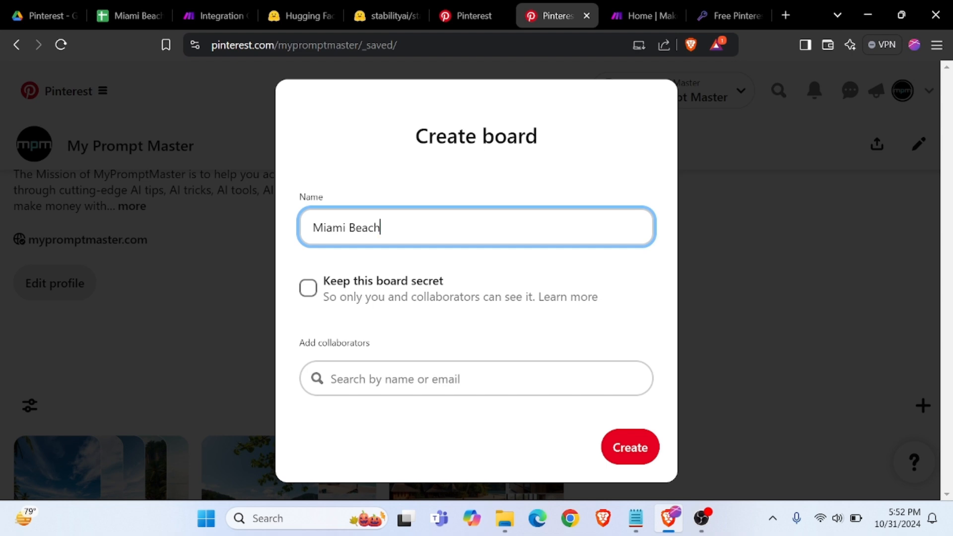
{"action": "left_click", "coordinate": [630, 447]}
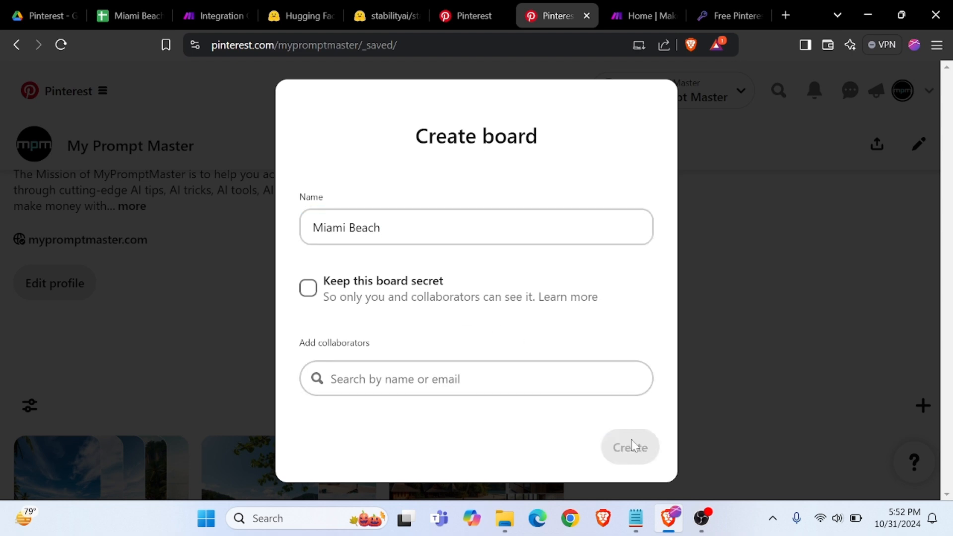
{"action": "left_click", "coordinate": [631, 447]}
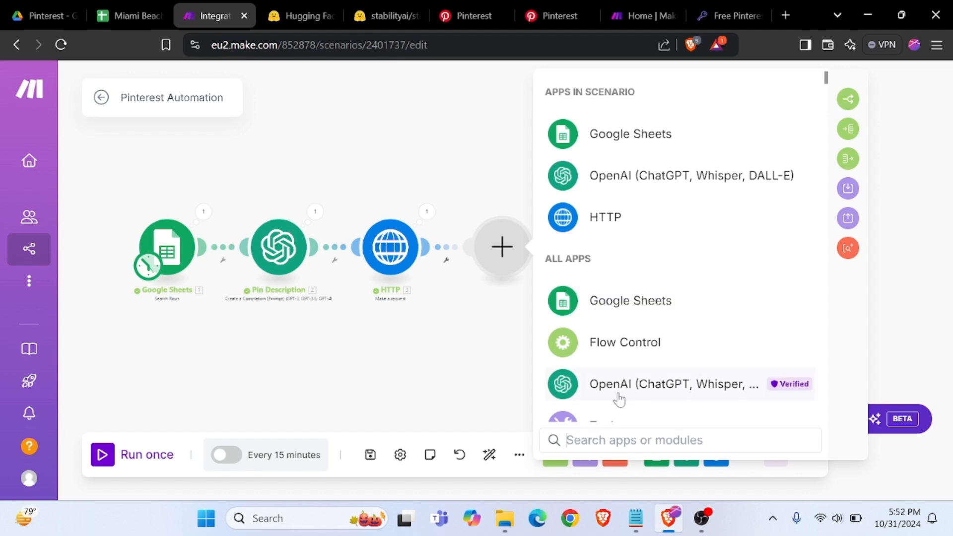
Add the Pinterest Create a Pin action and inspect the HTTP module's output
{"action": "type", "text": "pin"}
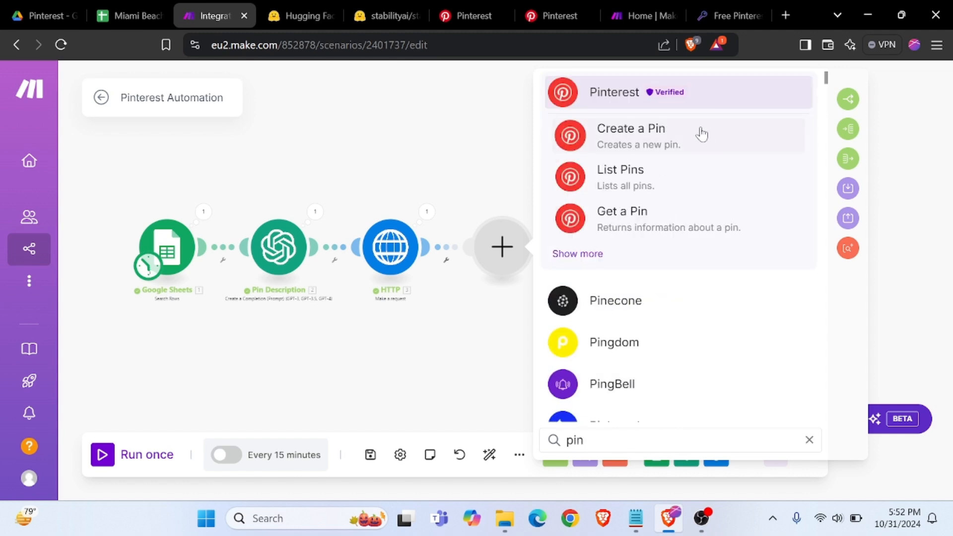
{"action": "left_click", "coordinate": [631, 129]}
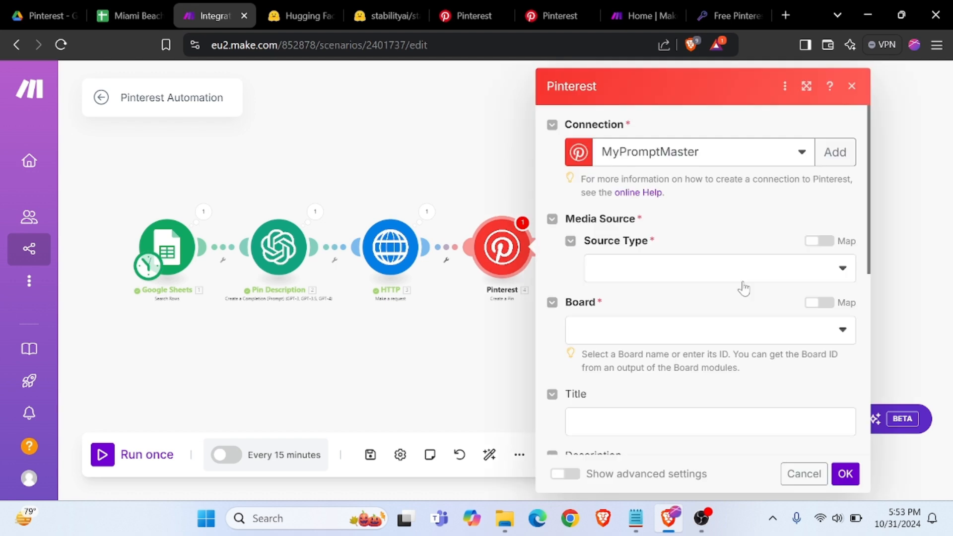
{"action": "mouse_move", "coordinate": [674, 203]}
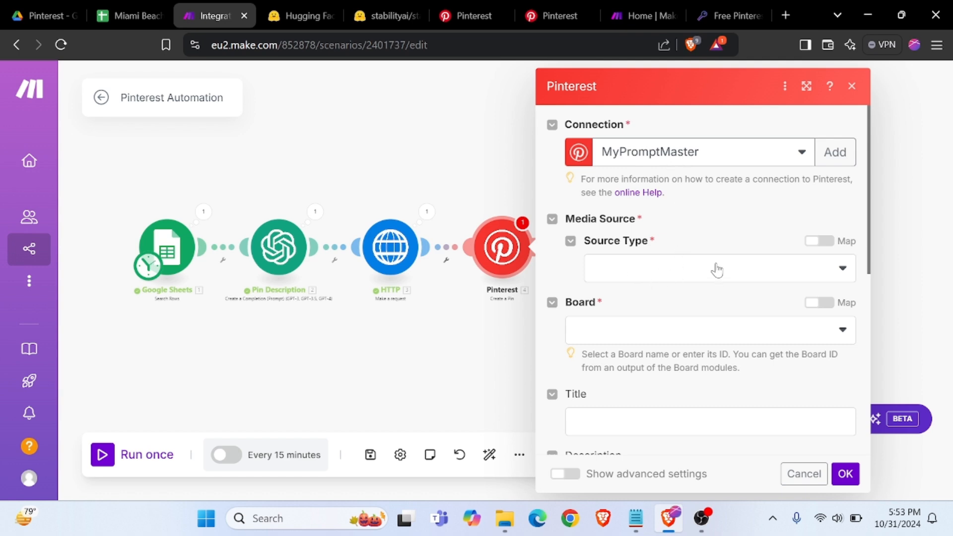
{"action": "left_click", "coordinate": [717, 268]}
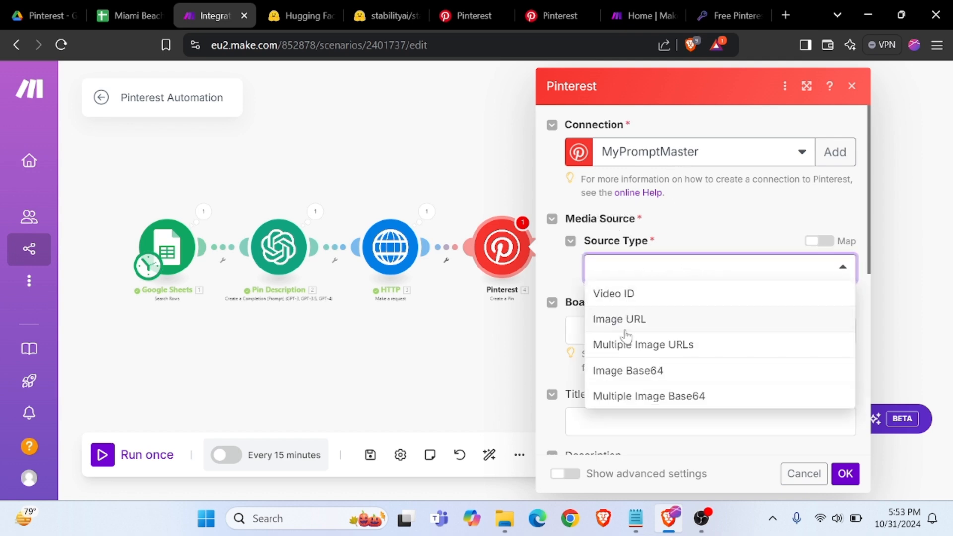
{"action": "mouse_move", "coordinate": [652, 380]}
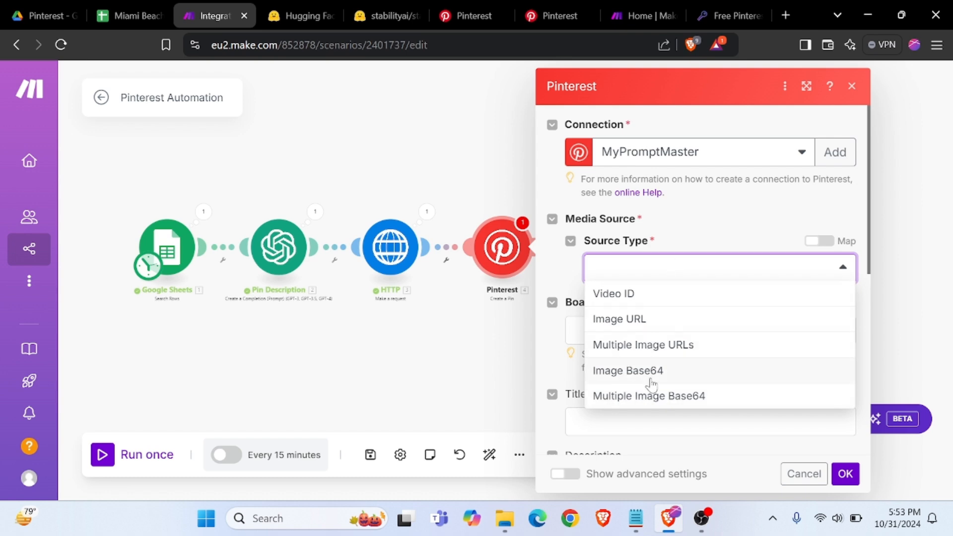
{"action": "left_click", "coordinate": [852, 85]}
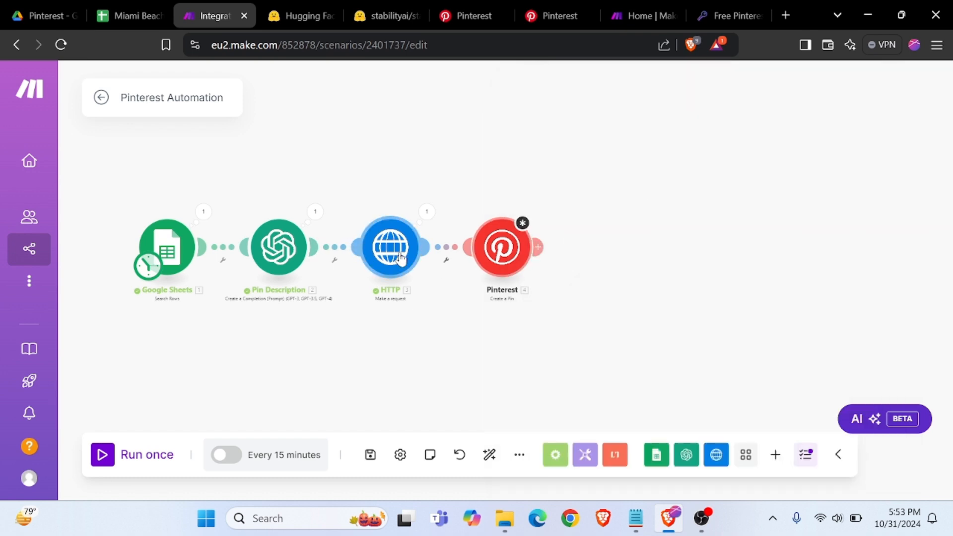
{"action": "left_click", "coordinate": [390, 246]}
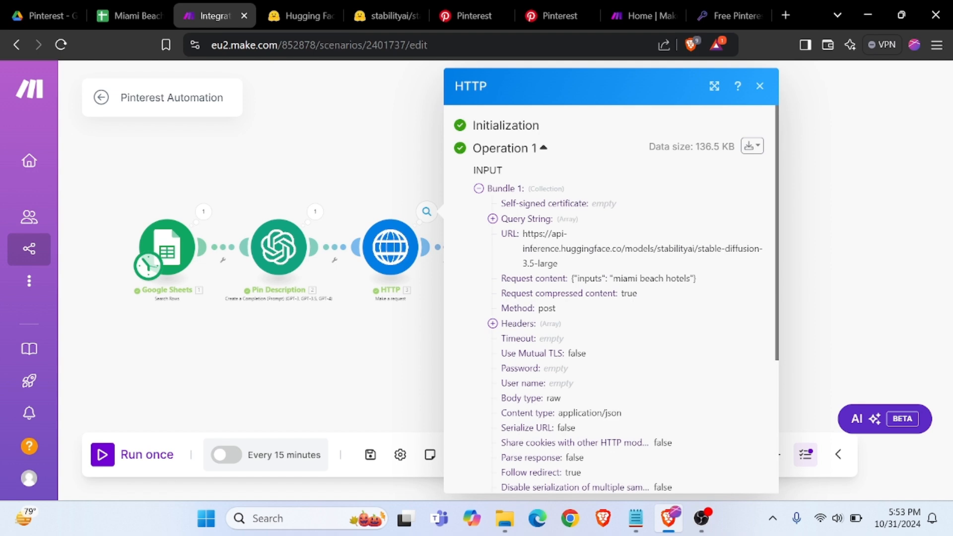
{"action": "scroll", "scroll_direction": "down", "scroll_amount": 3}
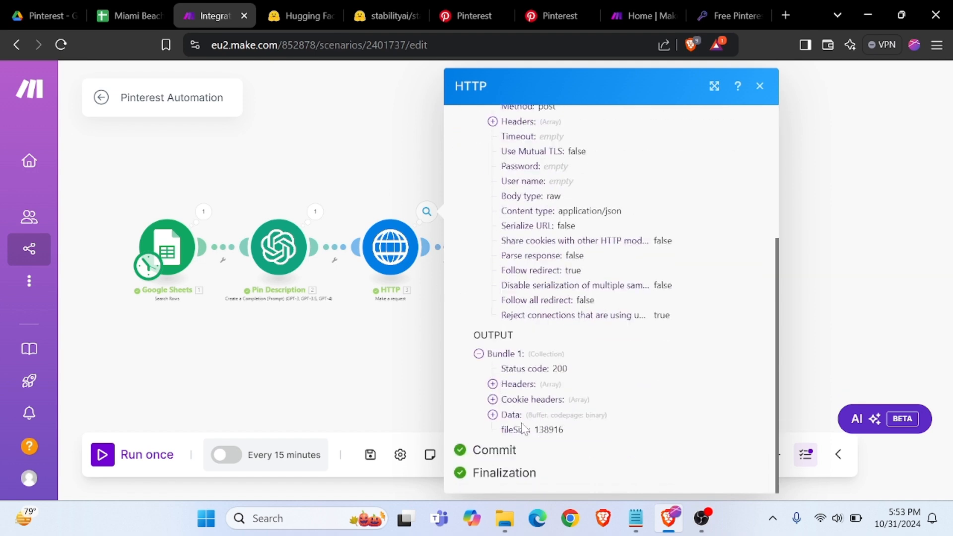
Set the pin's source type to Image Base64 with image/jpeg content type
{"action": "left_click", "coordinate": [501, 246]}
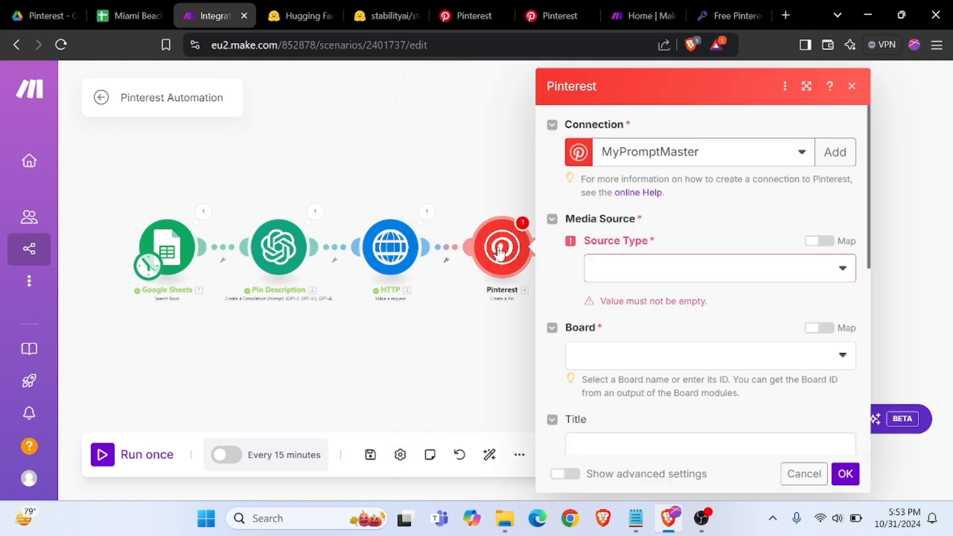
{"action": "left_click", "coordinate": [717, 268]}
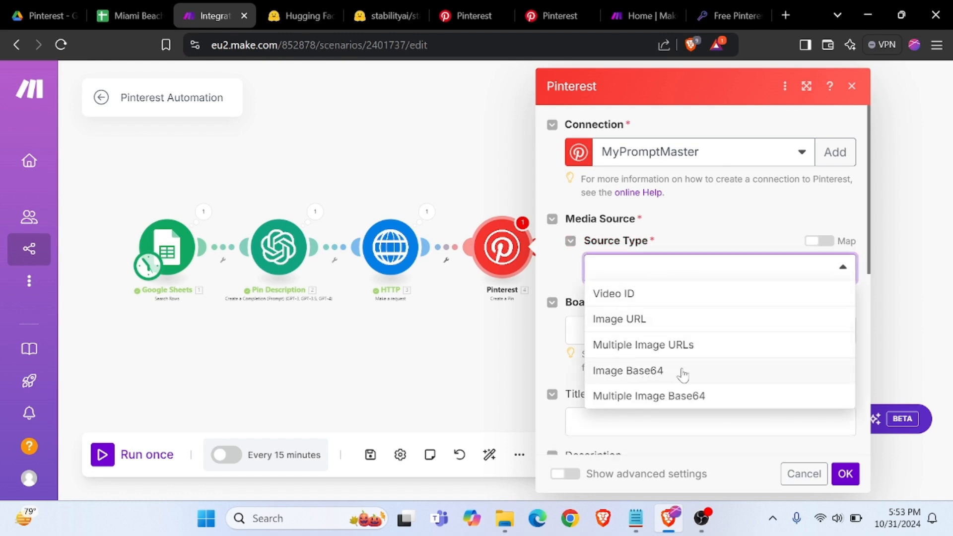
{"action": "left_click", "coordinate": [628, 370]}
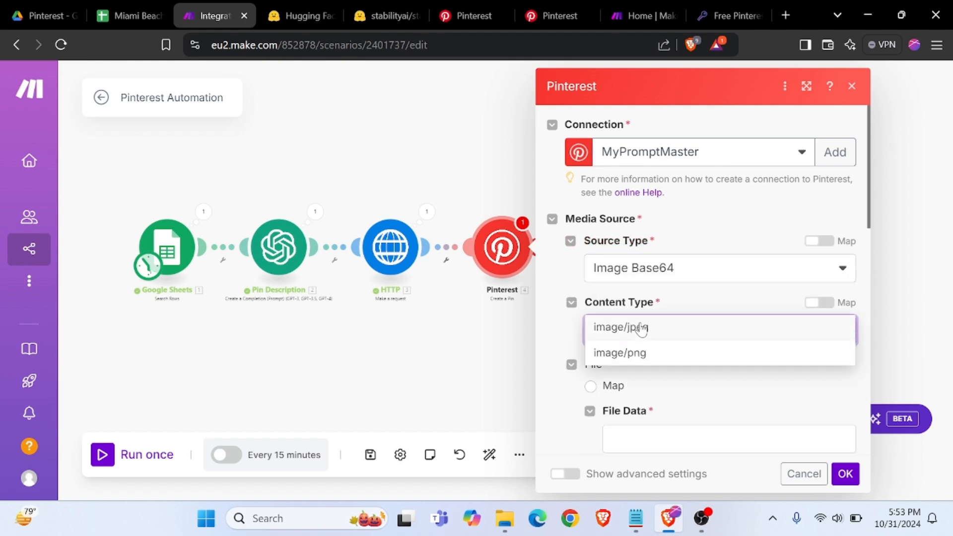
{"action": "left_click", "coordinate": [621, 327]}
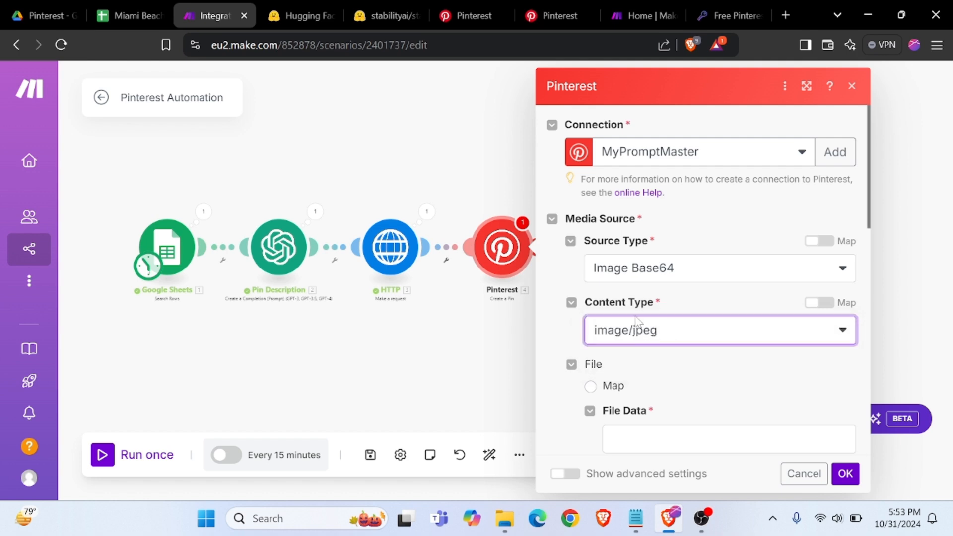
{"action": "scroll", "scroll_direction": "down", "scroll_amount": 3}
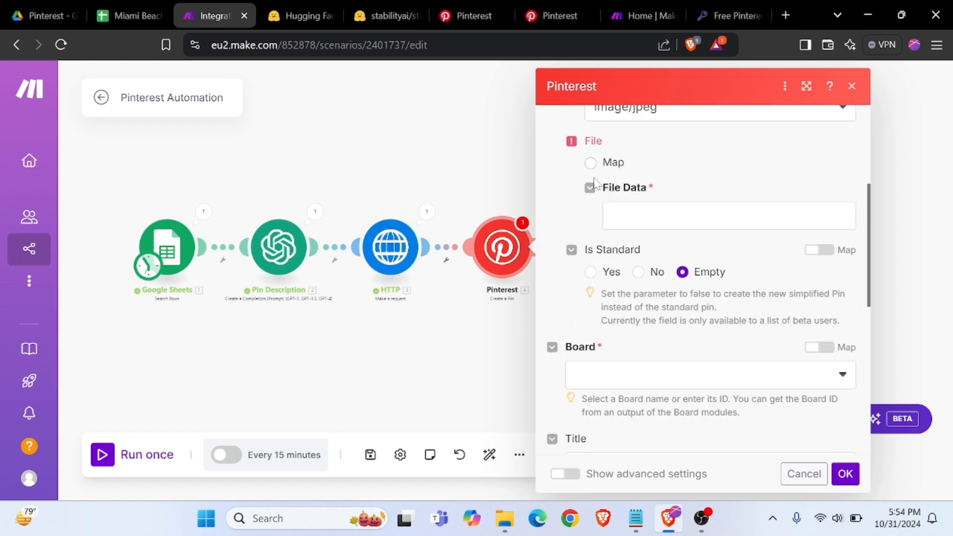
{"action": "left_click", "coordinate": [728, 215]}
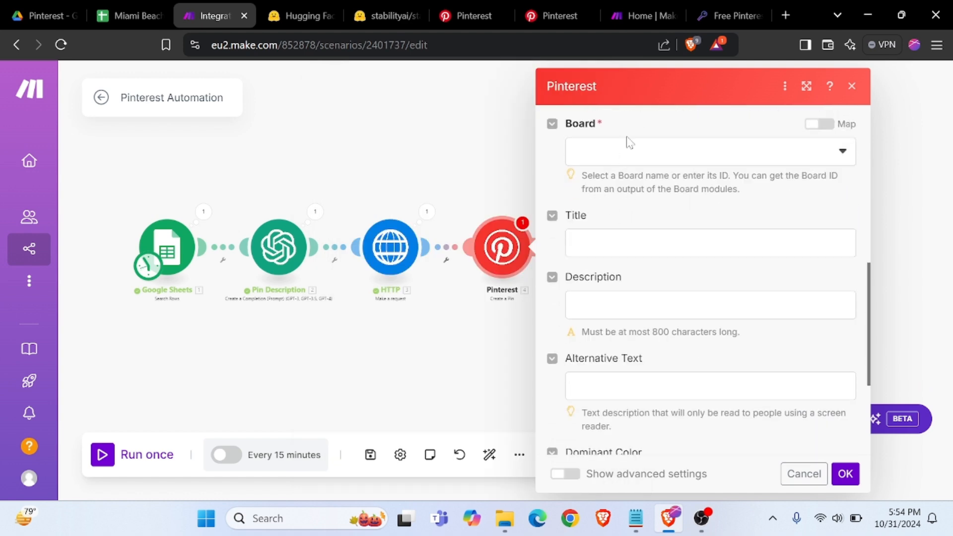
Reload the Pinterest boards list and pick the Miami Beach board
{"action": "left_click", "coordinate": [709, 151]}
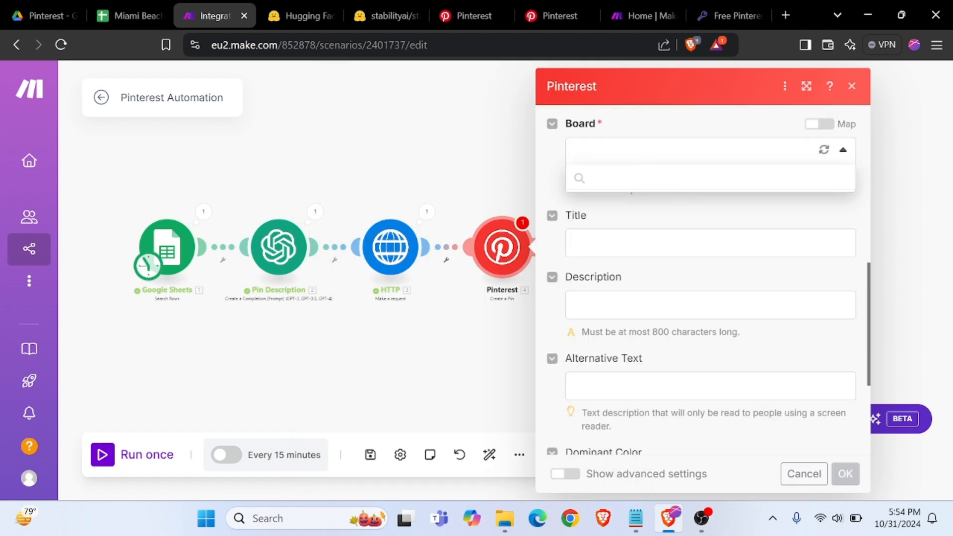
{"action": "left_click", "coordinate": [708, 149]}
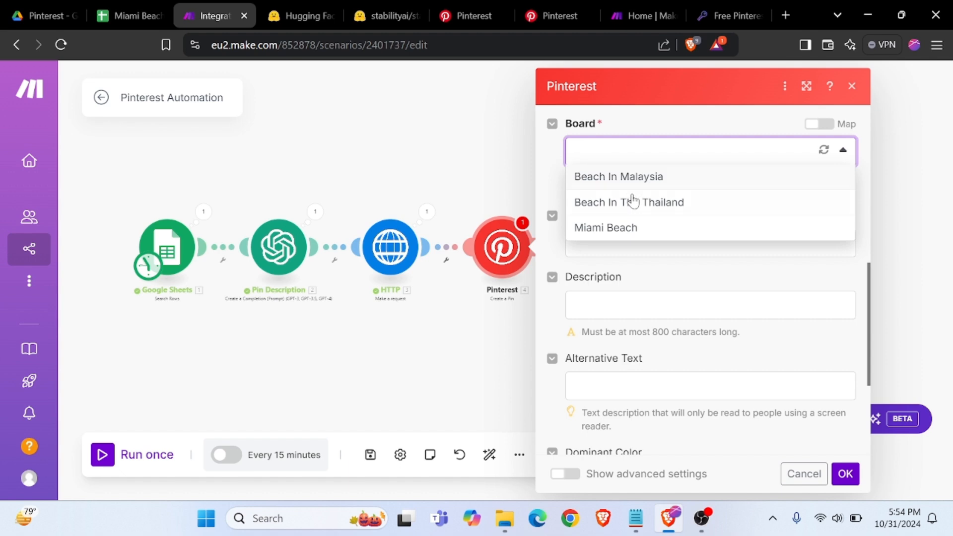
{"action": "left_click", "coordinate": [605, 228]}
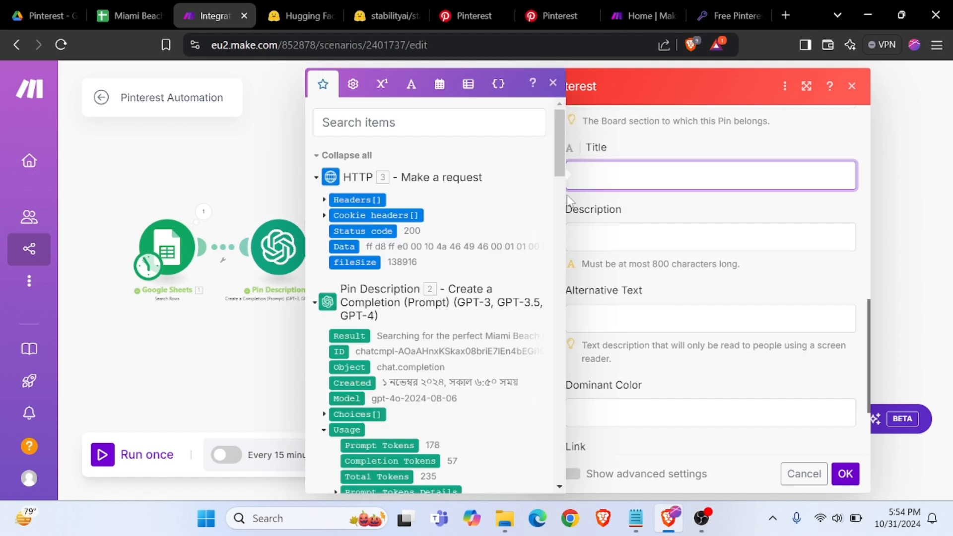
Map 1. Keyword (B) into Title and 2. Result into Description
{"action": "scroll", "scroll_direction": "down", "scroll_amount": 3}
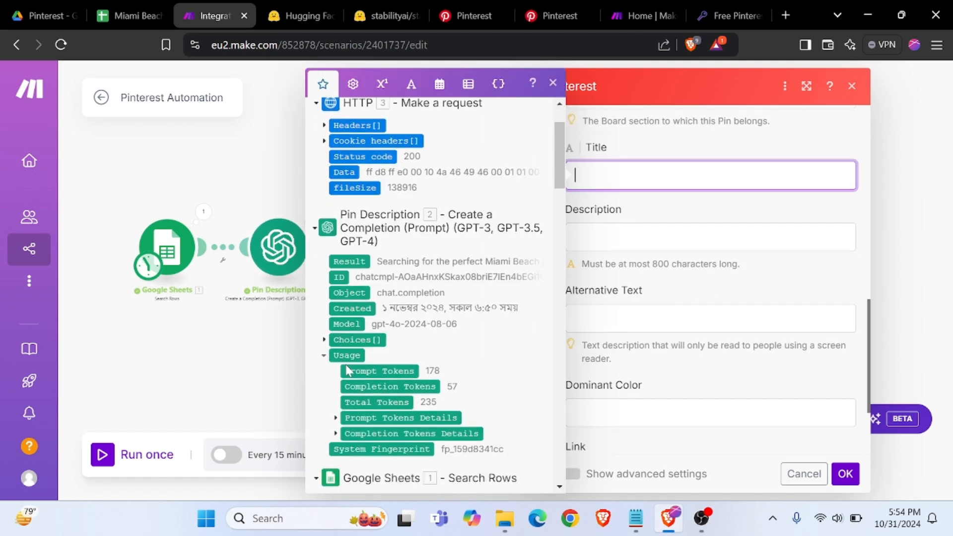
{"action": "scroll", "scroll_direction": "down", "scroll_amount": 3}
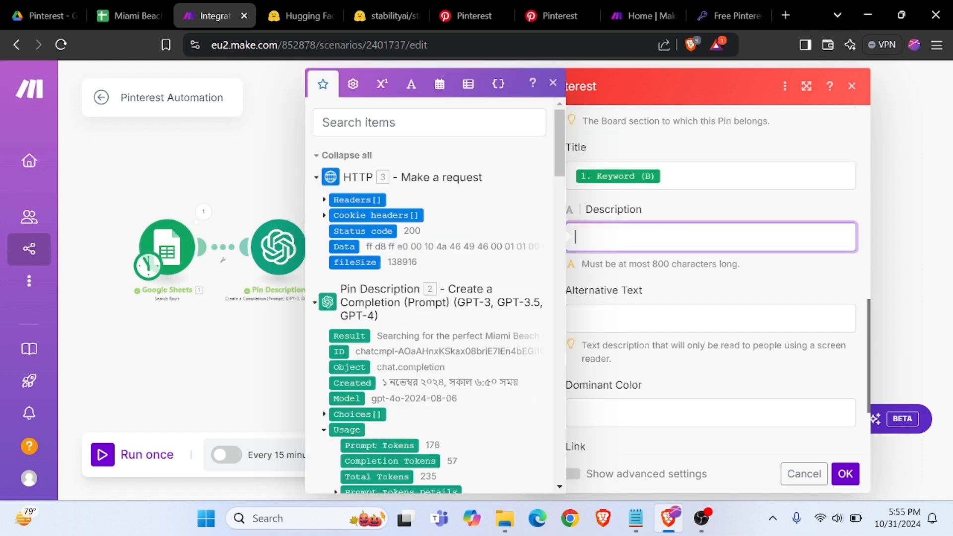
{"action": "scroll", "scroll_direction": "down", "scroll_amount": 3}
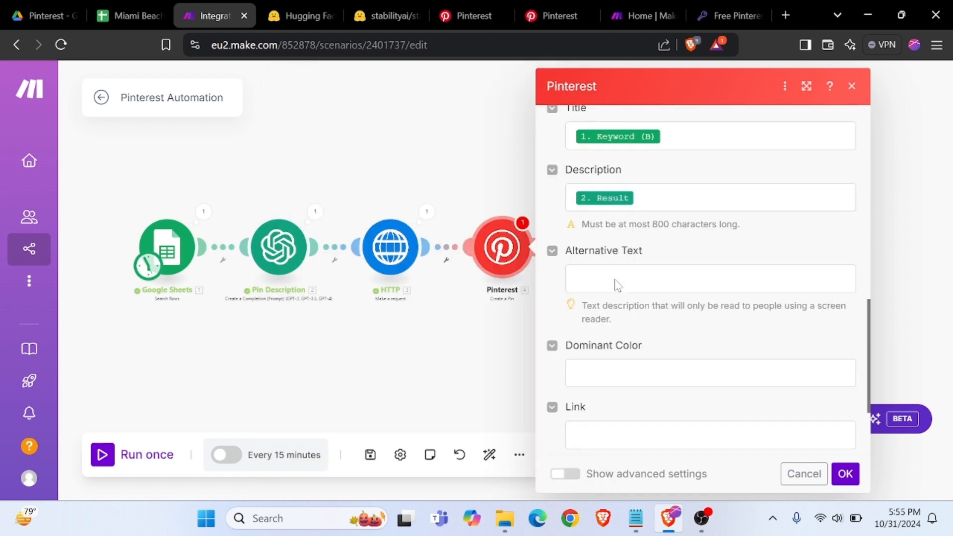
{"action": "scroll", "scroll_direction": "down", "scroll_amount": 3}
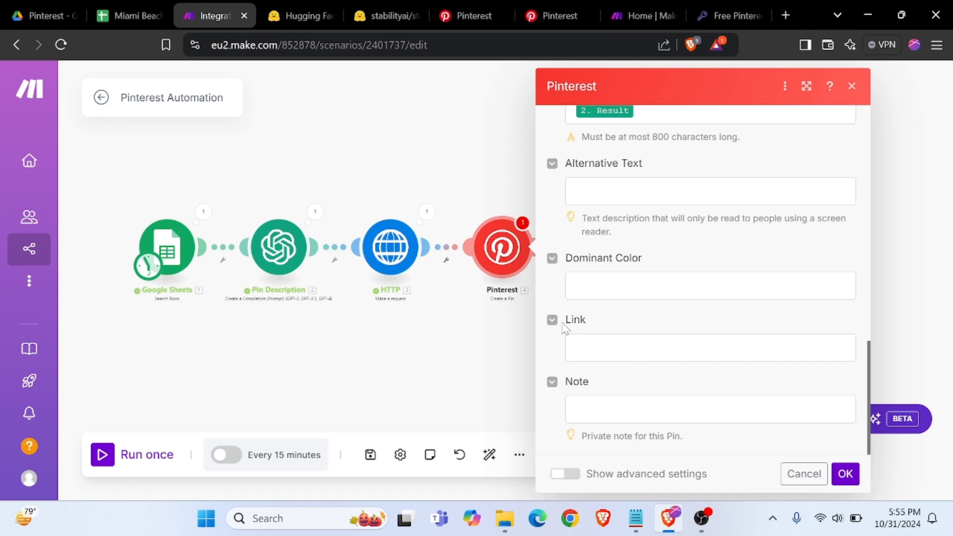
{"action": "mouse_move", "coordinate": [606, 382]}
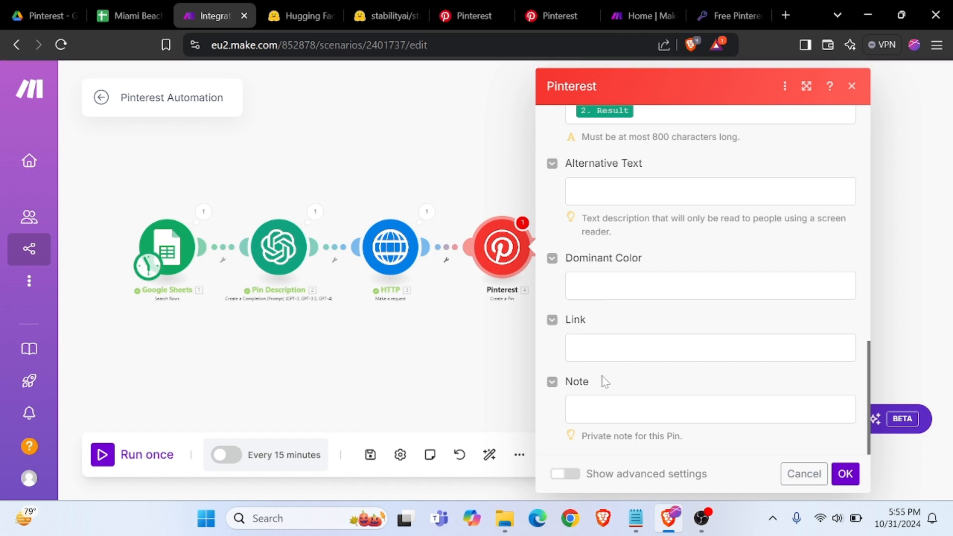
{"action": "mouse_move", "coordinate": [603, 333]}
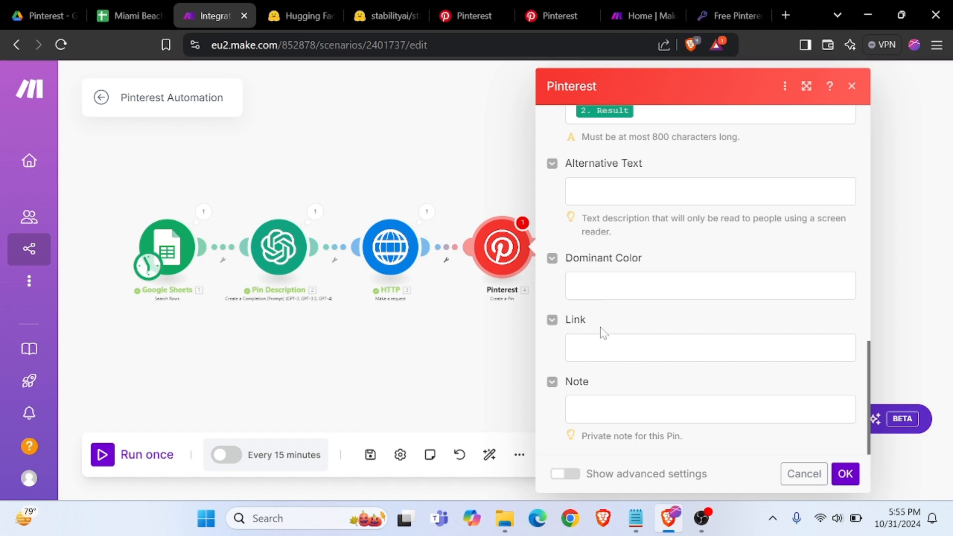
{"action": "left_click", "coordinate": [710, 347]}
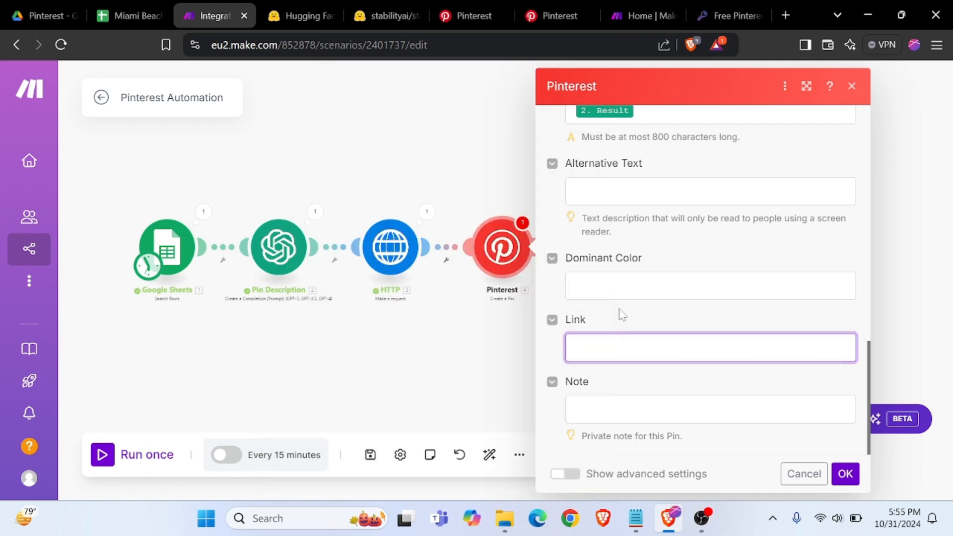
{"action": "left_click", "coordinate": [129, 15]}
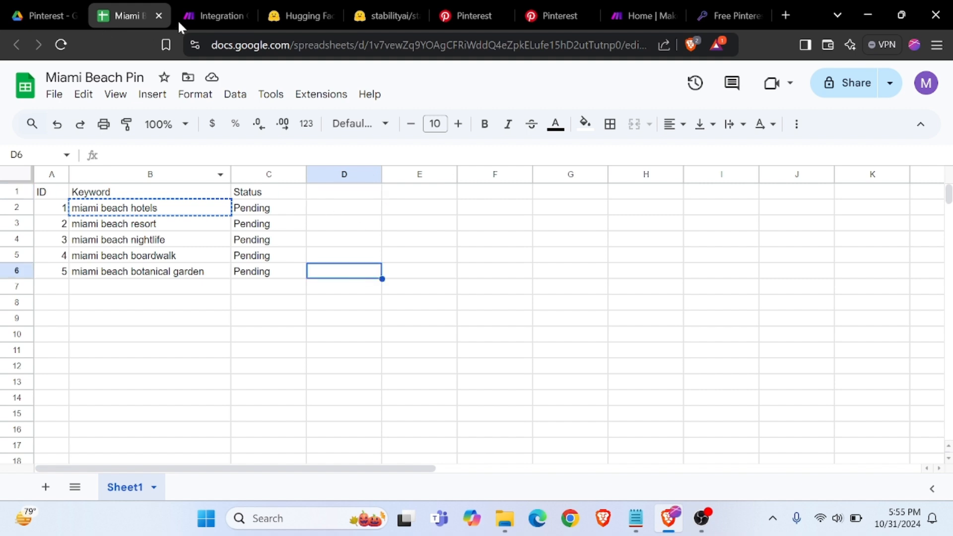
Save the Pinterest Automation scenario and add another module after the Pinterest pin
{"action": "left_click", "coordinate": [214, 15]}
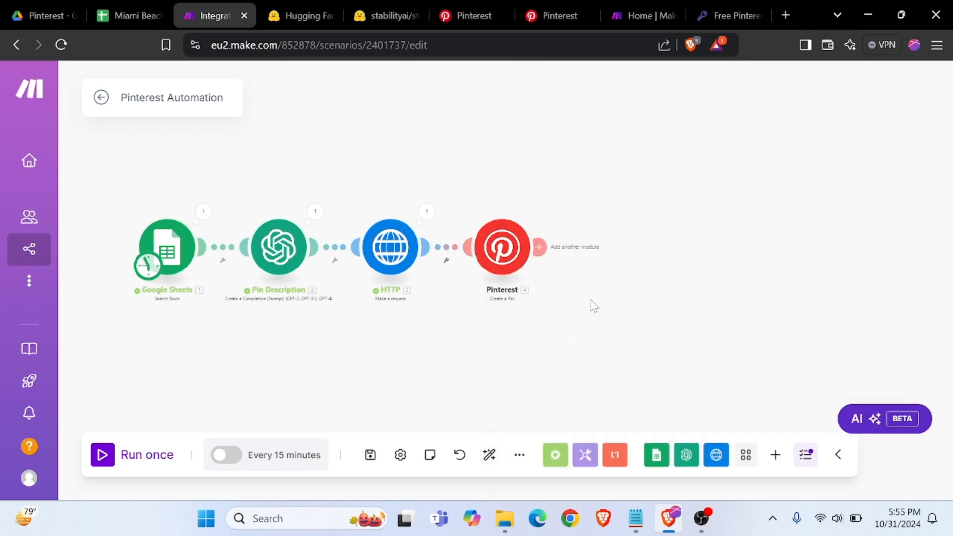
{"action": "left_click", "coordinate": [369, 455]}
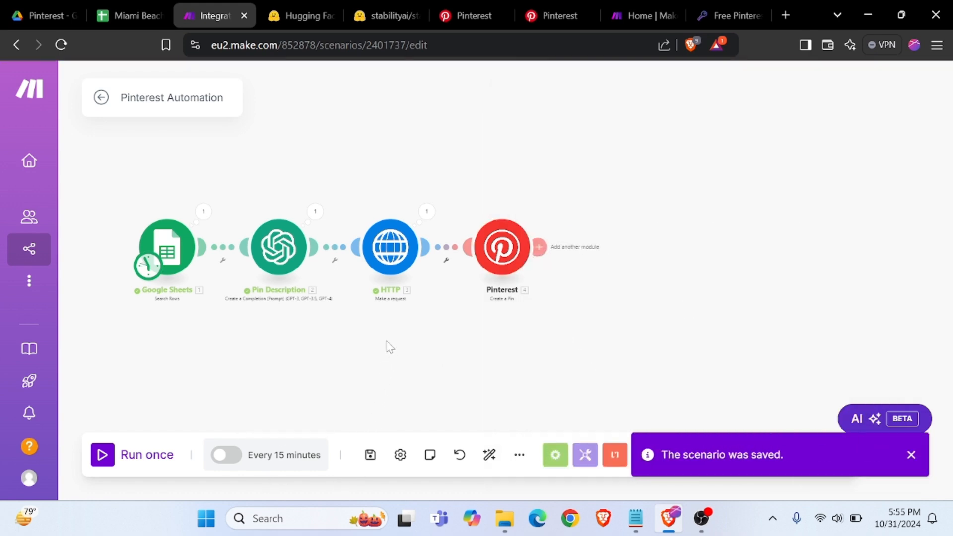
{"action": "mouse_move", "coordinate": [540, 250]}
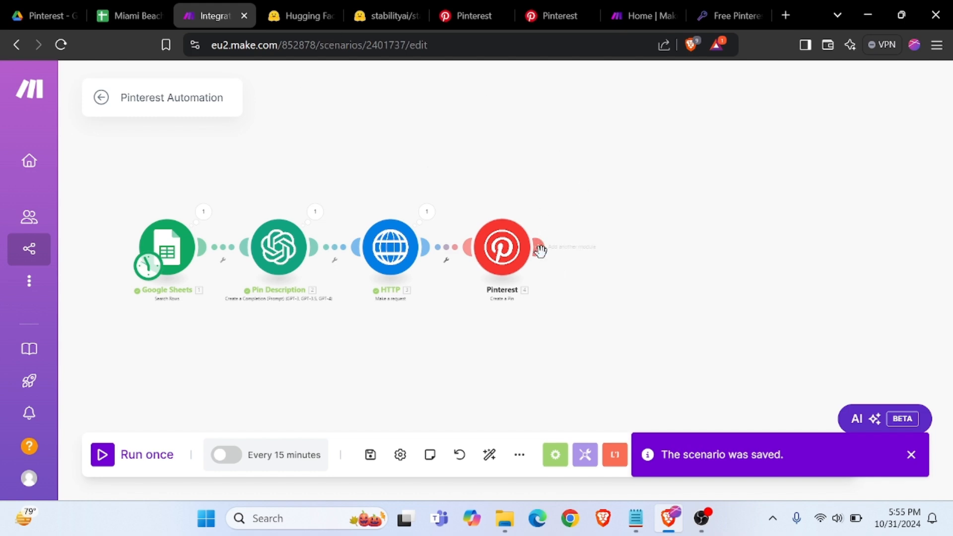
{"action": "left_click", "coordinate": [541, 248]}
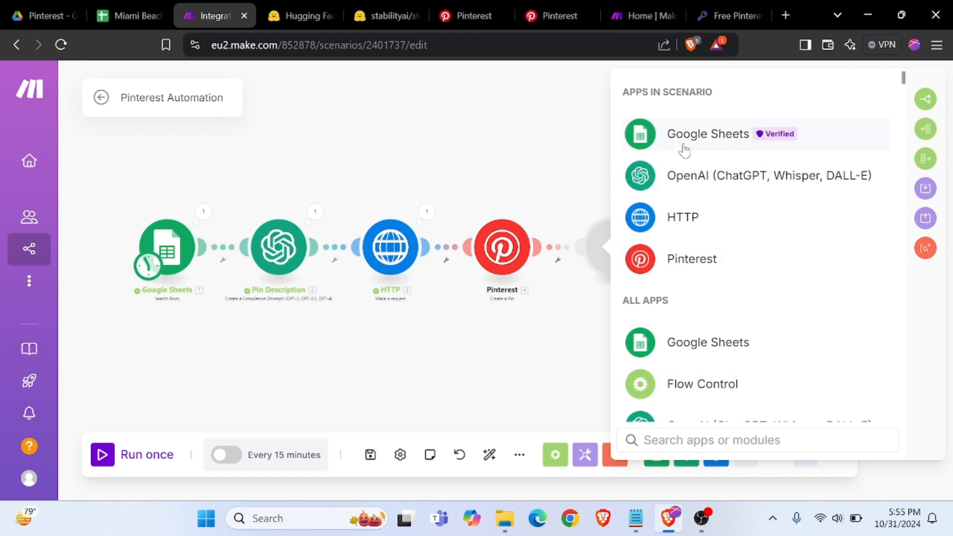
Choose Google Sheets Update a Row, checking the sheet's first keyword and Status
{"action": "left_click", "coordinate": [707, 133]}
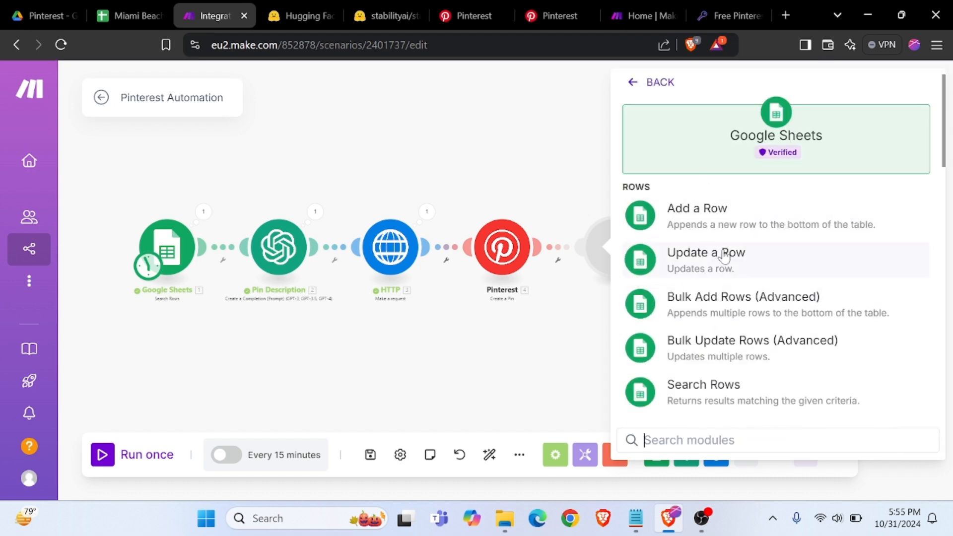
{"action": "left_click", "coordinate": [127, 15]}
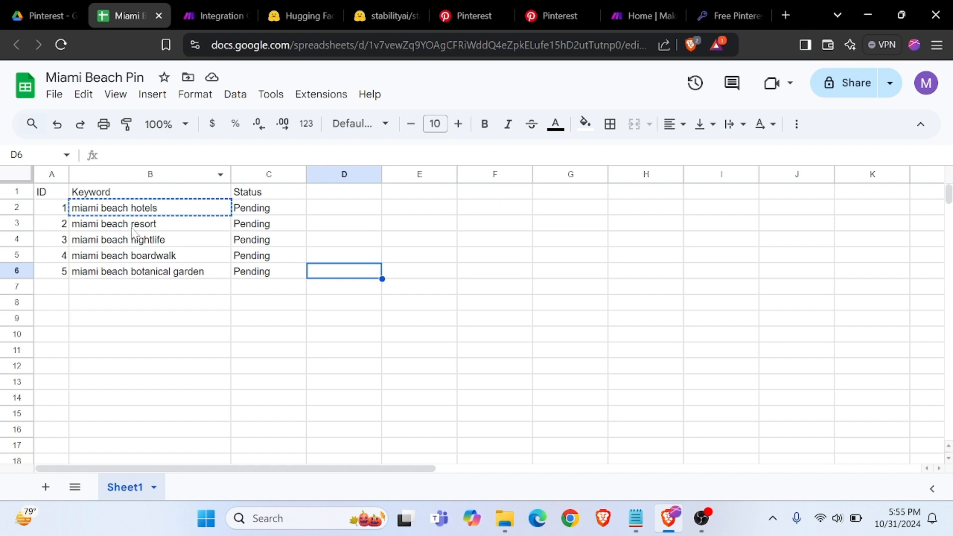
{"action": "left_click", "coordinate": [149, 208]}
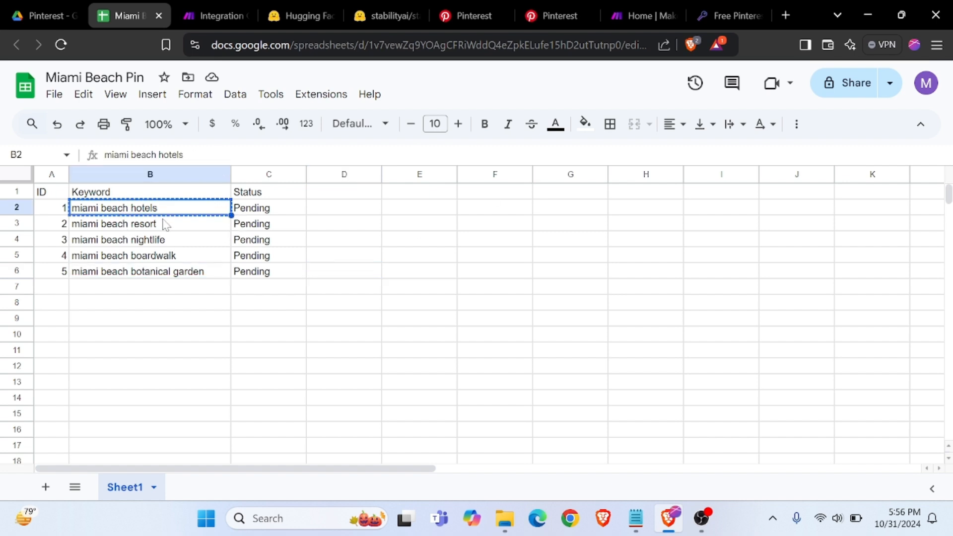
{"action": "mouse_move", "coordinate": [252, 208]}
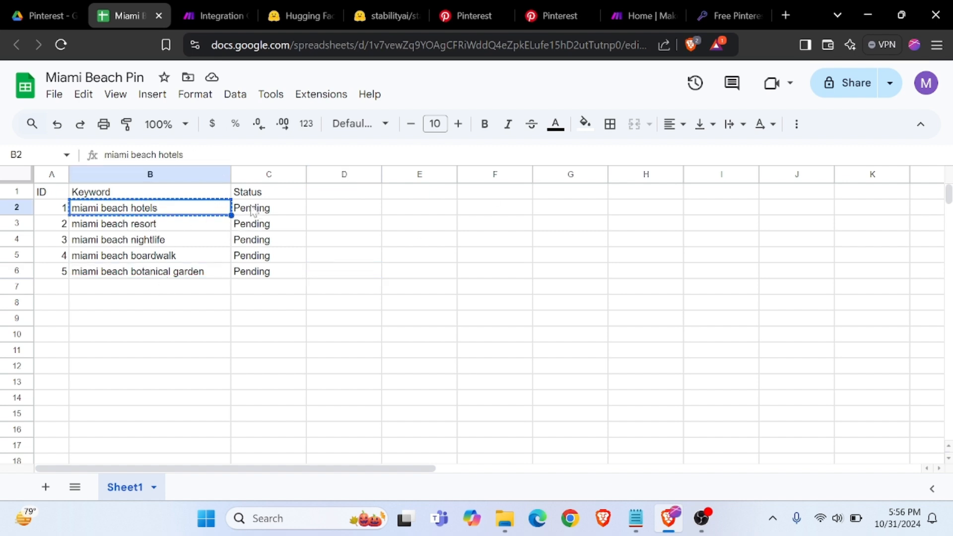
{"action": "left_click", "coordinate": [268, 208]}
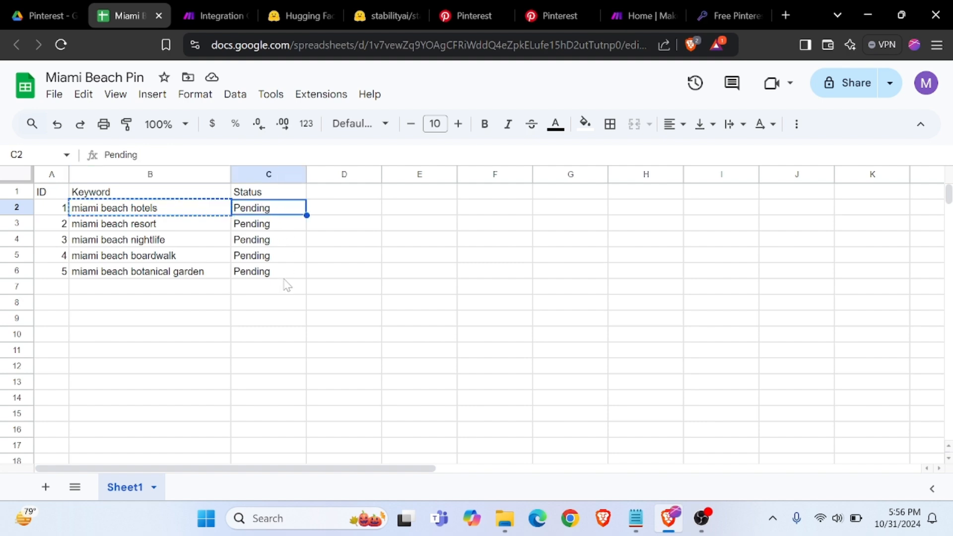
{"action": "left_click", "coordinate": [214, 16]}
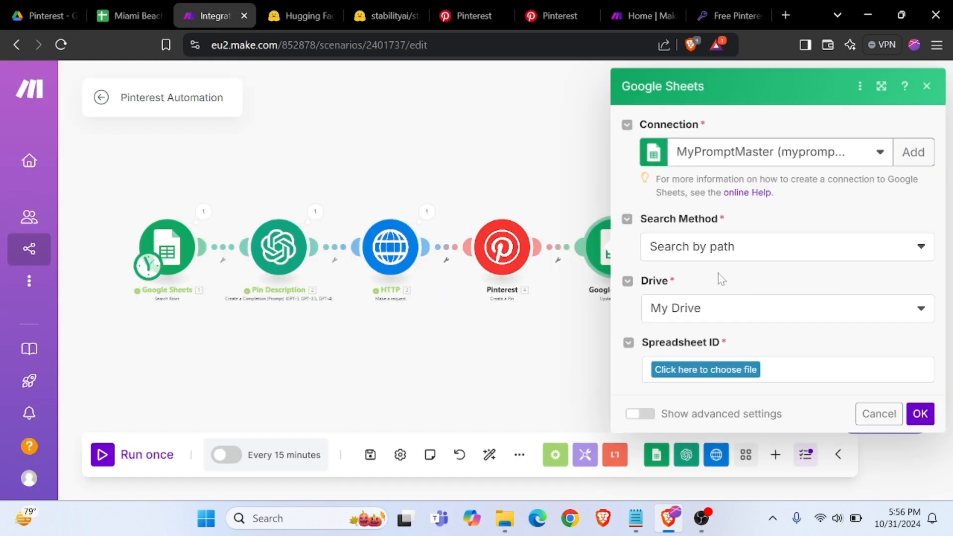
Select the spreadsheet from the Pinterest folder and enter Done for Status (C)
{"action": "left_click", "coordinate": [705, 369]}
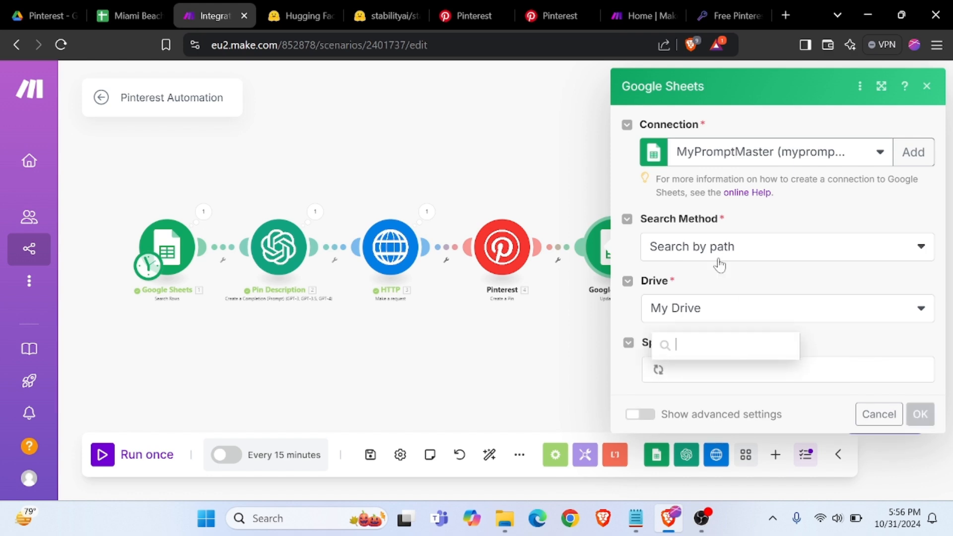
{"action": "left_click", "coordinate": [705, 369]}
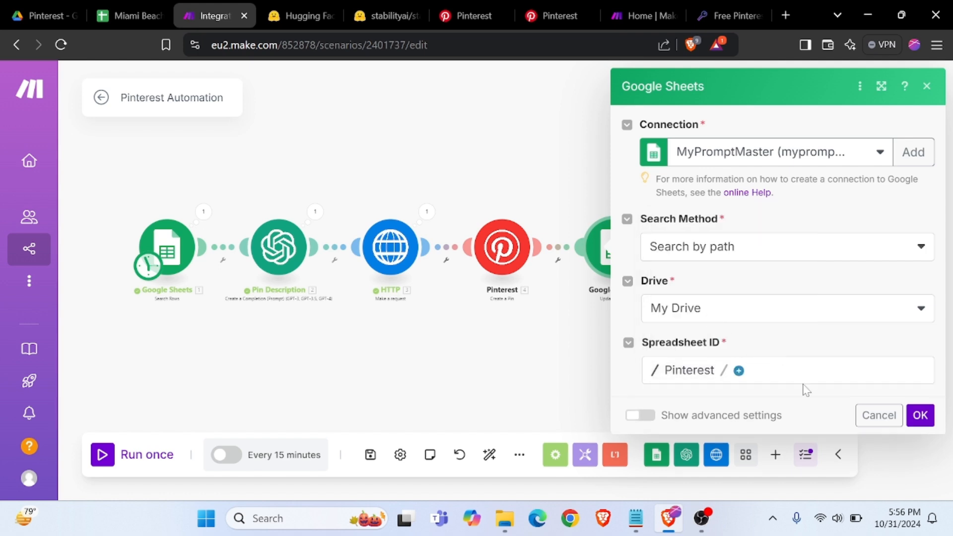
{"action": "left_click", "coordinate": [738, 371]}
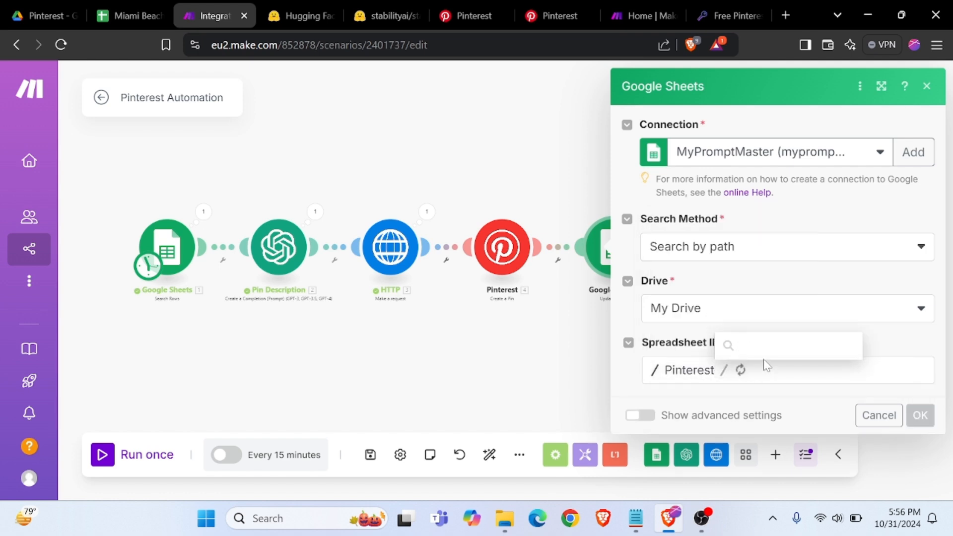
{"action": "left_click", "coordinate": [785, 369]}
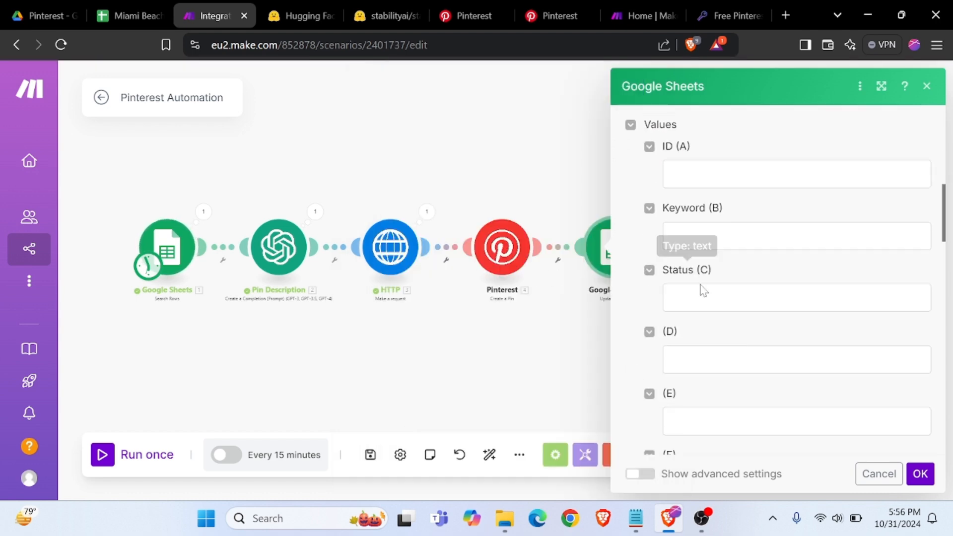
{"action": "type", "text": "Done"}
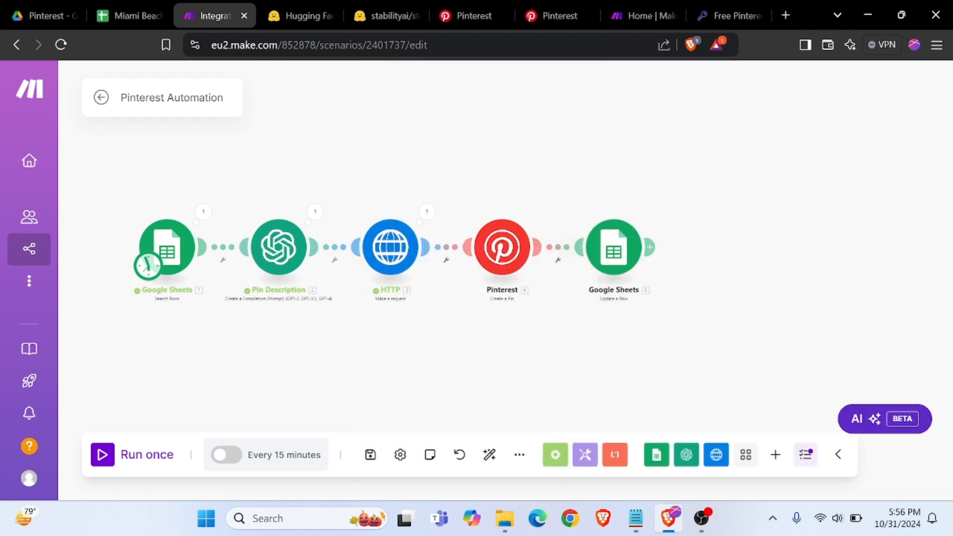
Save and run the scenario, then confirm cell C2 for miami beach hotels reads Done
{"action": "left_click", "coordinate": [369, 454]}
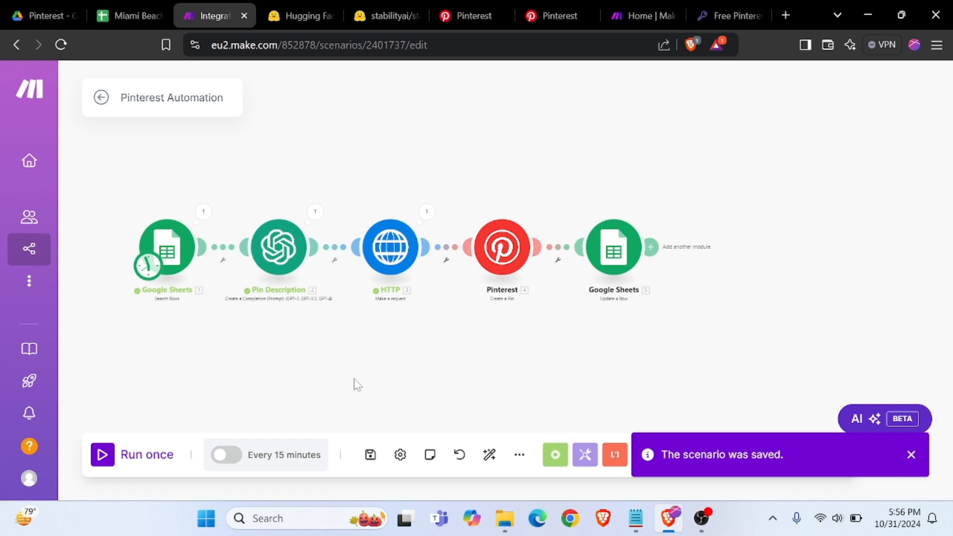
{"action": "mouse_move", "coordinate": [258, 396]}
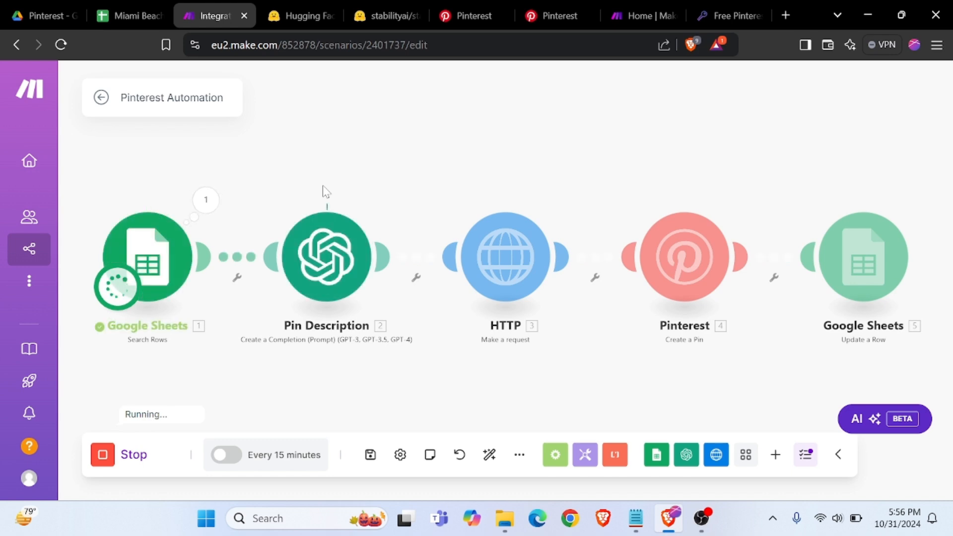
{"action": "left_click", "coordinate": [128, 15]}
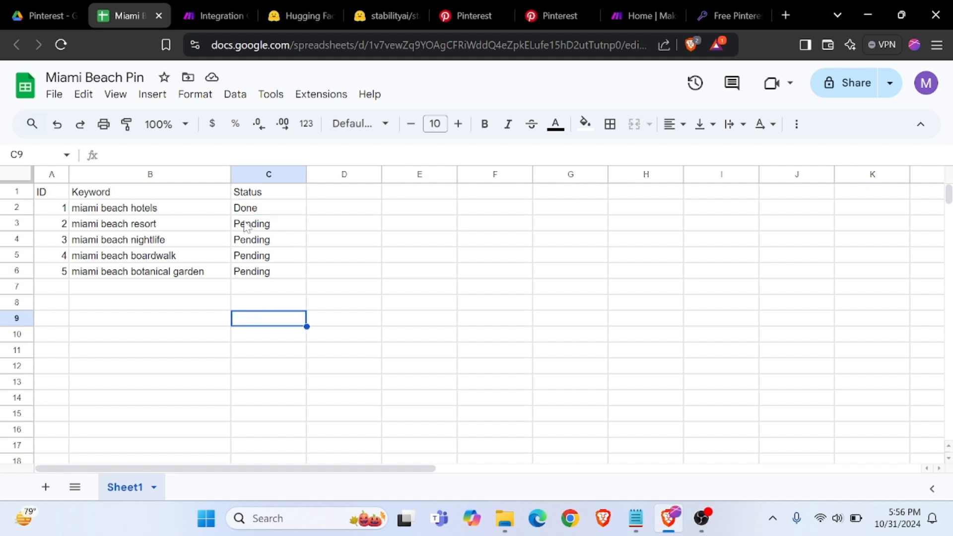
{"action": "left_click", "coordinate": [268, 208]}
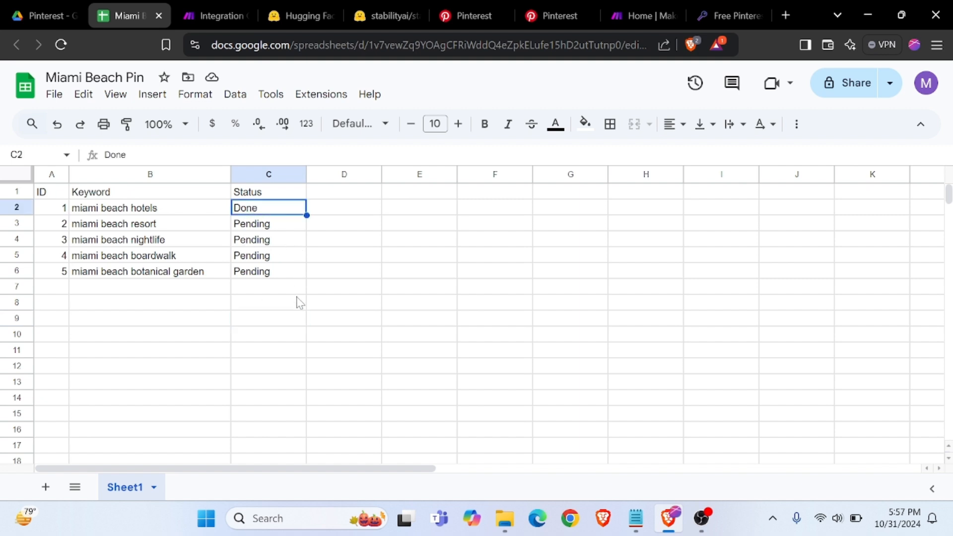
{"action": "left_click", "coordinate": [553, 16]}
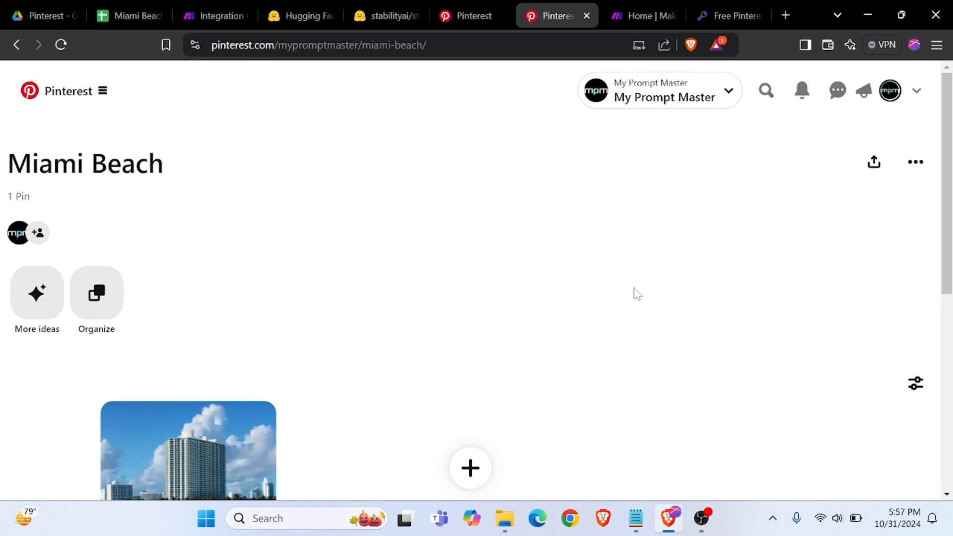
Open the miami beach hotels pin and scroll through its image and description
{"action": "scroll", "scroll_direction": "down", "scroll_amount": 3}
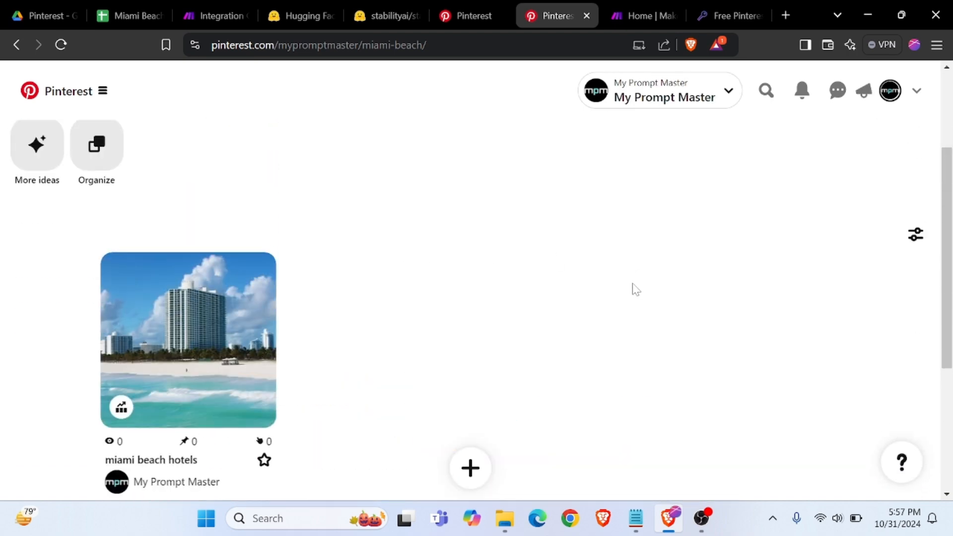
{"action": "left_click", "coordinate": [188, 339]}
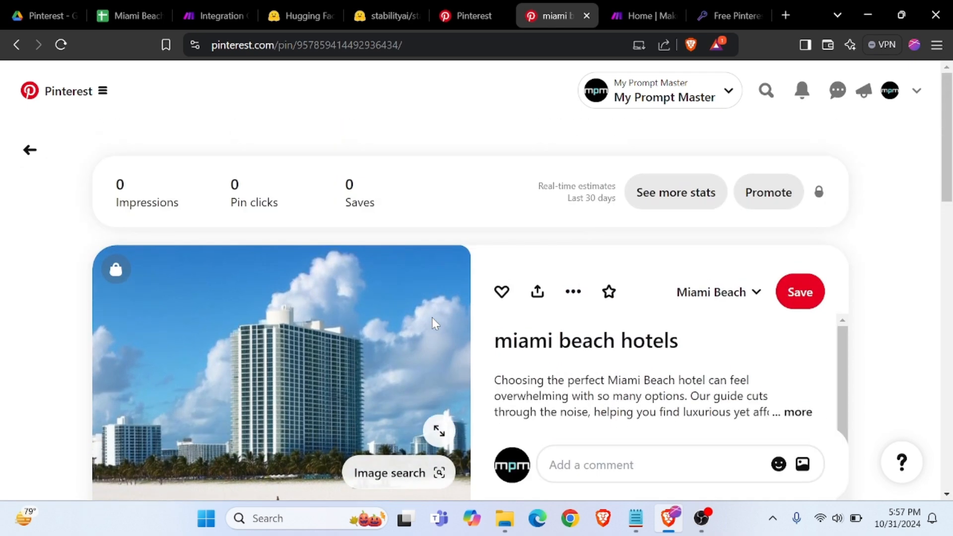
{"action": "scroll", "scroll_direction": "down", "scroll_amount": 3}
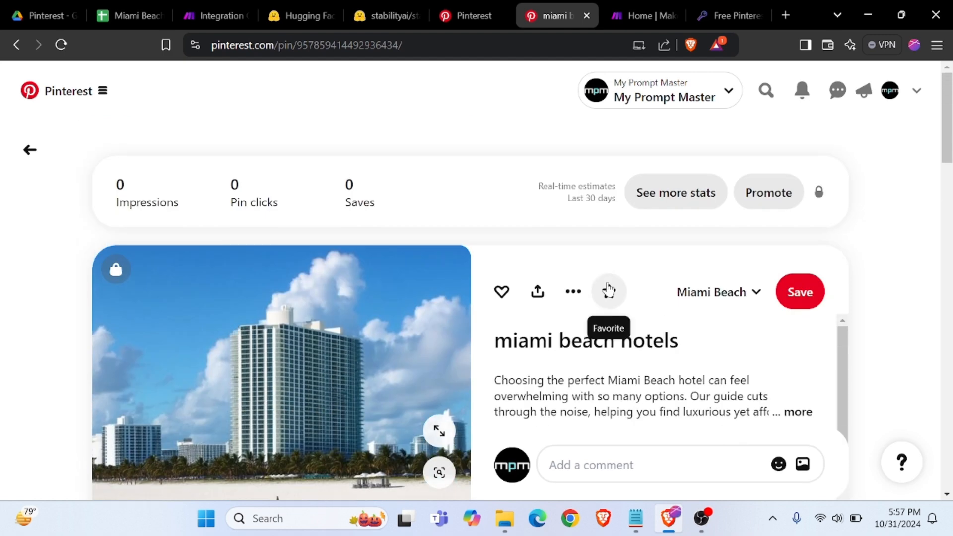
{"action": "scroll", "scroll_direction": "down", "scroll_amount": 3}
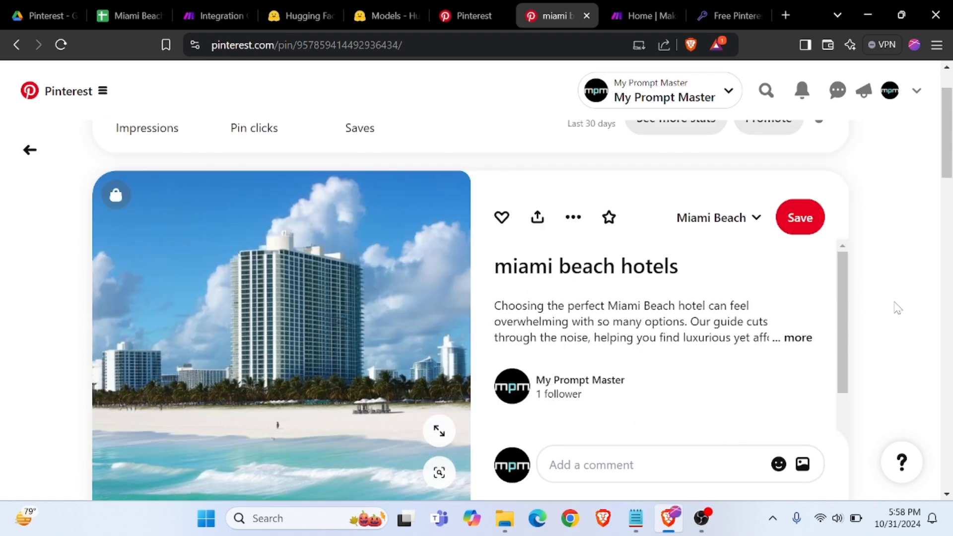